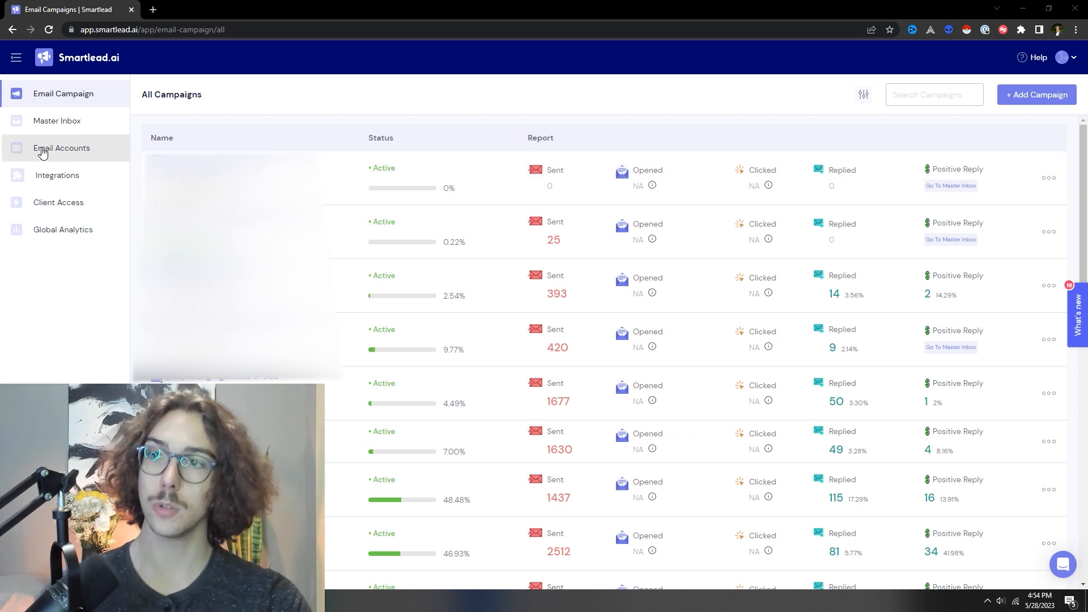
From Email Accounts, open a connected account's overview showing 100% warmup inbox placement.
left_click(61, 148)
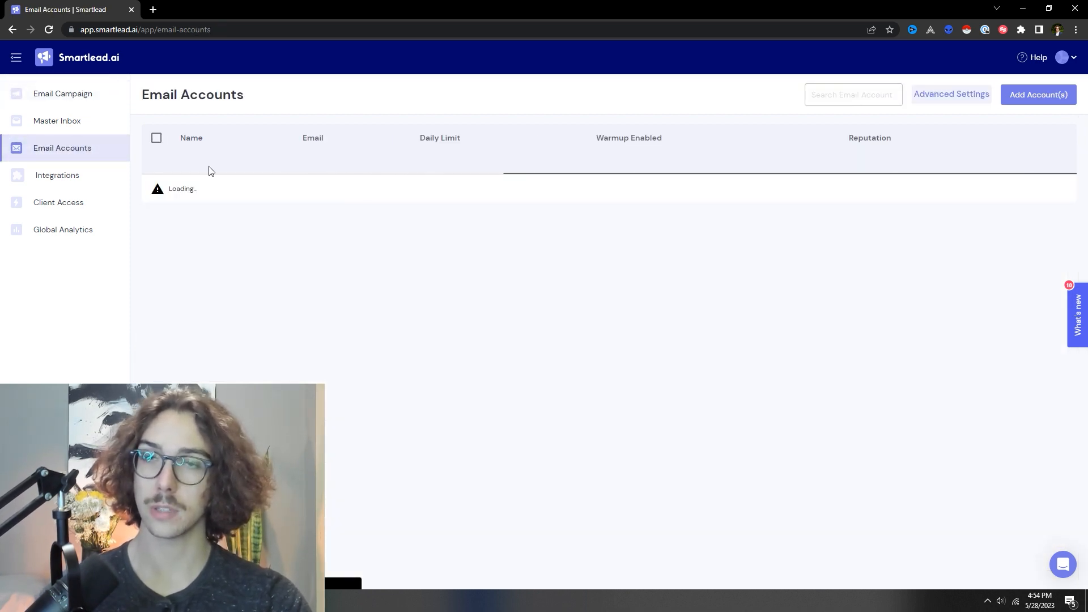
left_click(1038, 95)
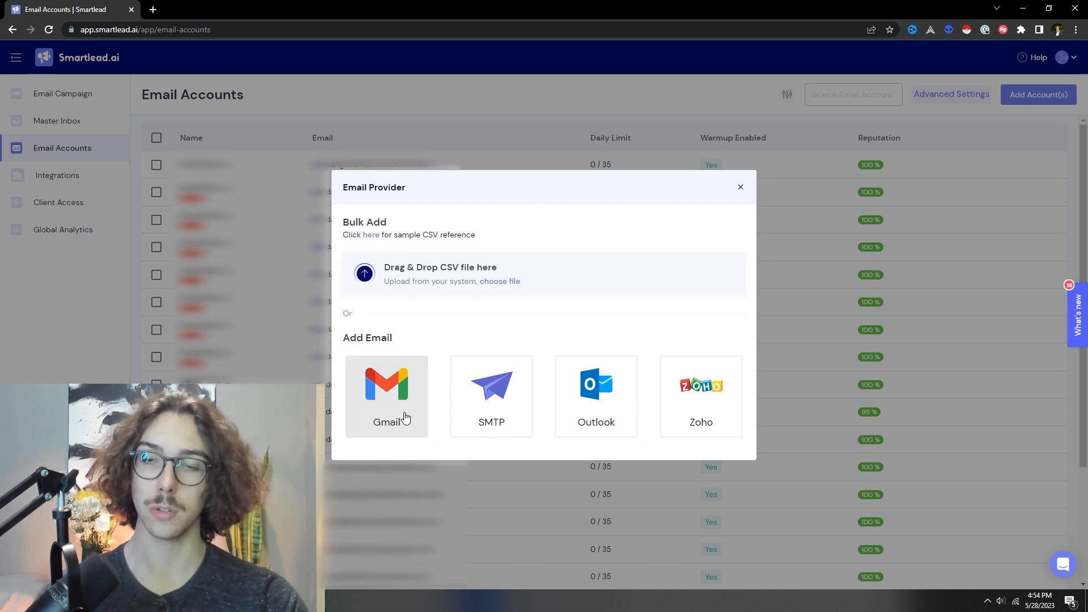
mouse_move(515, 349)
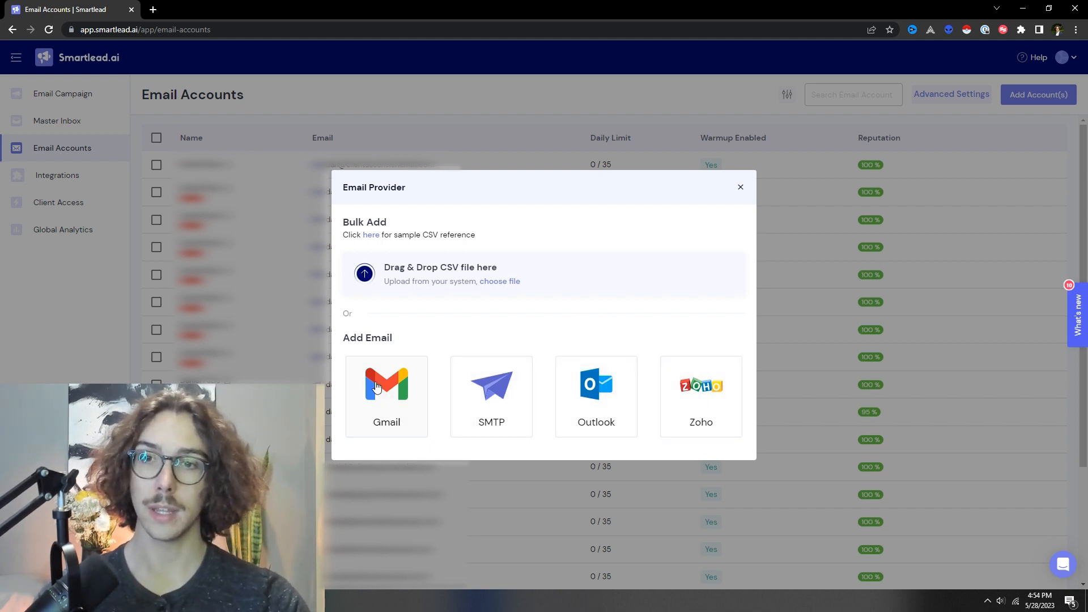
left_click(739, 188)
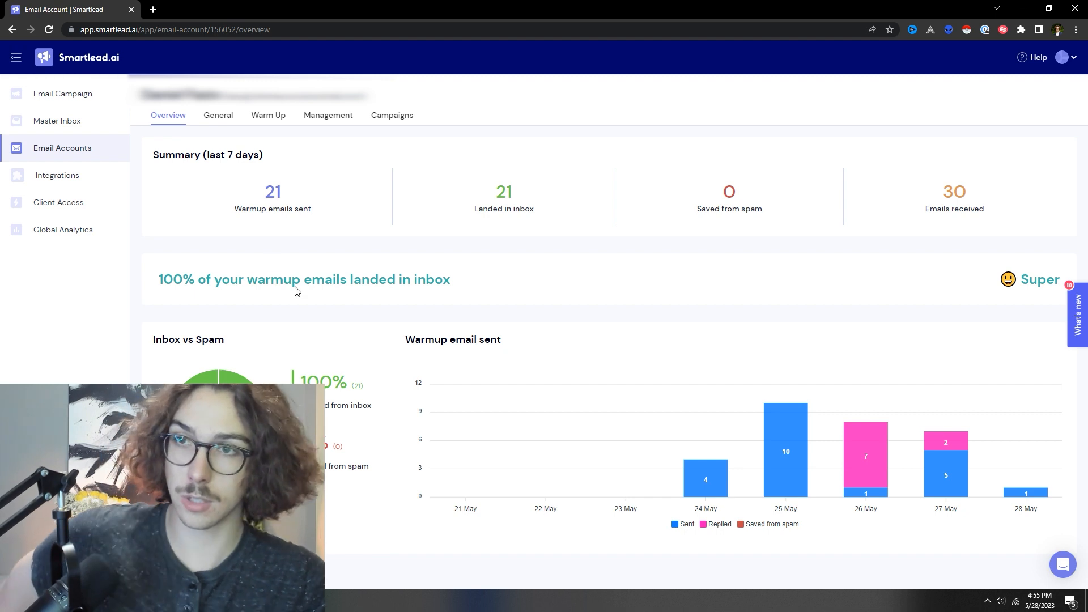
Review the account's General settings, minimum time gap and signature, then view its Warm Up settings.
left_click(218, 115)
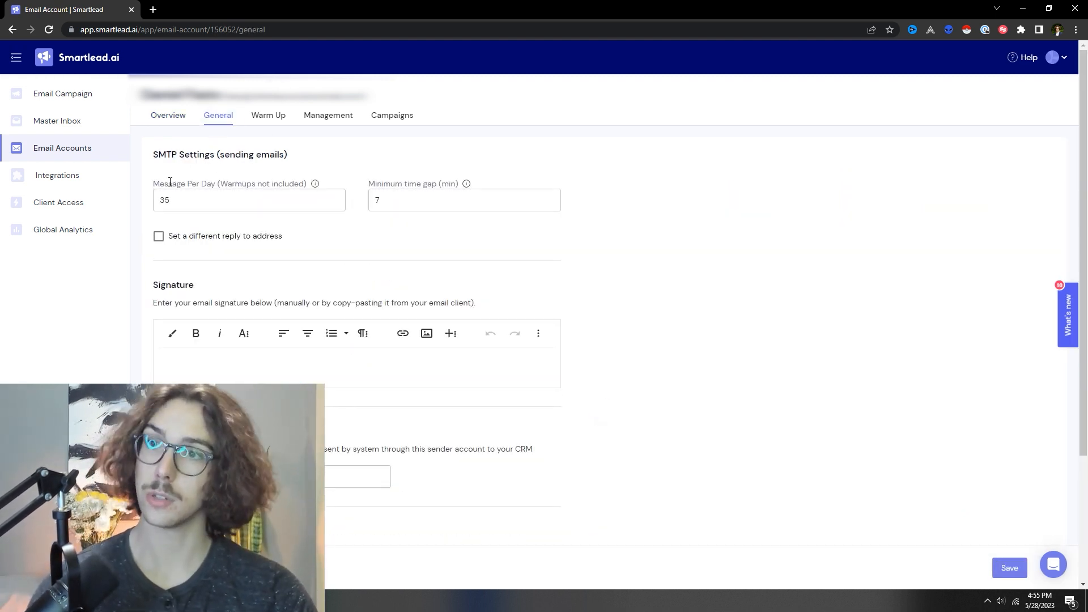
left_click(464, 200)
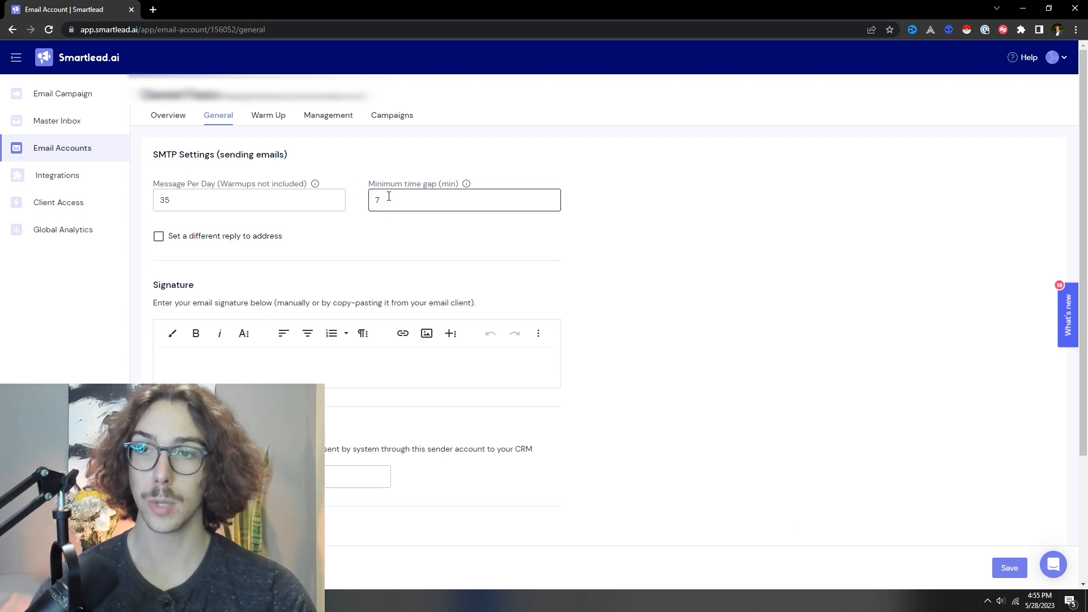
scroll("down", 3)
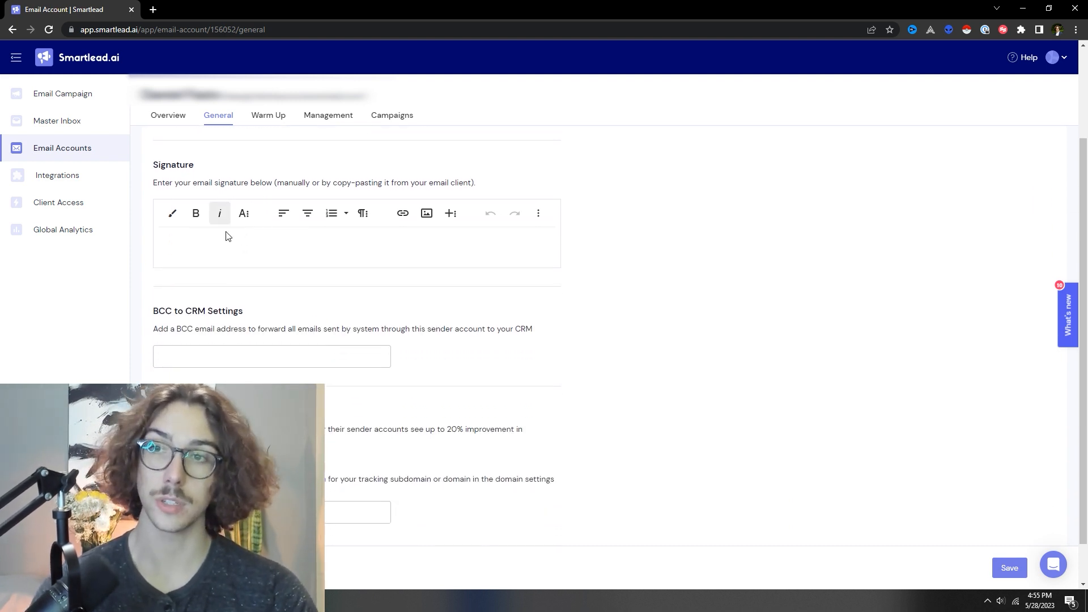
scroll("down", 3)
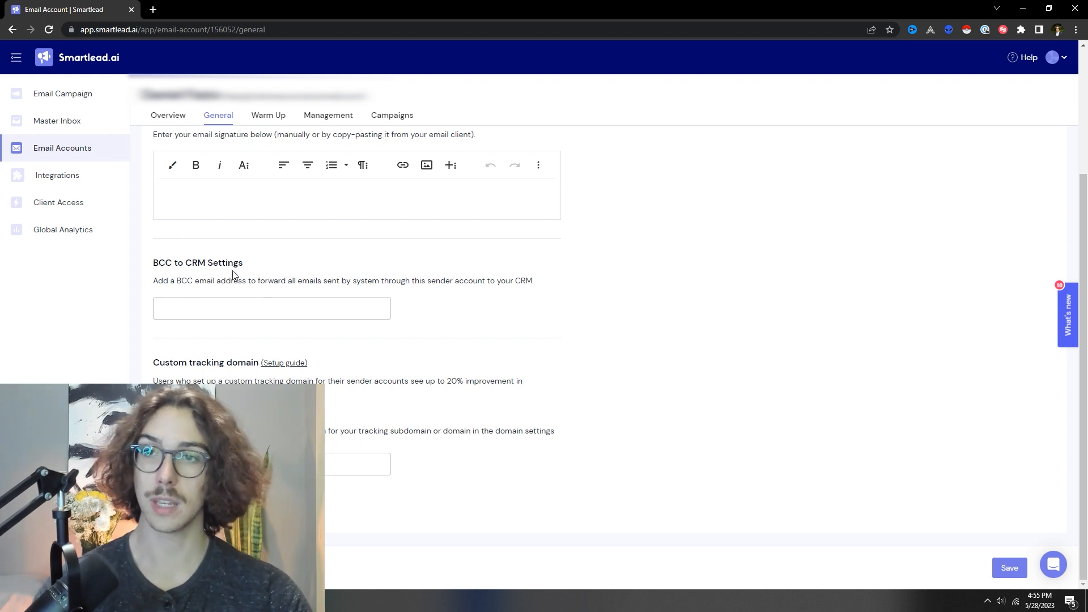
left_click(268, 115)
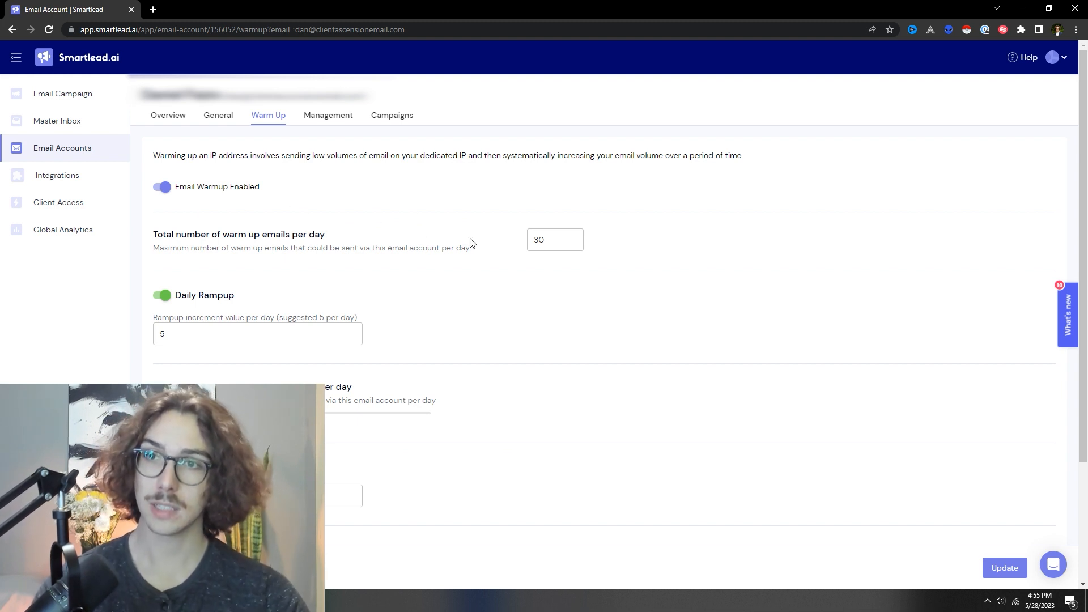
Look over the warmup settings (30 emails/day, rampup 5), then go to the Management settings.
scroll("down", 3)
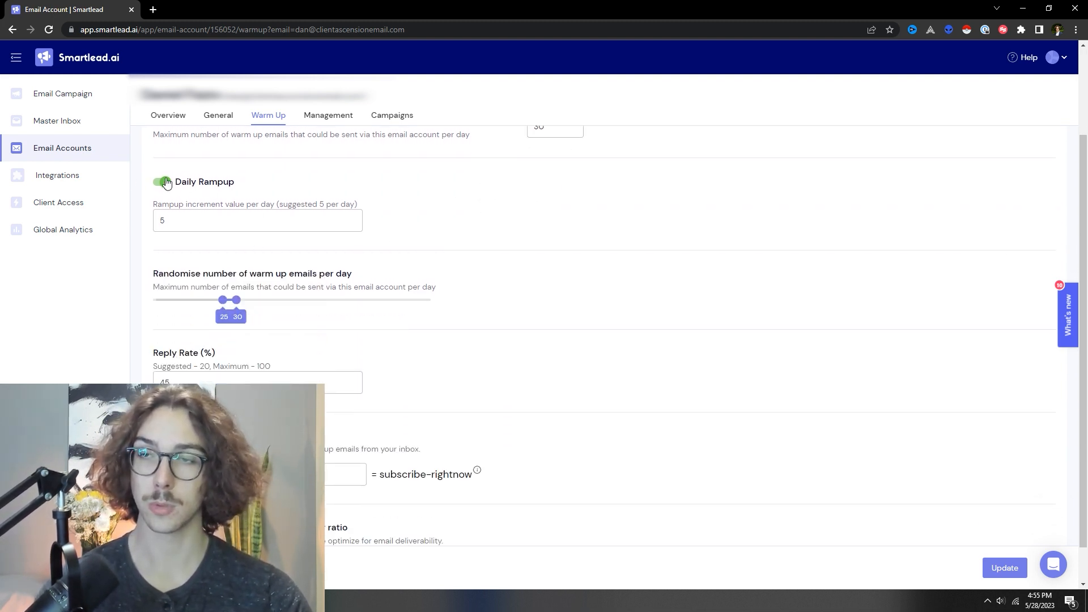
scroll("down", 3)
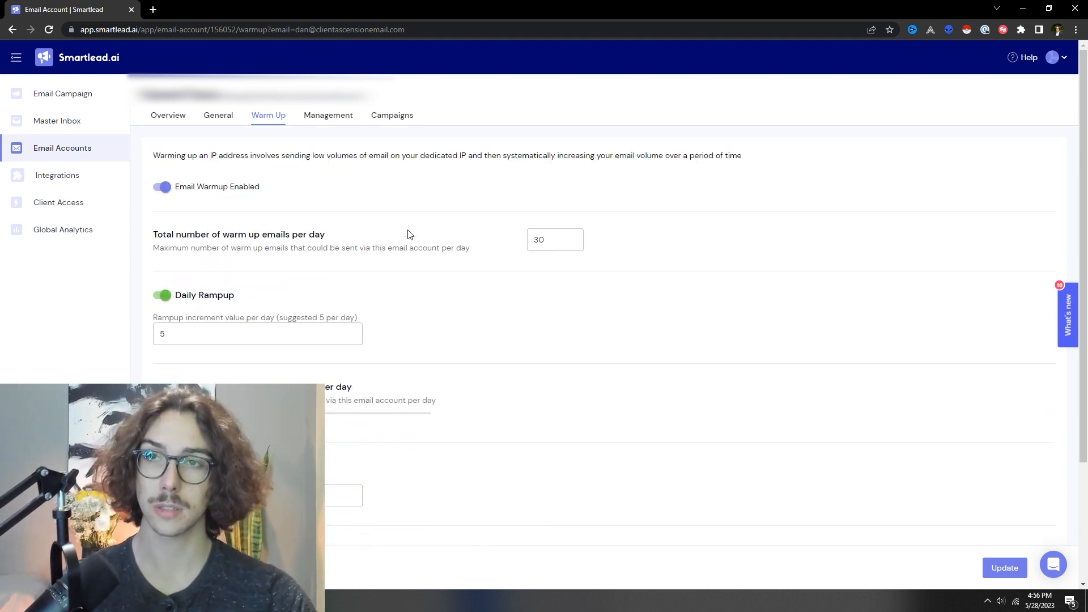
left_click(327, 115)
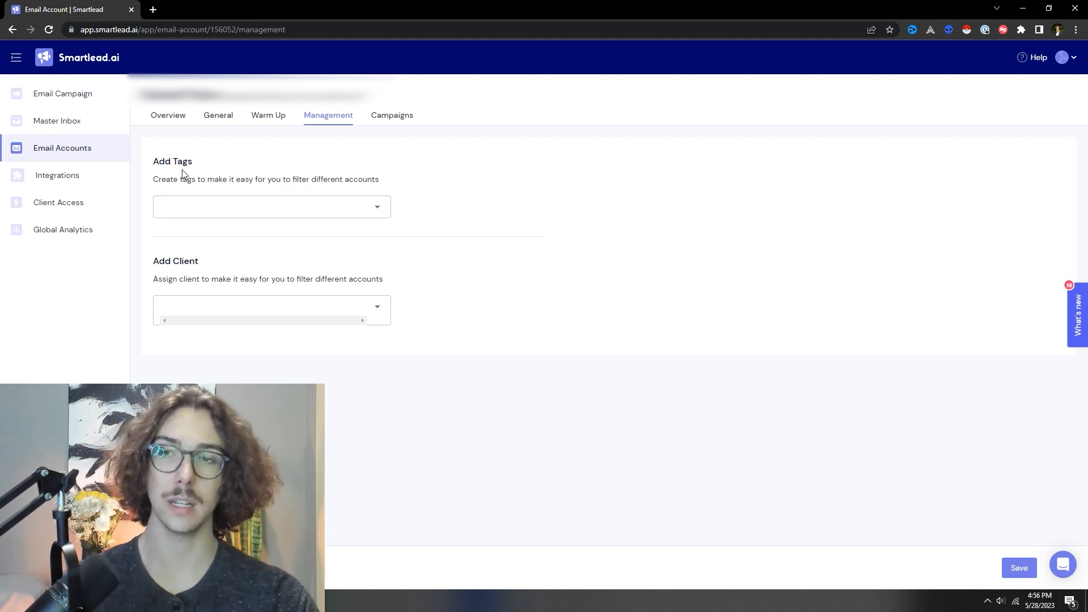
Confirm the mailbox belongs to no campaigns, then return to the Email Campaign list.
left_click(271, 207)
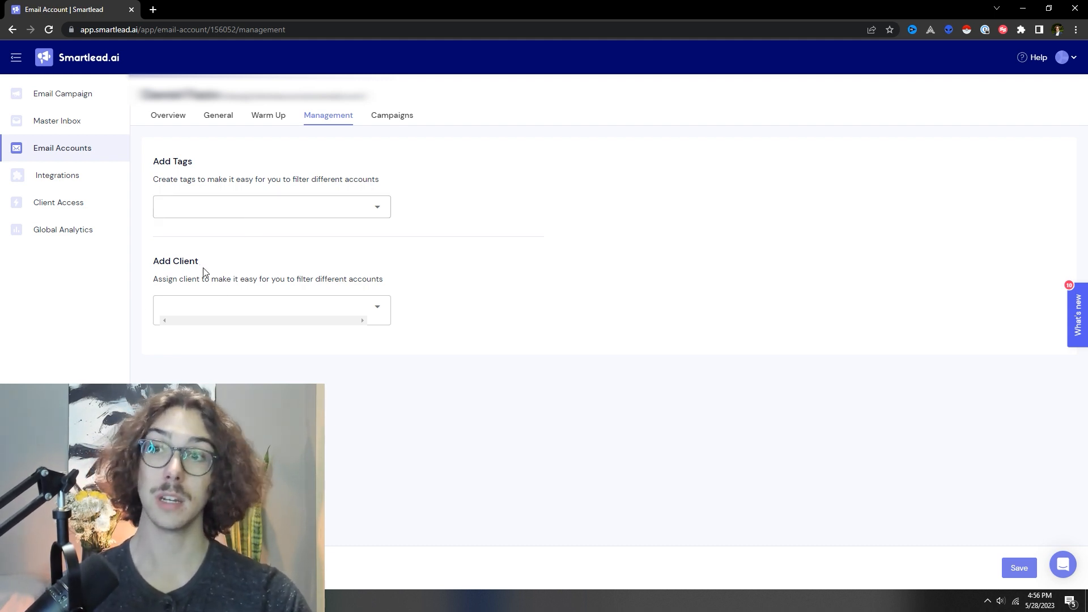
mouse_move(192, 223)
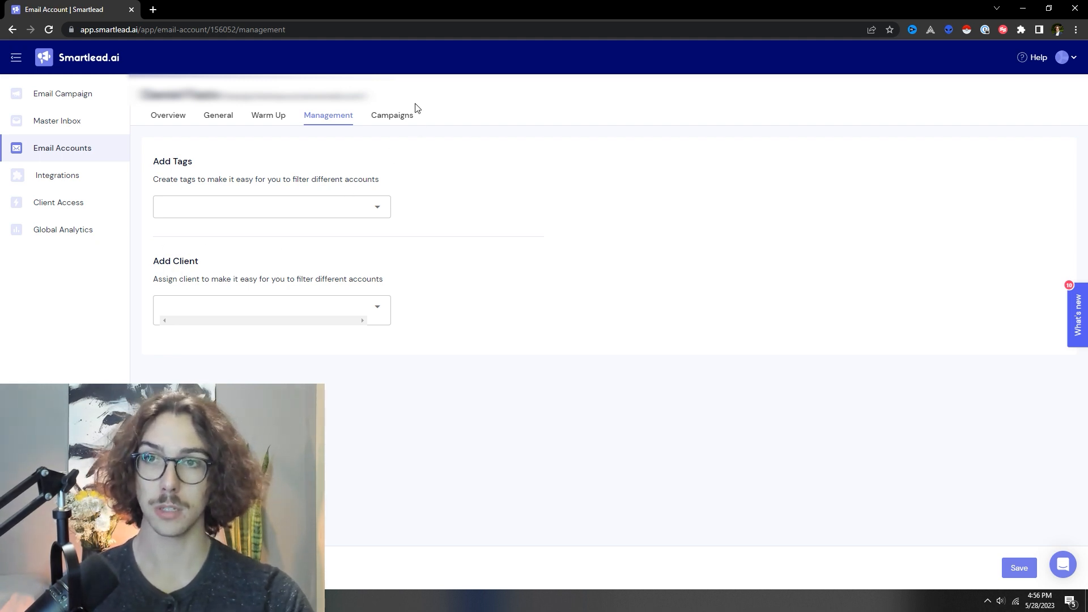
left_click(393, 115)
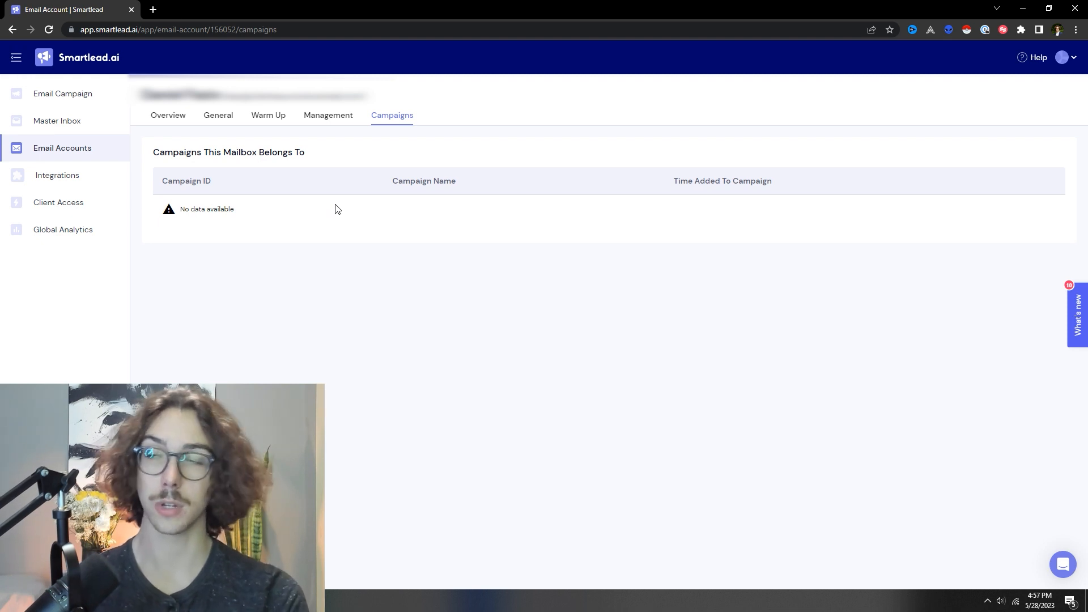
mouse_move(63, 93)
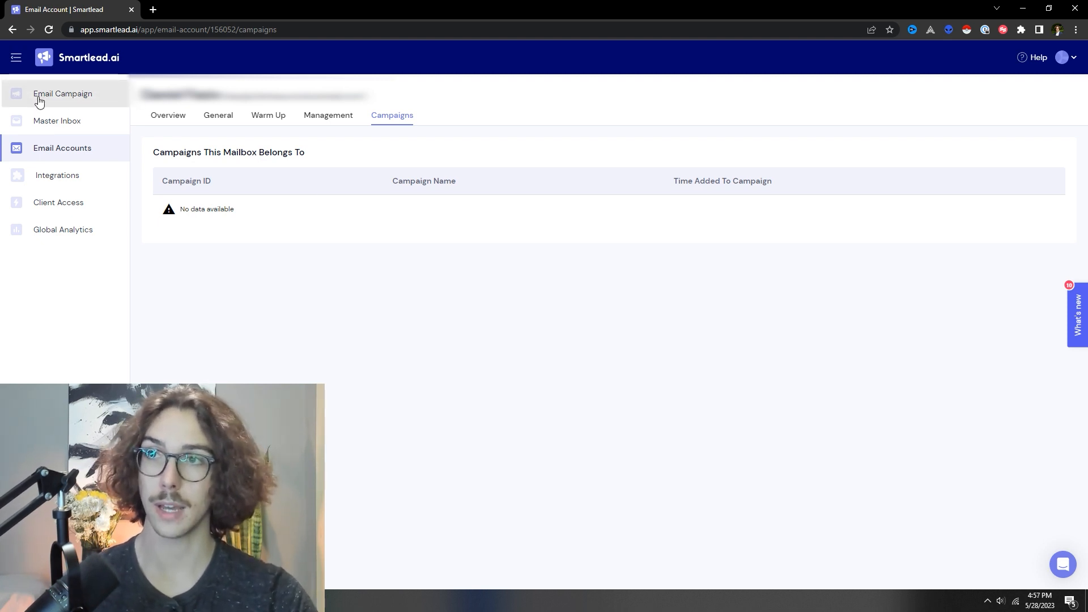
left_click(63, 93)
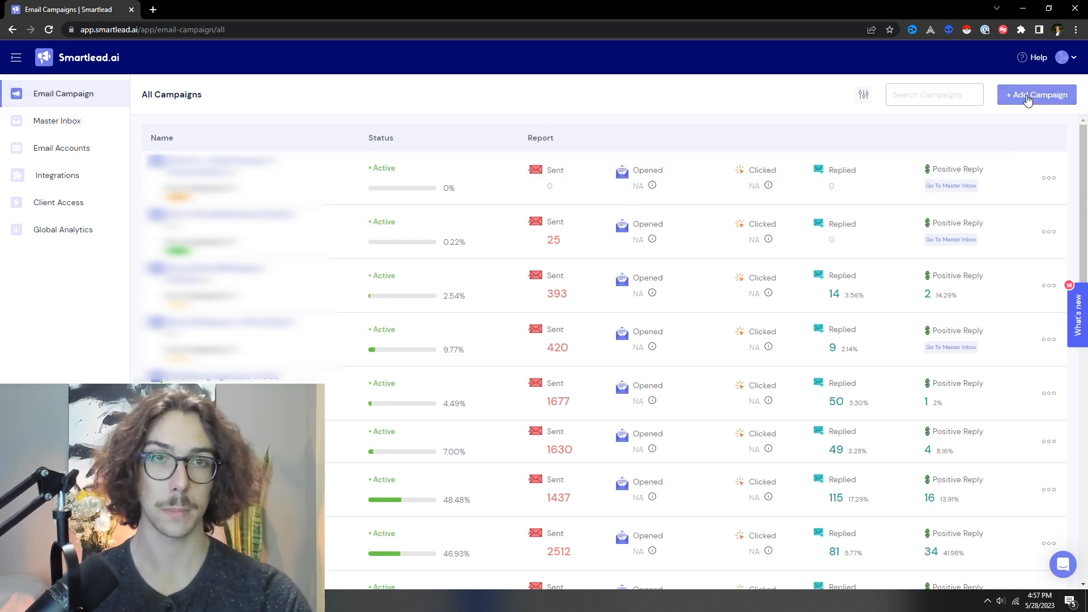
Create a new campaign named 'Test' by uploading the sample leads CSV.
left_click(1036, 95)
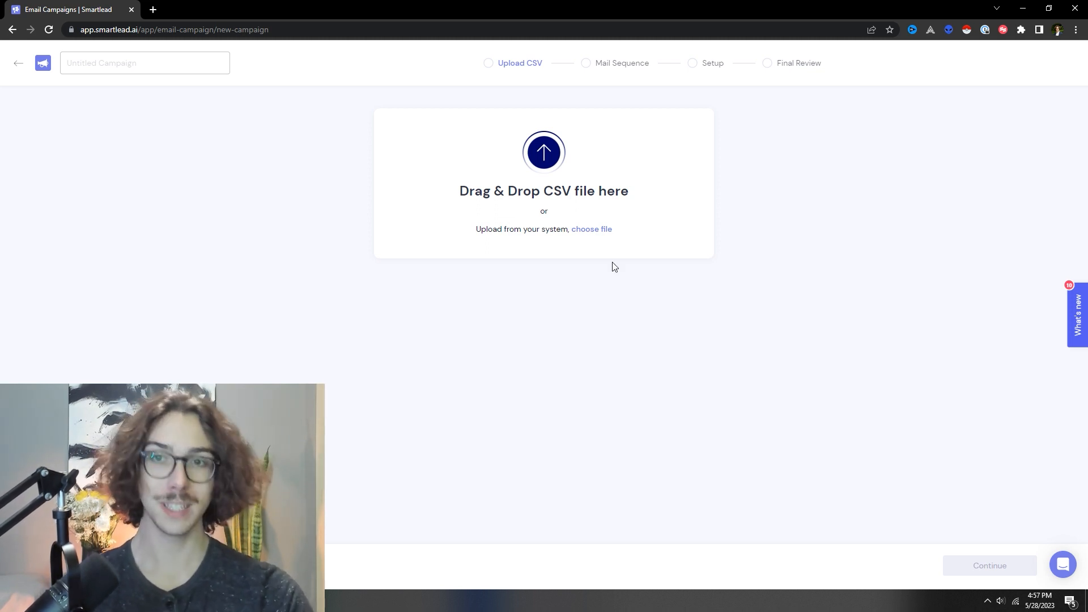
mouse_move(596, 229)
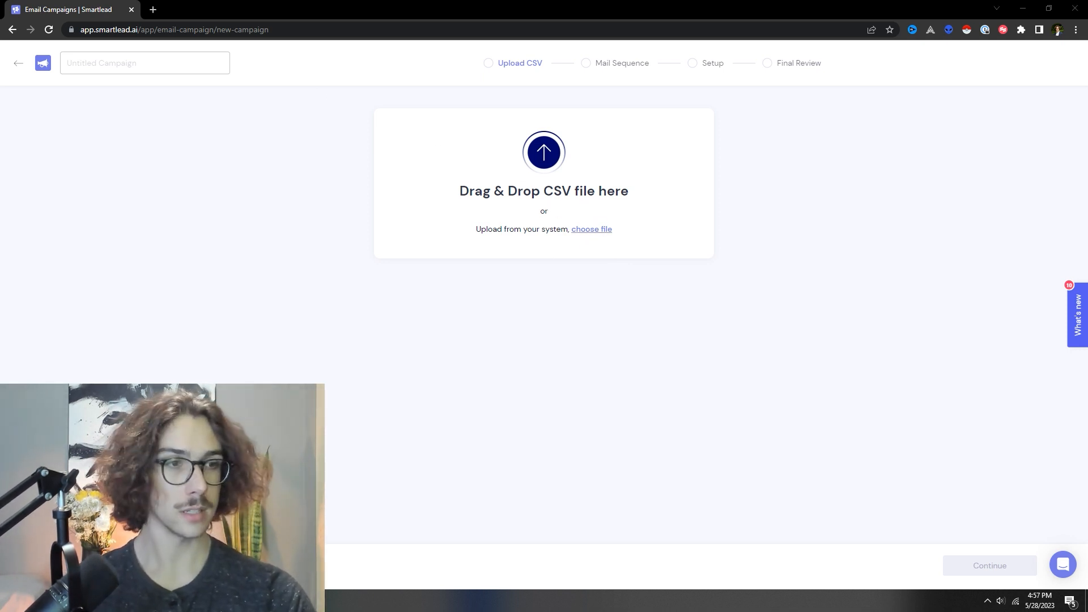
left_click(590, 229)
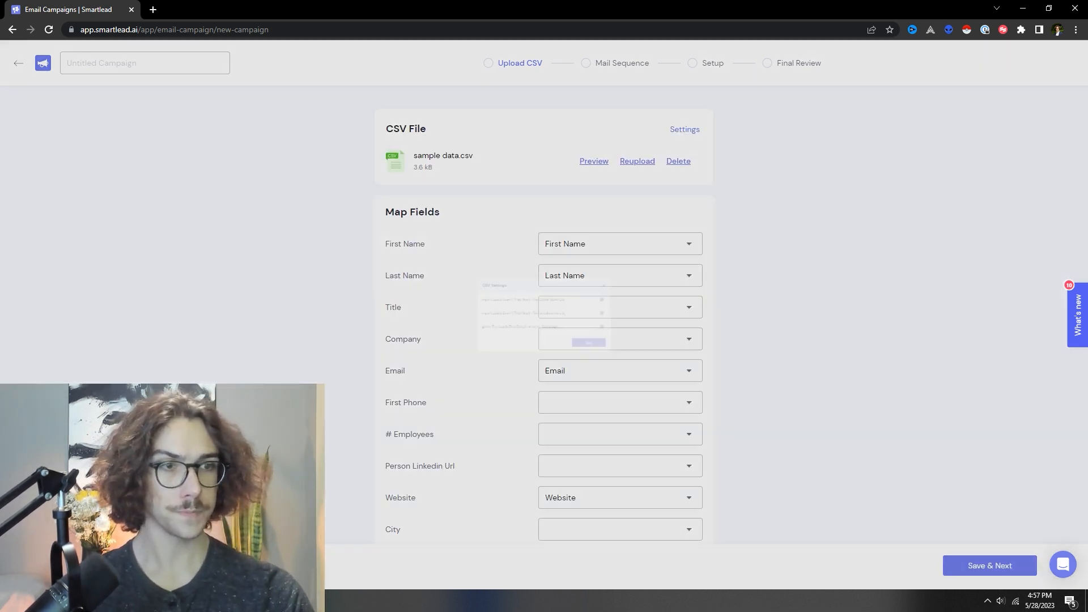
left_click(684, 129)
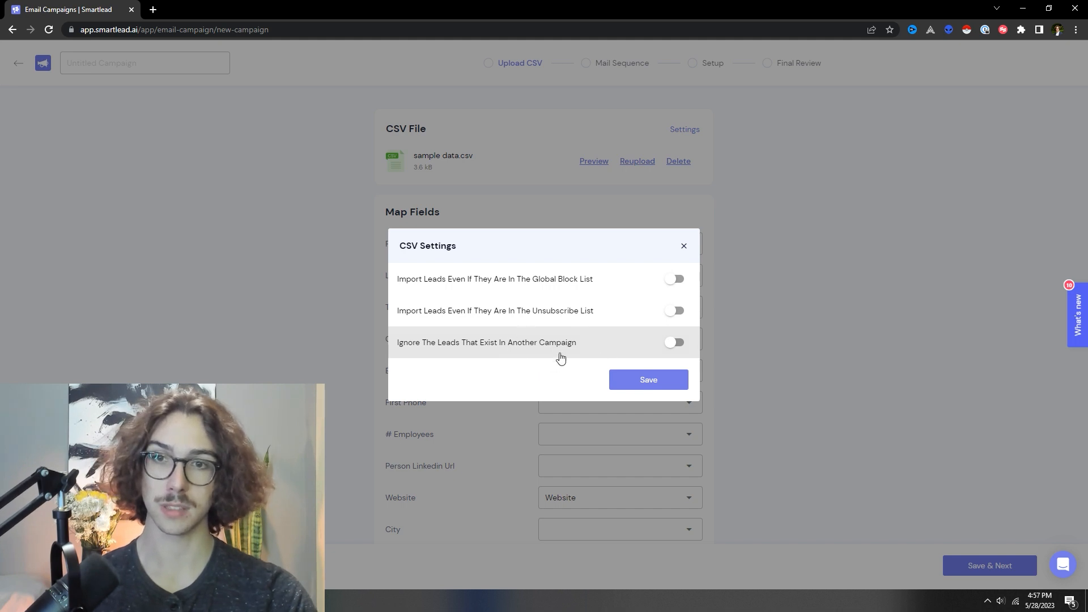
left_click(646, 380)
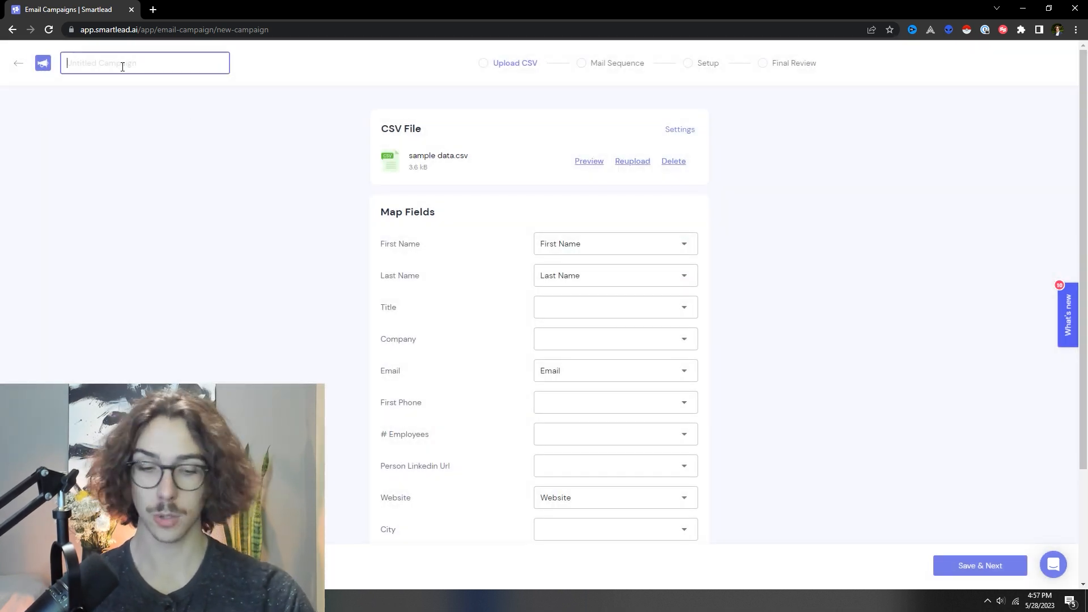
type("Test")
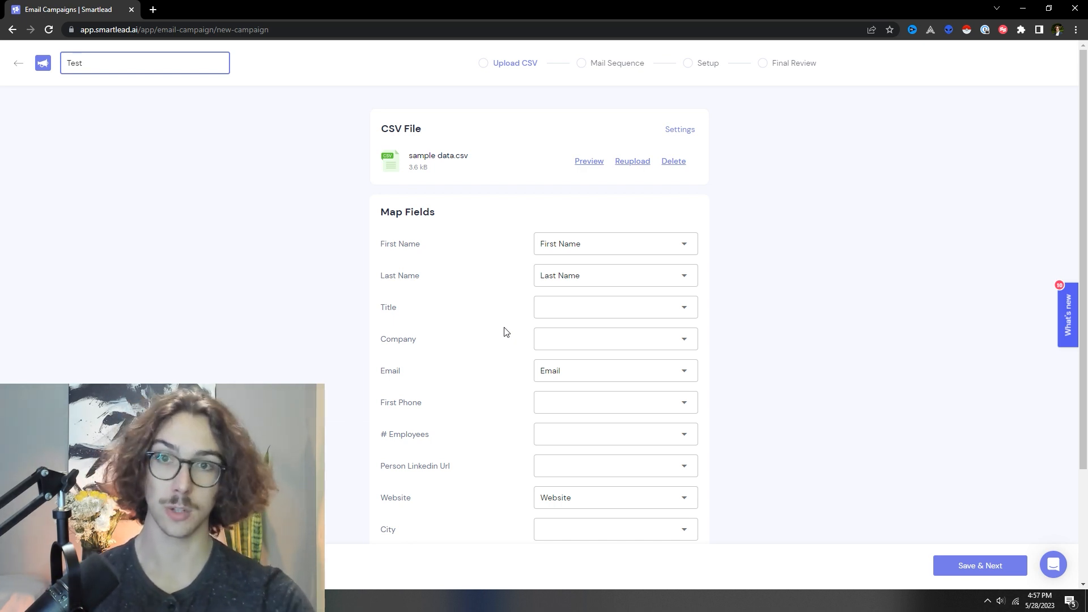
Map Company, Title to a custom field, and Person Linkedin Url to Linkedin Profile, then import.
left_click(615, 339)
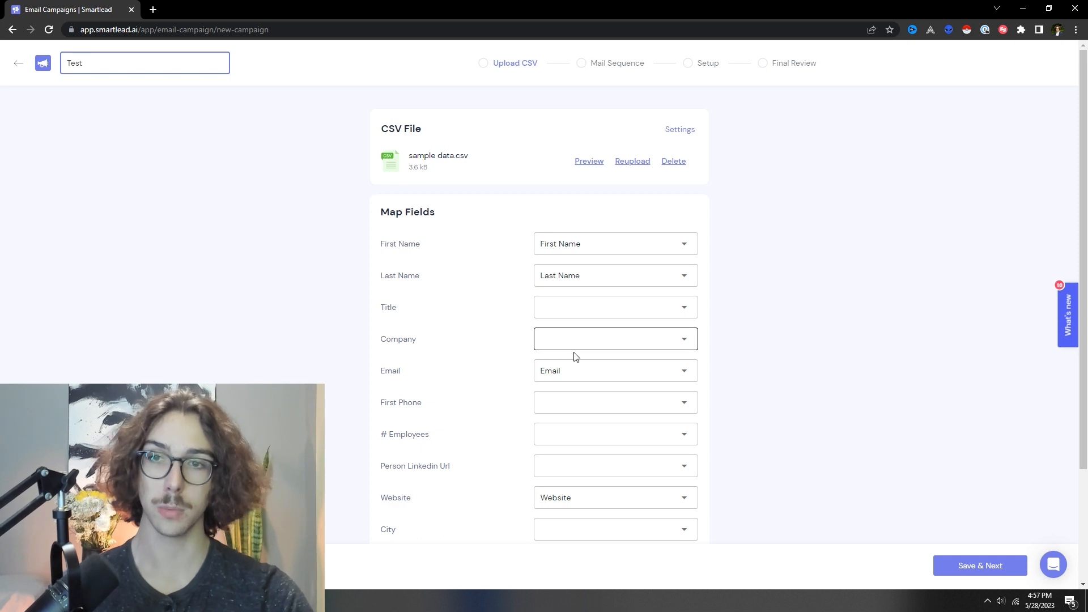
left_click(615, 339)
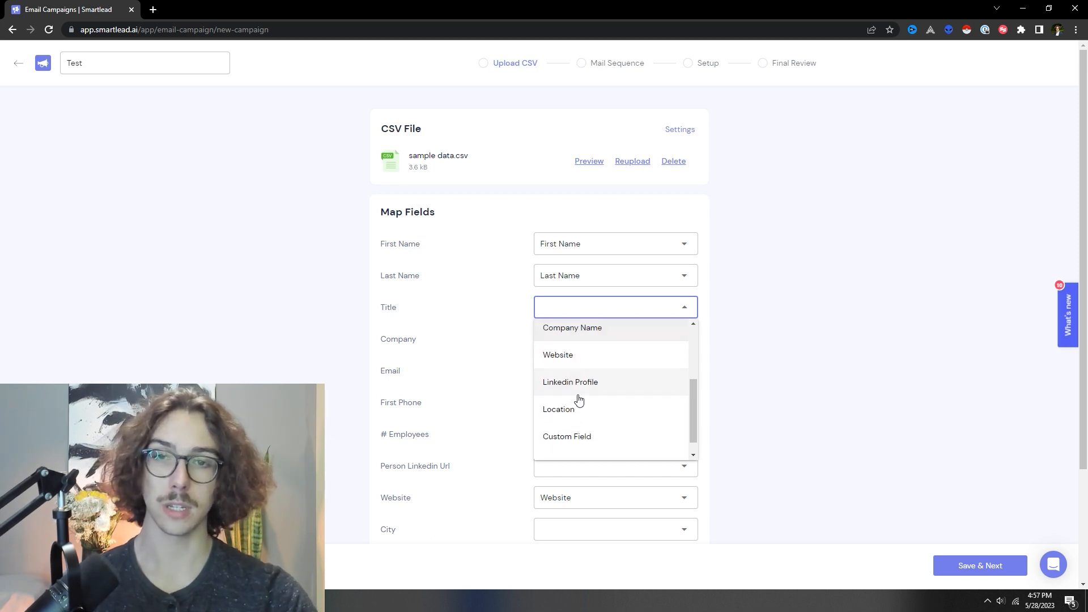
left_click(566, 436)
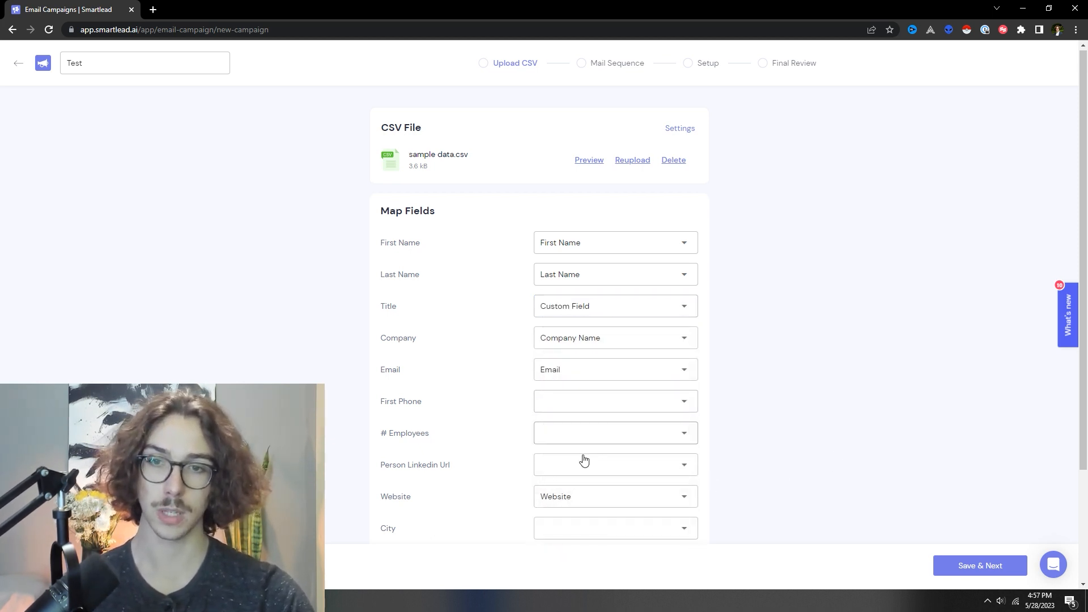
left_click(614, 464)
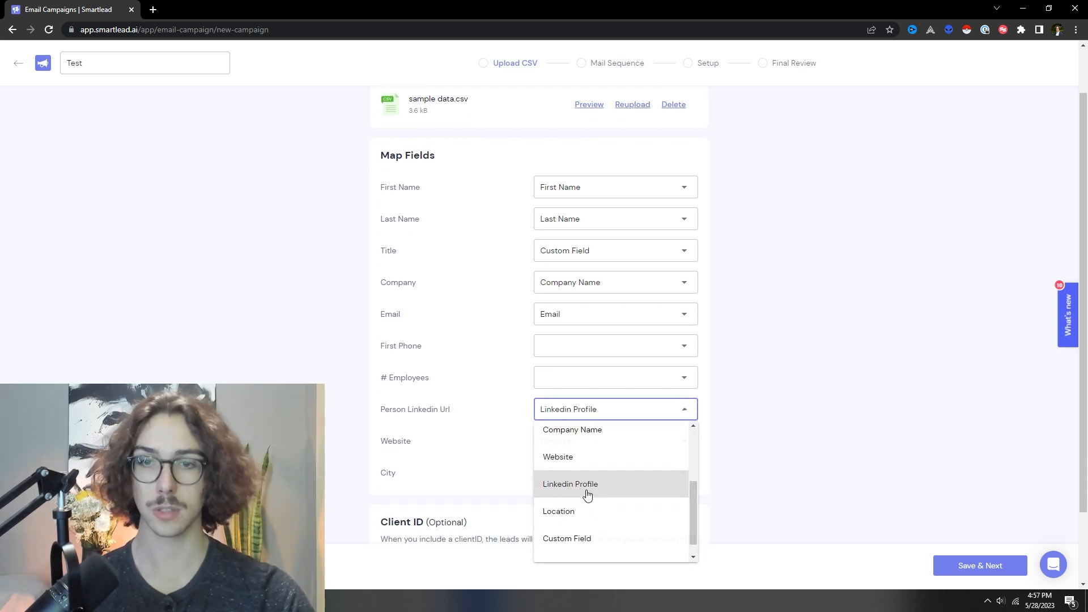
left_click(570, 483)
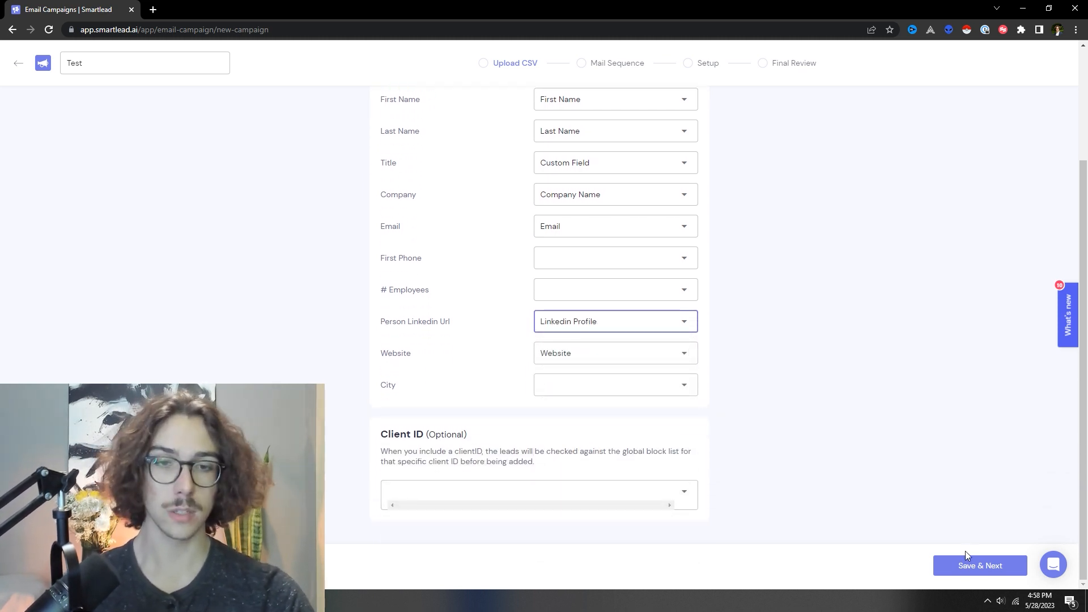
left_click(980, 566)
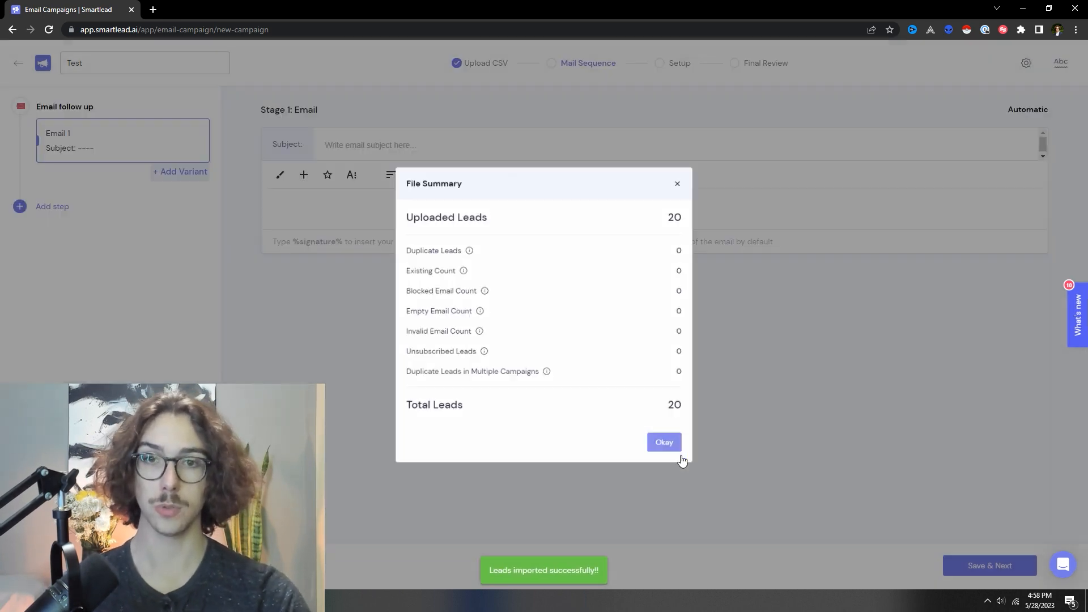
Dismiss the file summary and give the first email the subject 'Quick Question'.
left_click(663, 443)
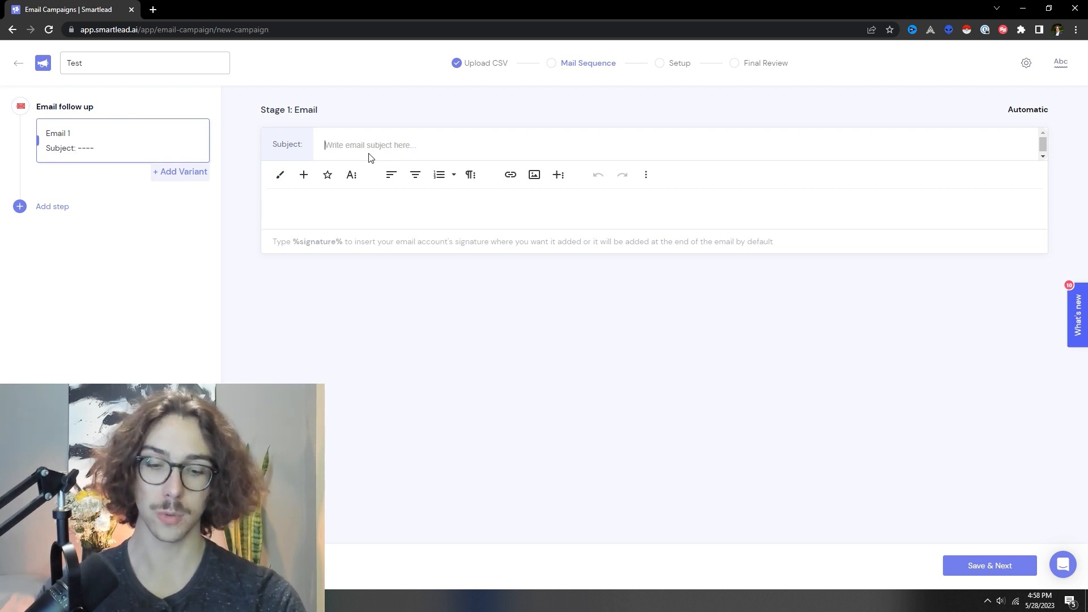
type("Q")
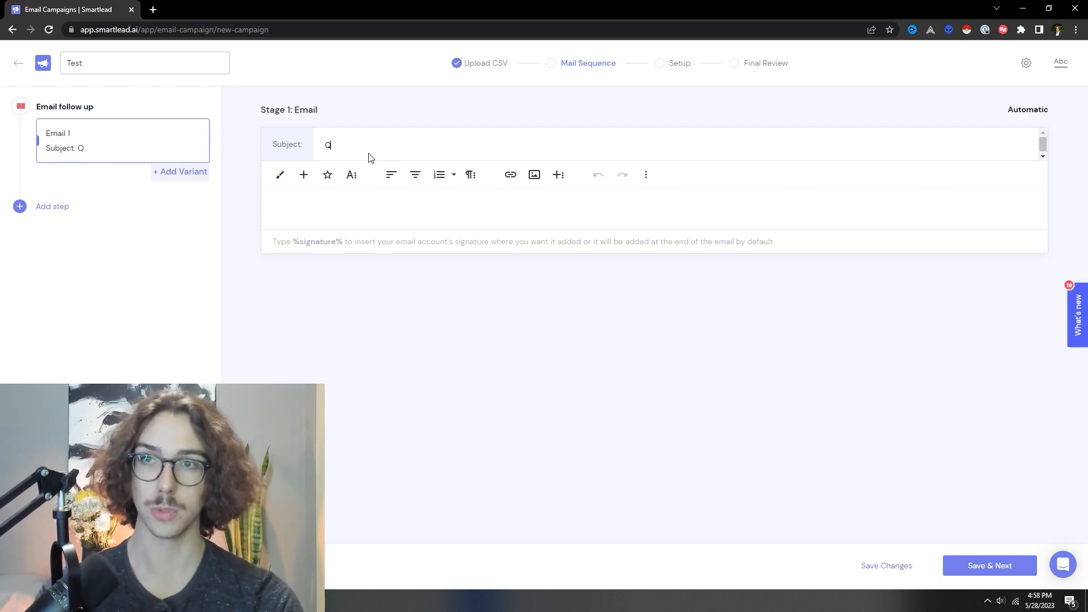
type("uick Ques")
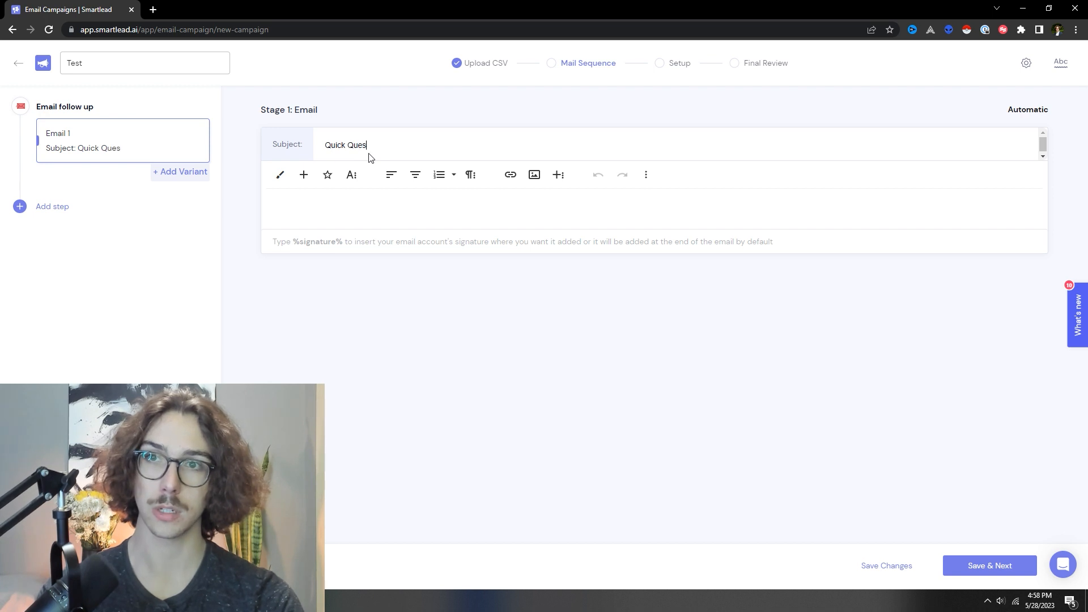
type("tion")
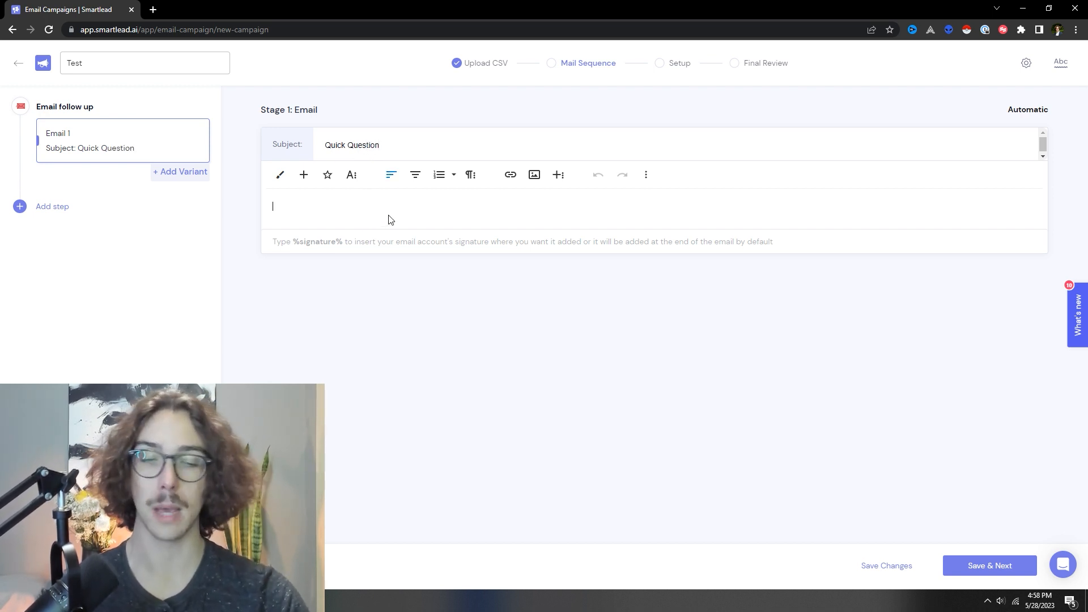
Write the body: 'Hi {{first_name}}', 'Test Email', %signature%, and 'P.S. hello'.
type("Hi {{")
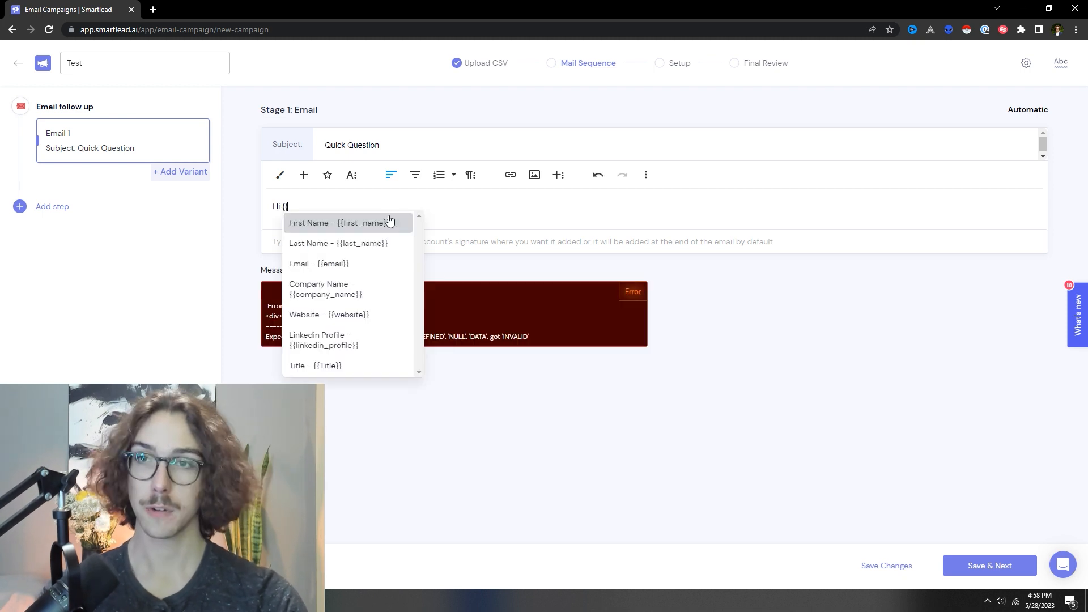
left_click(338, 223)
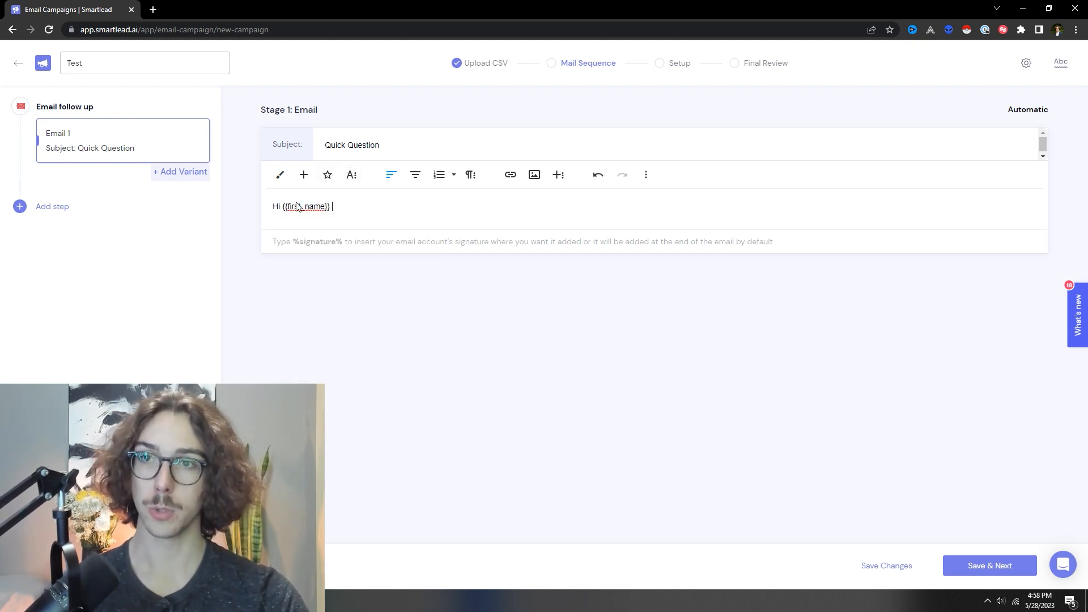
mouse_move(303, 174)
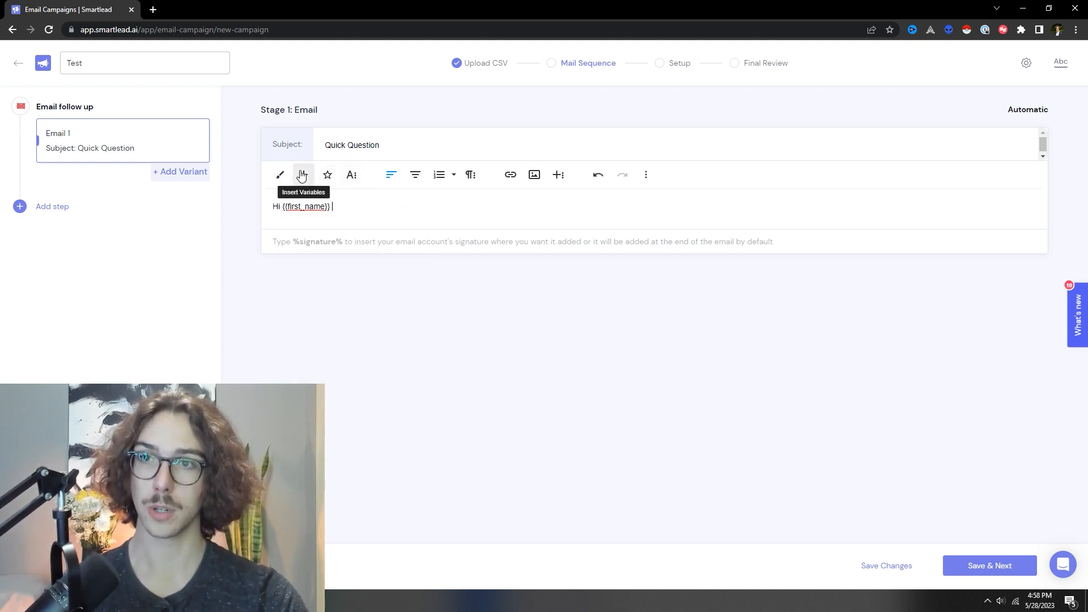
left_click(304, 174)
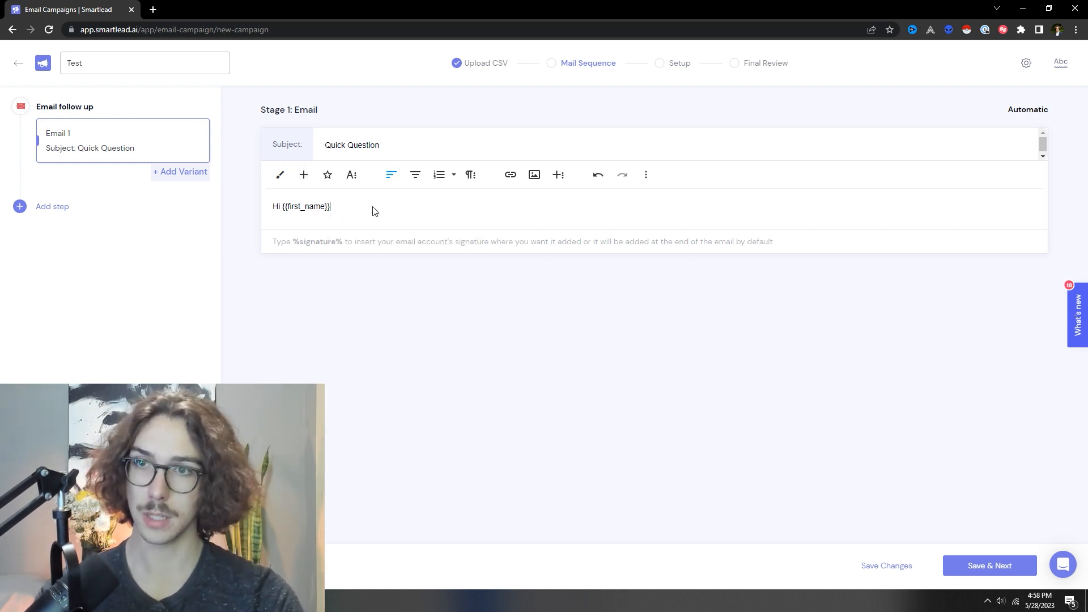
type("Test Email")
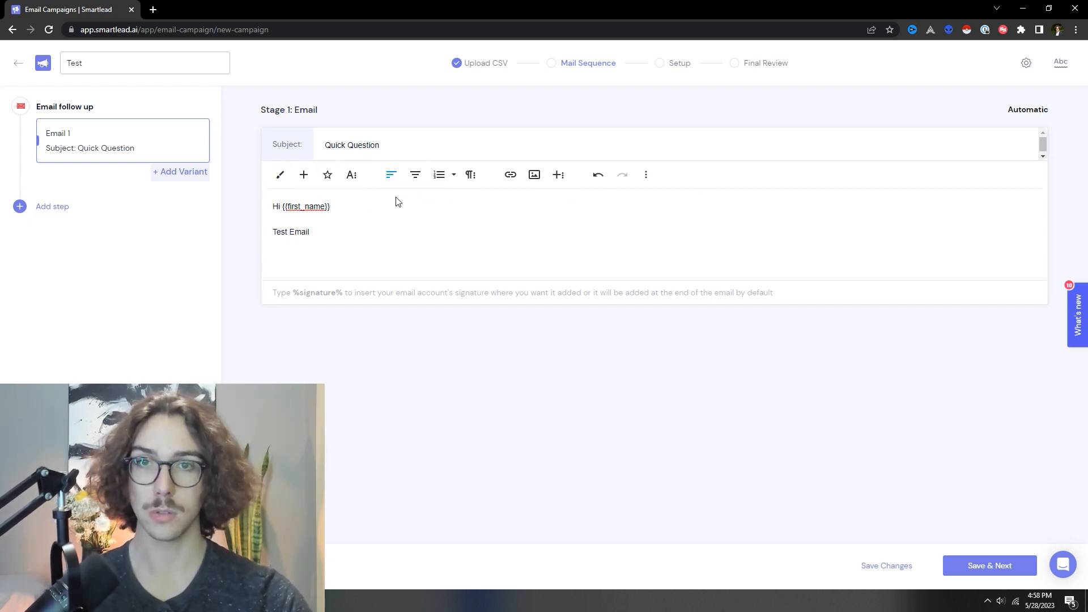
left_click(646, 174)
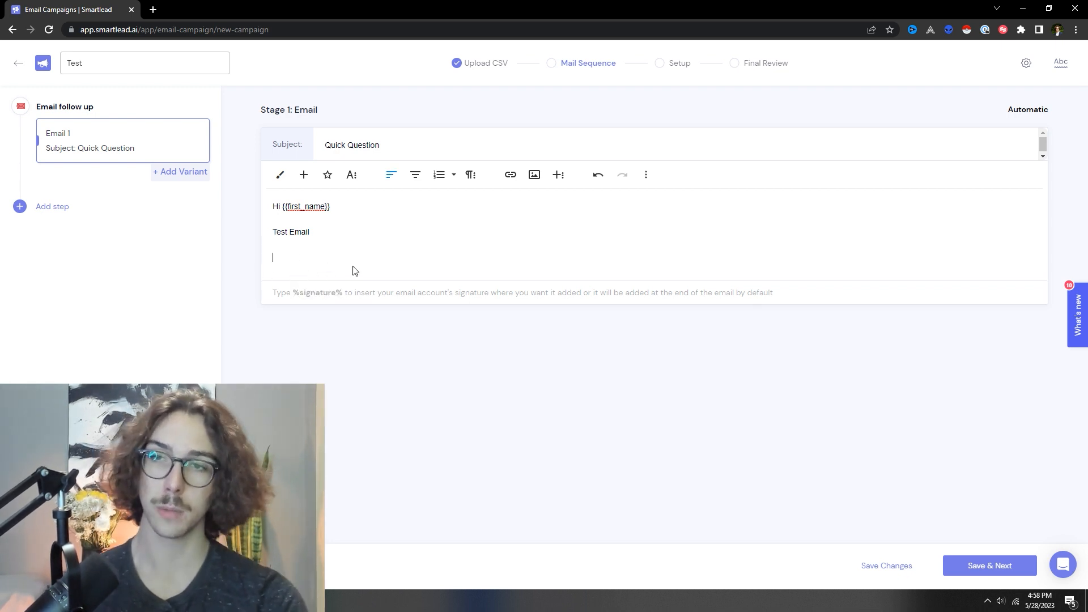
type("%signature%")
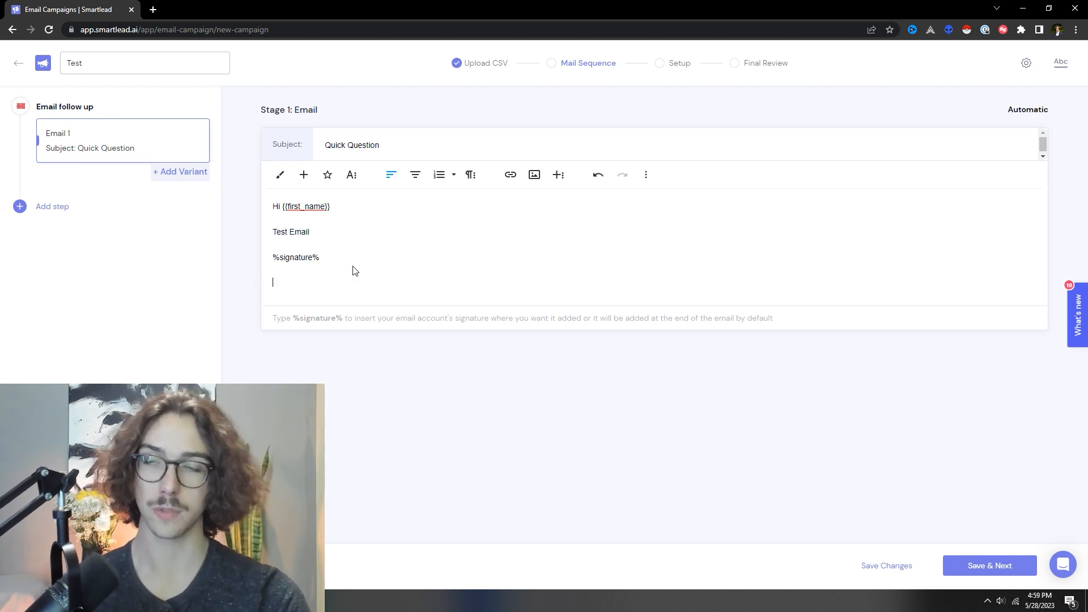
type("P.S.")
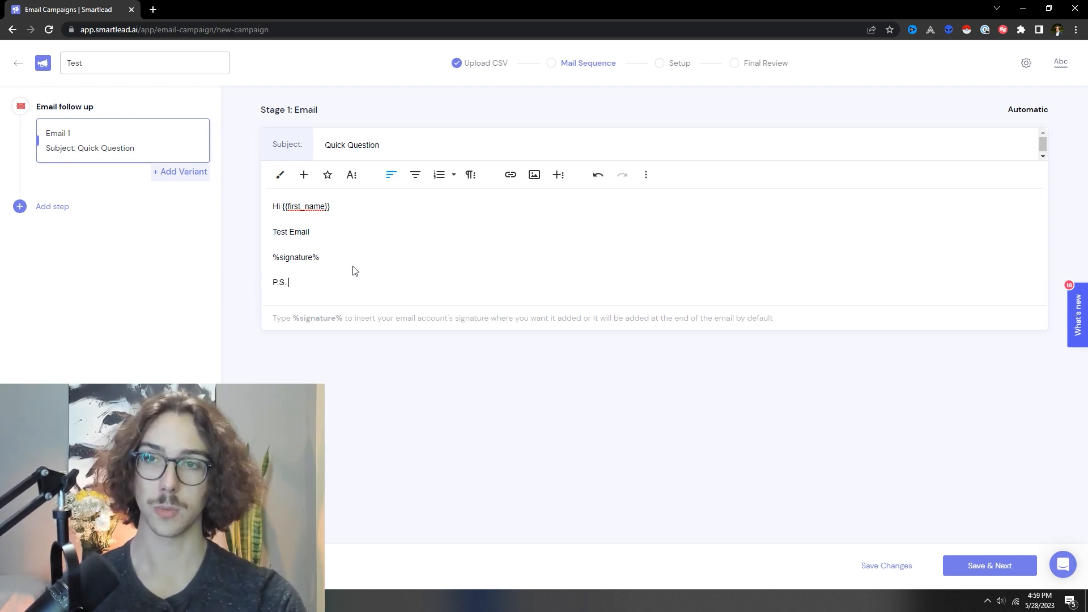
type("hello")
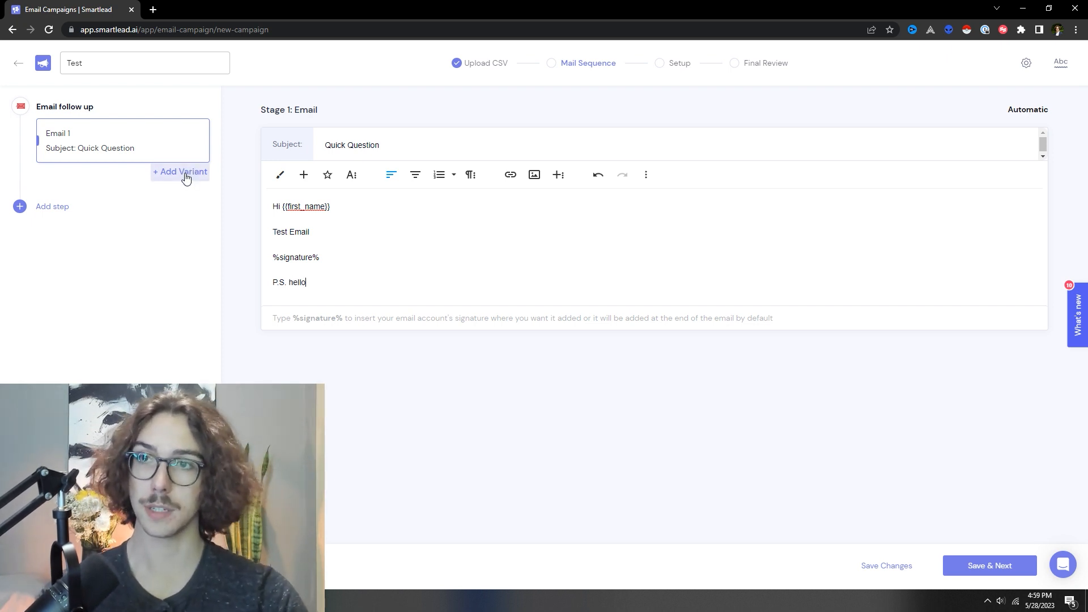
Add two variants to Email 1, one titled 'Subject Line 2', and bring up the step-type choices.
left_click(180, 172)
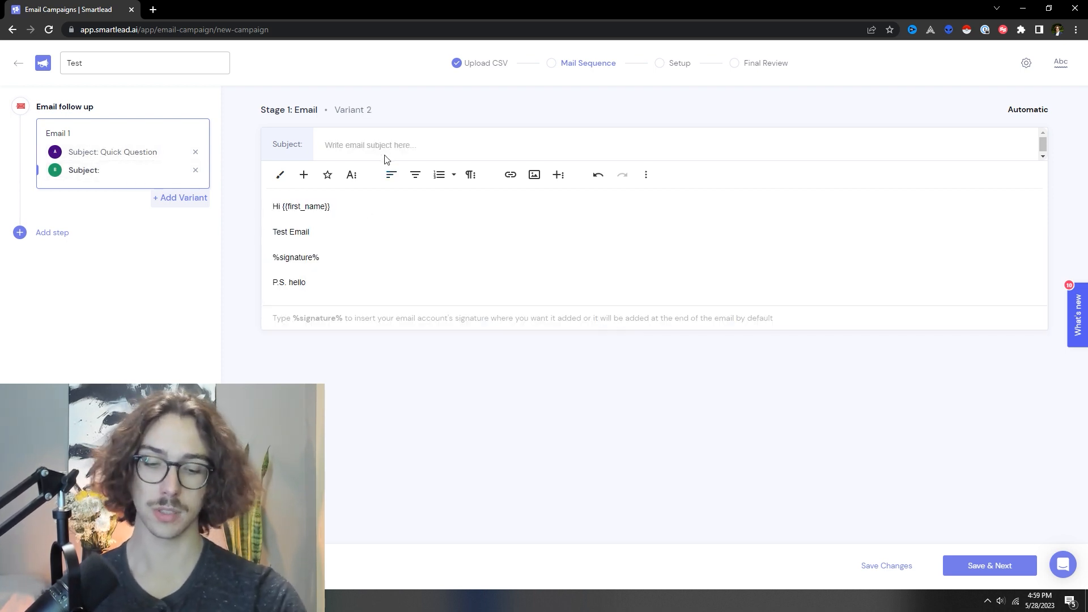
type("Subject Line 2")
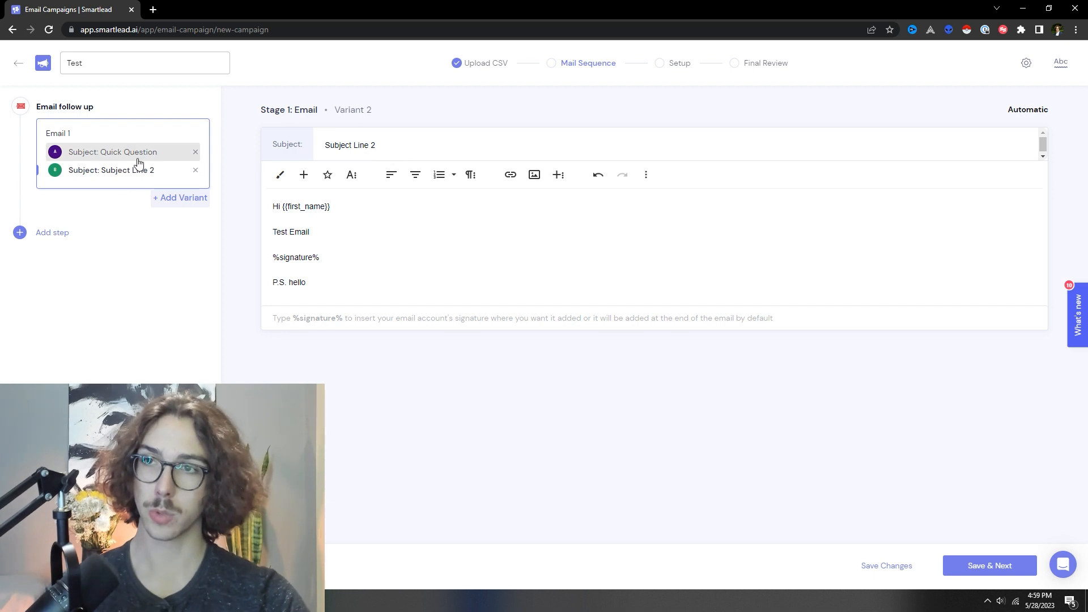
left_click(180, 197)
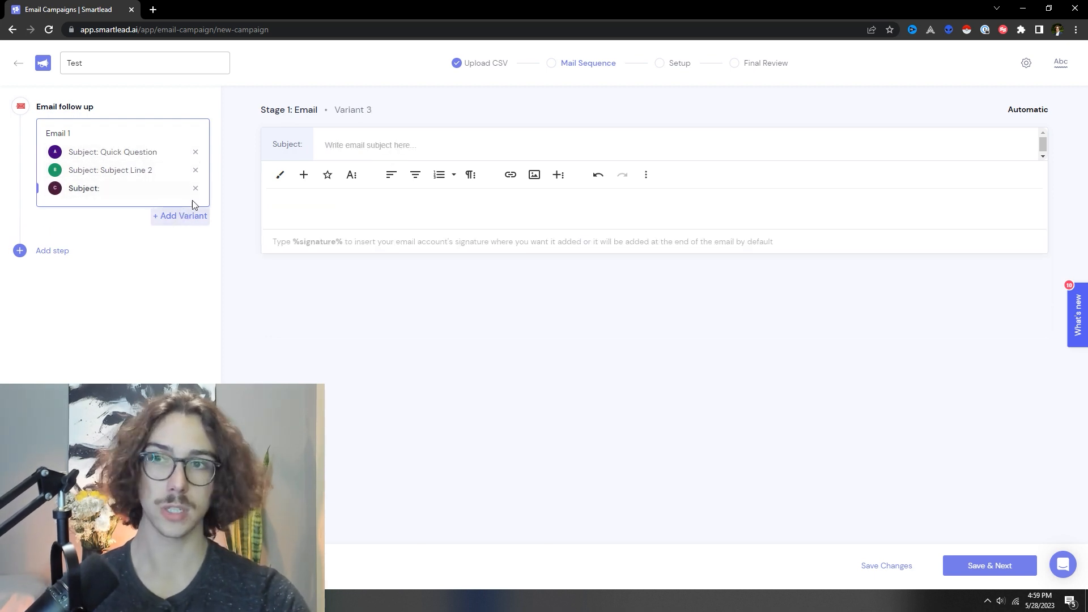
type("asdds")
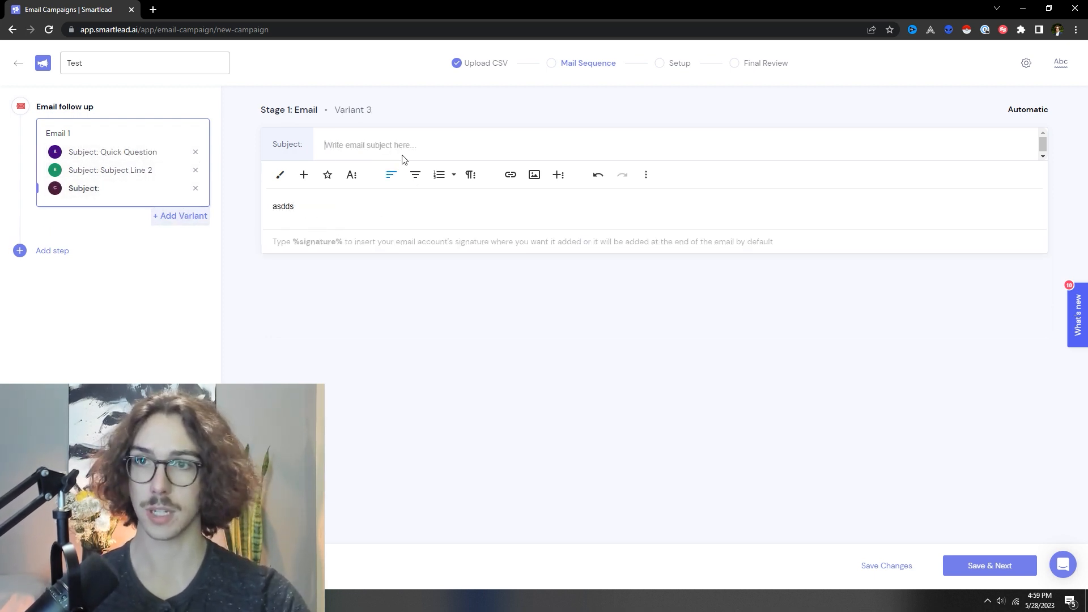
type("asdsda")
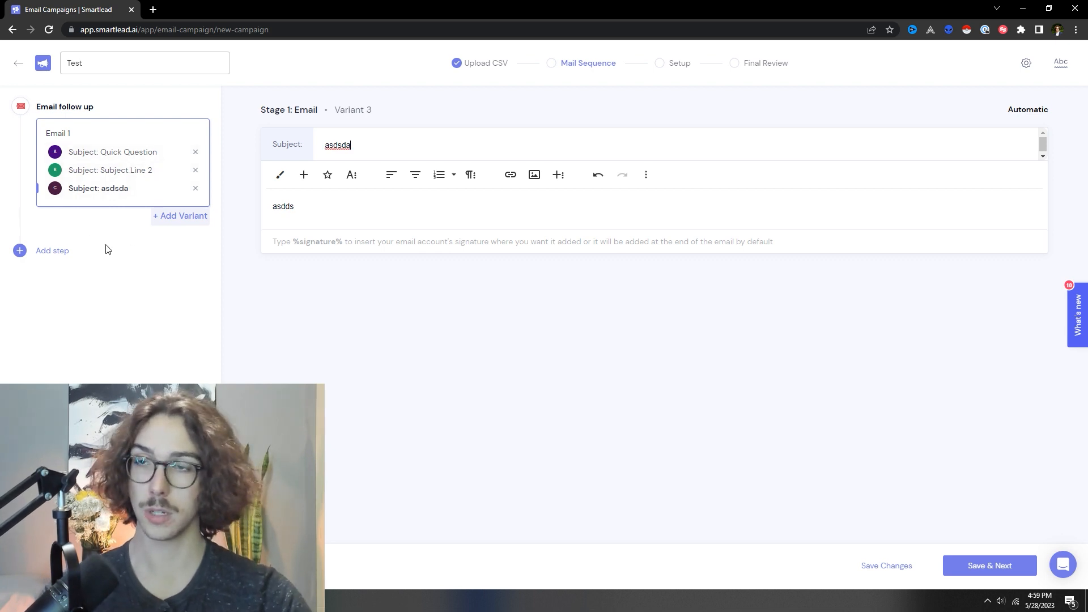
left_click(52, 250)
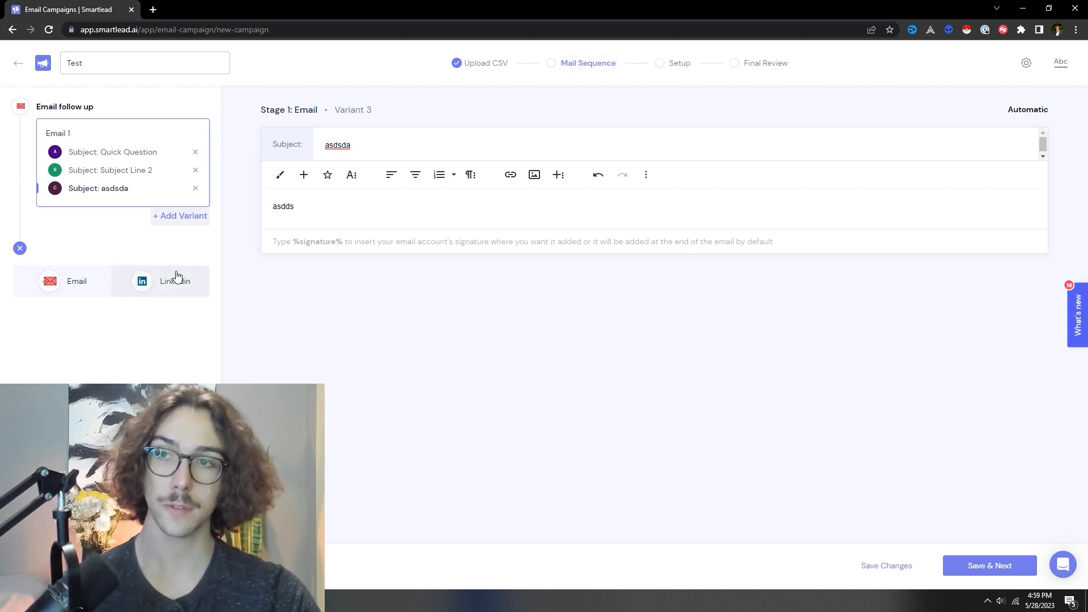
Add a second email step with body 'Hi {{first_name}}' and 'Email 2'.
left_click(77, 281)
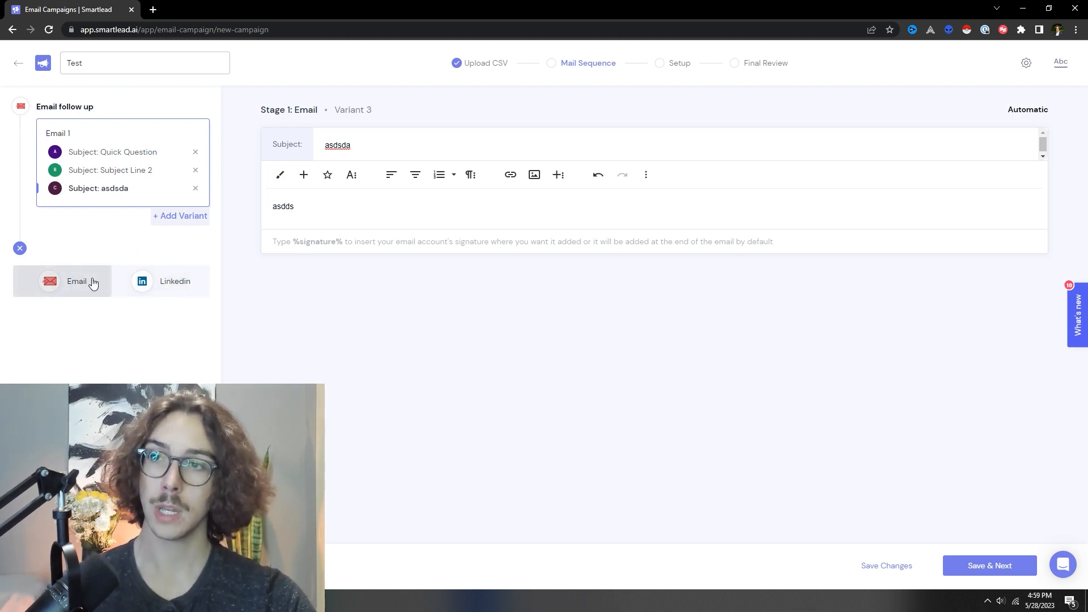
left_click(62, 281)
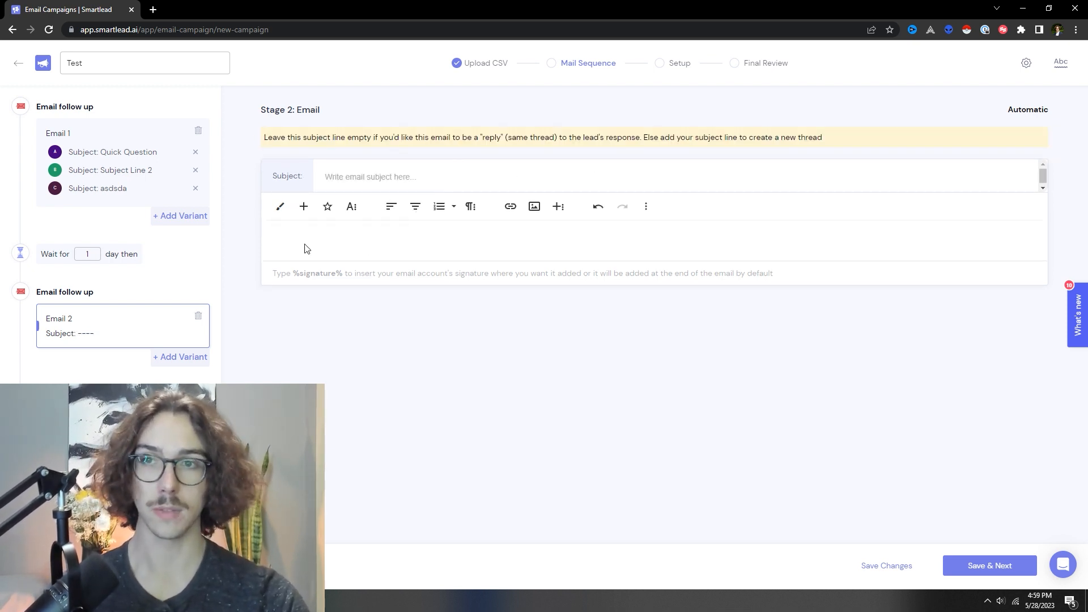
left_click(312, 238)
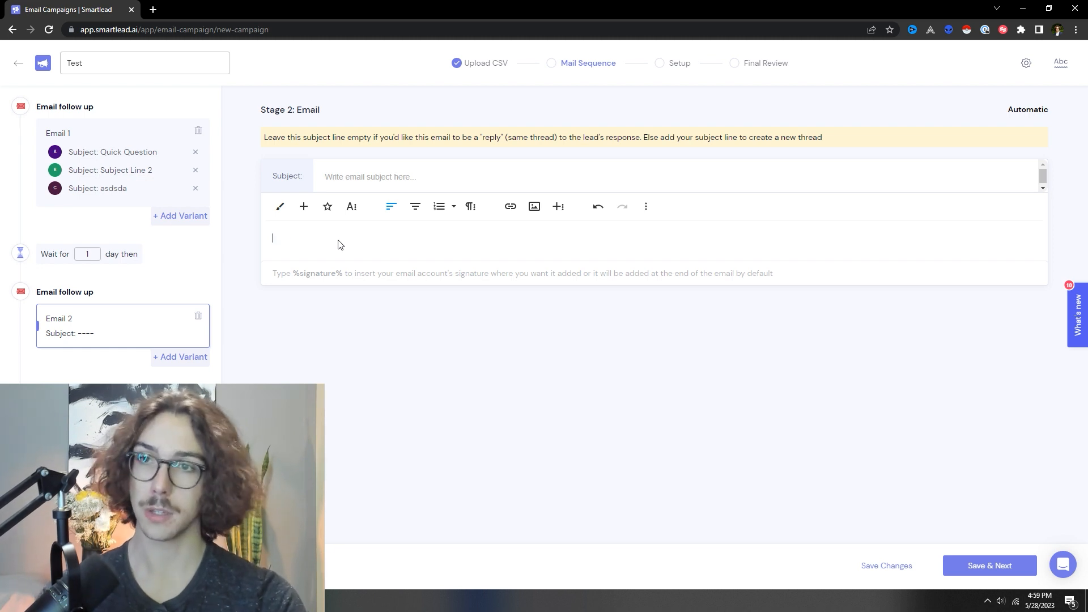
type("Hi {{first_name}}")
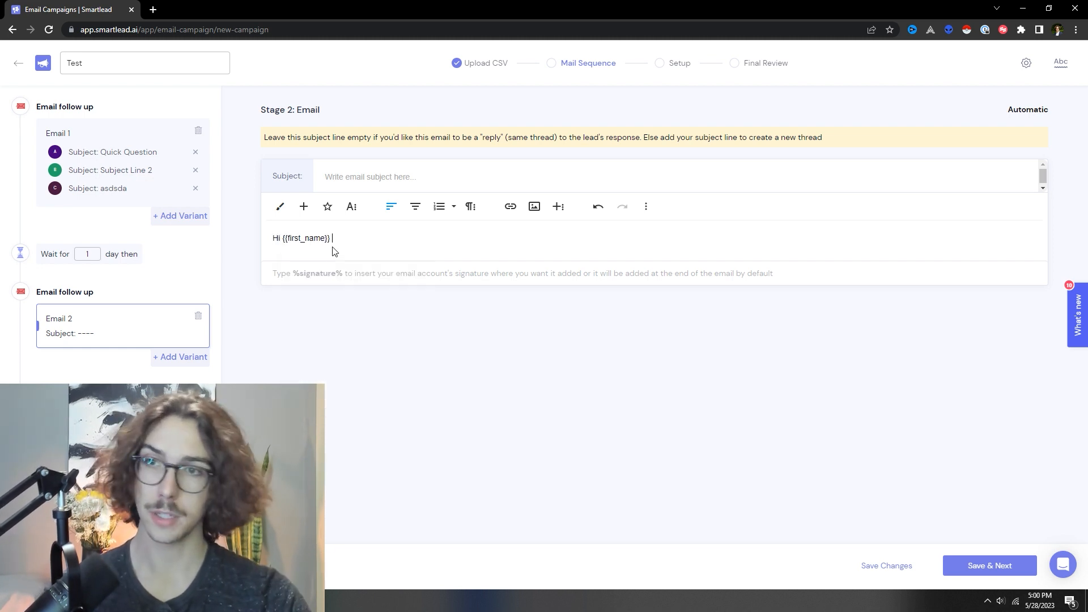
type("Email 2")
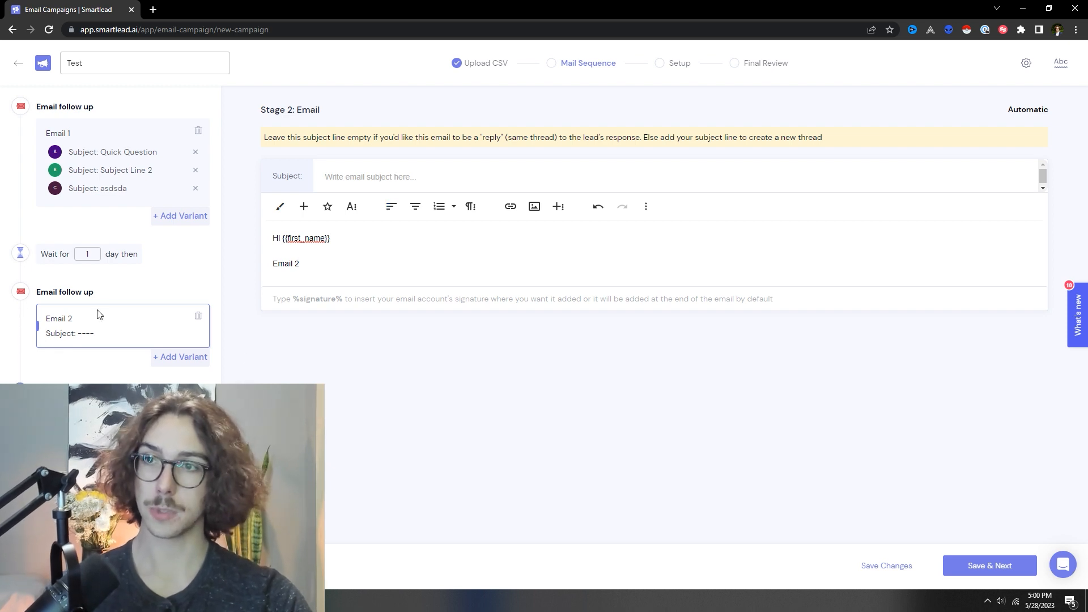
Set an 8-day wait before the second email and save the sequence.
left_click(87, 253)
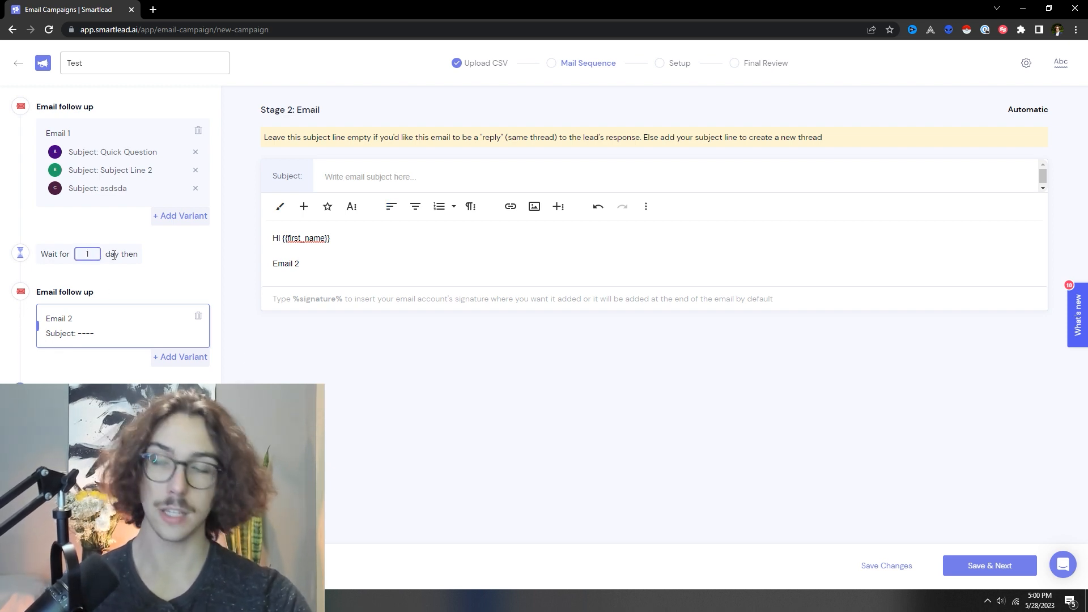
type("8")
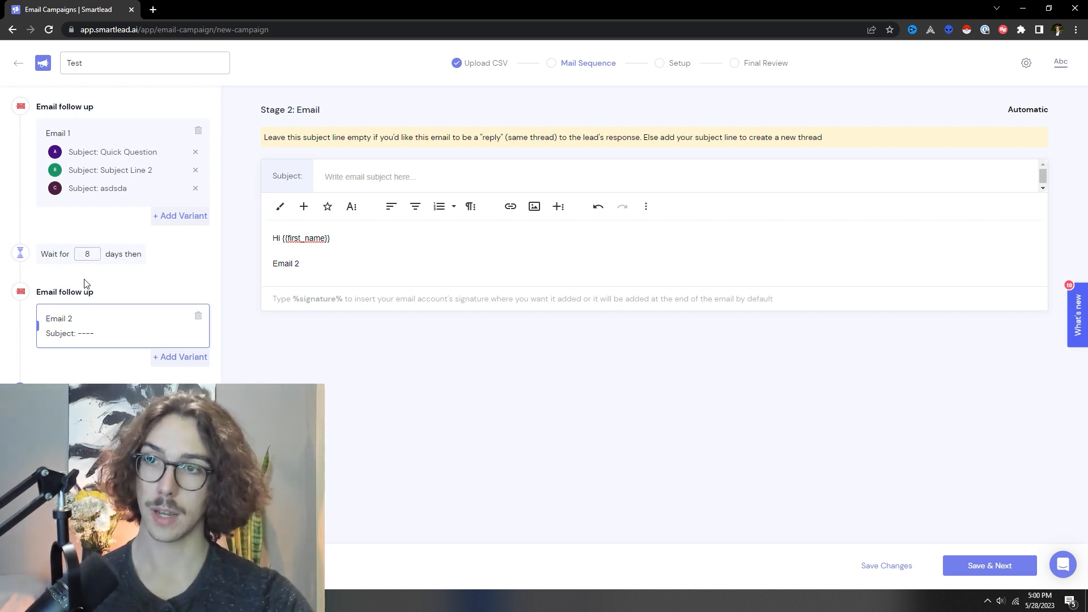
left_click(989, 566)
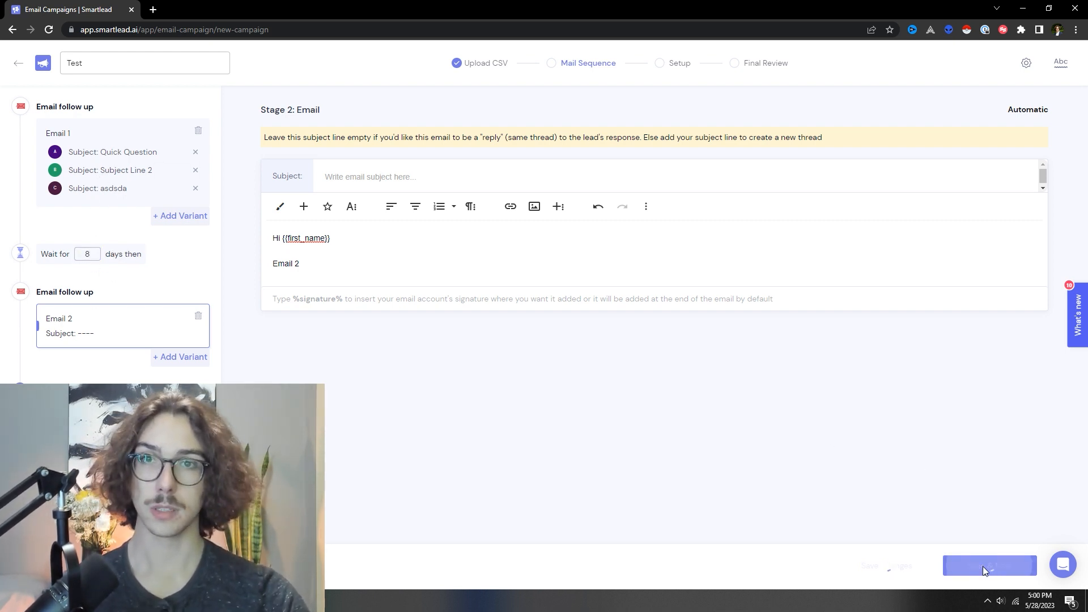
Continue past the sequence to the Setup step with Sender Accounts and Schedule Campaign.
left_click(990, 565)
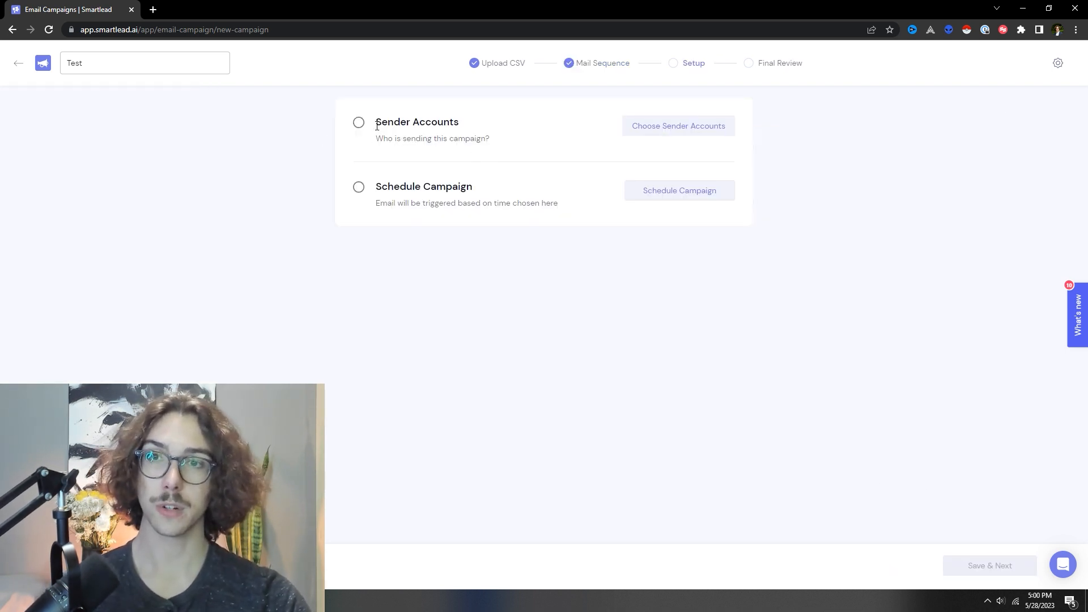
double_click(423, 186)
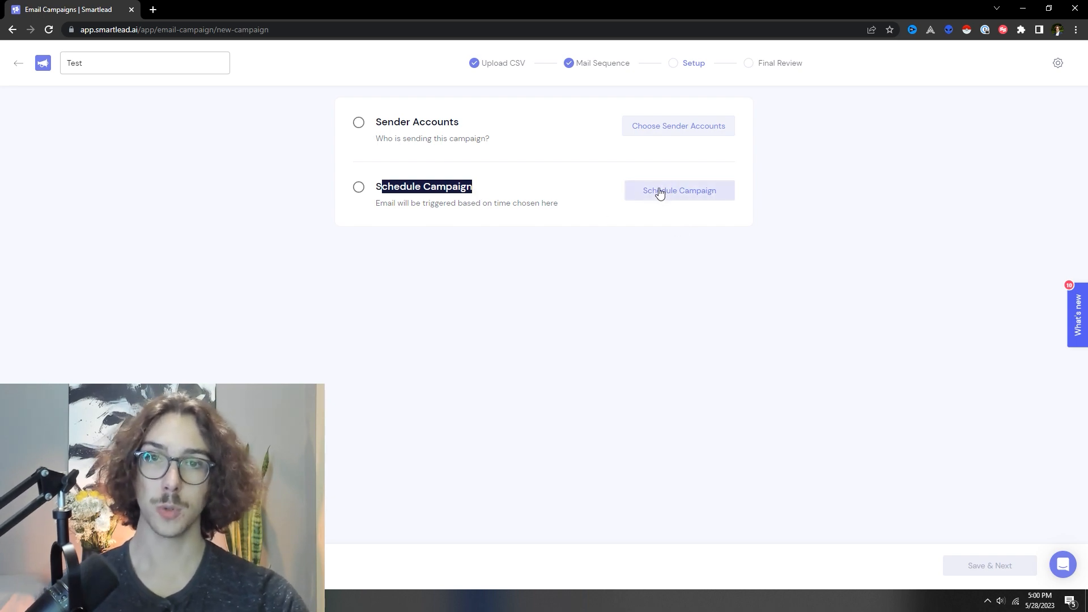
Set the campaign schedule to America/Toronto time with a 15:00 sending end time.
left_click(679, 190)
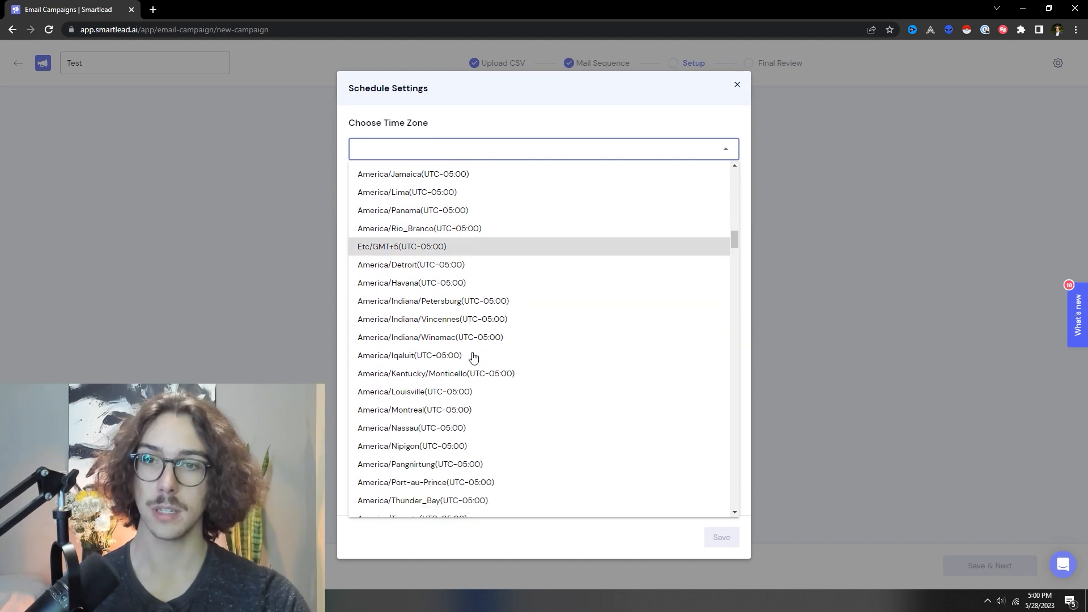
scroll("down", 3)
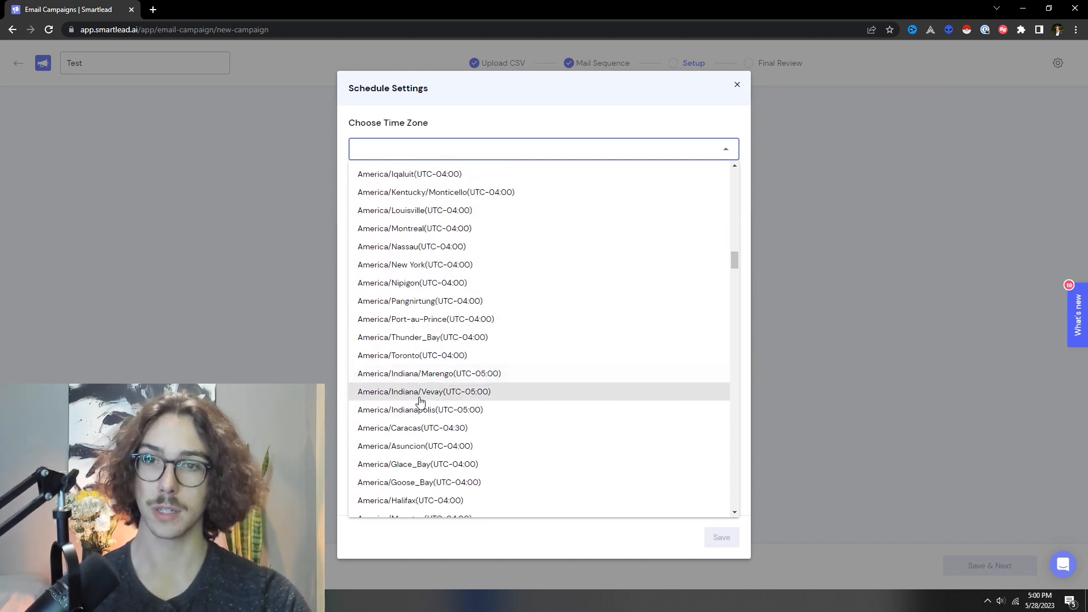
left_click(412, 355)
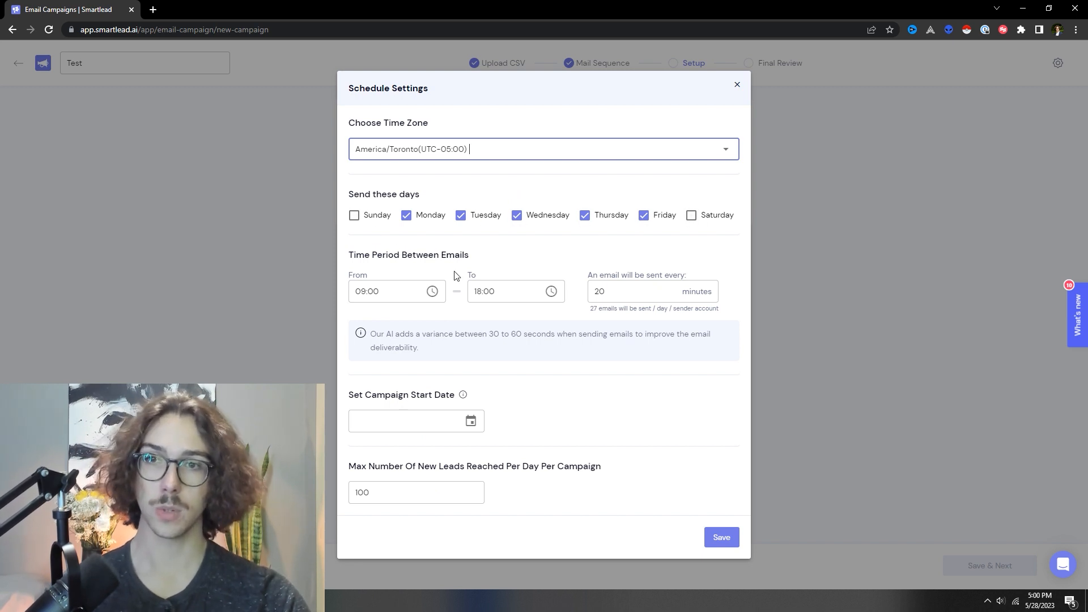
left_click(507, 291)
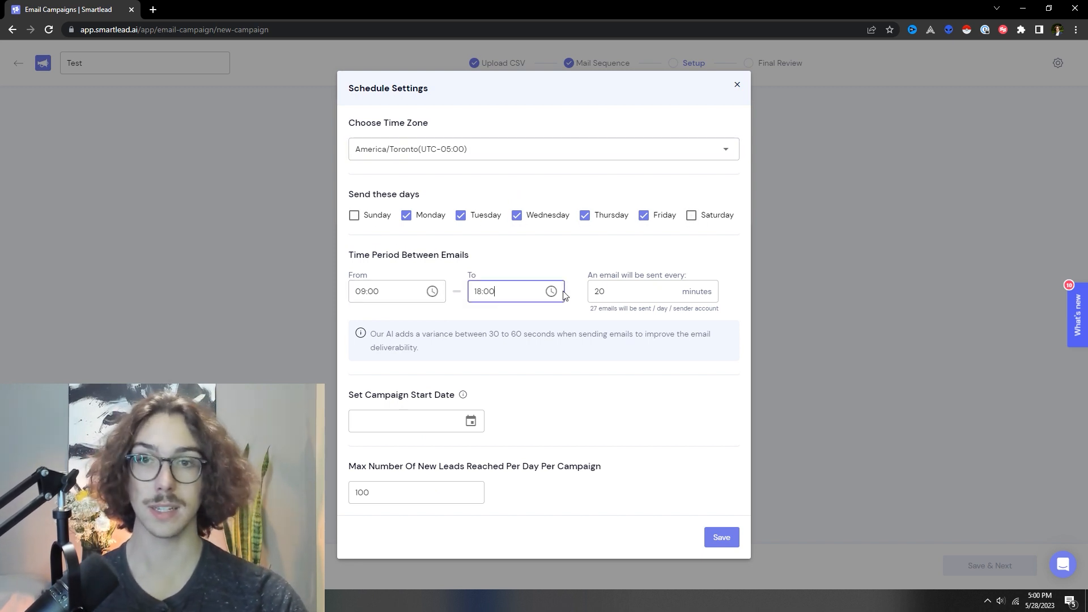
left_click(550, 291)
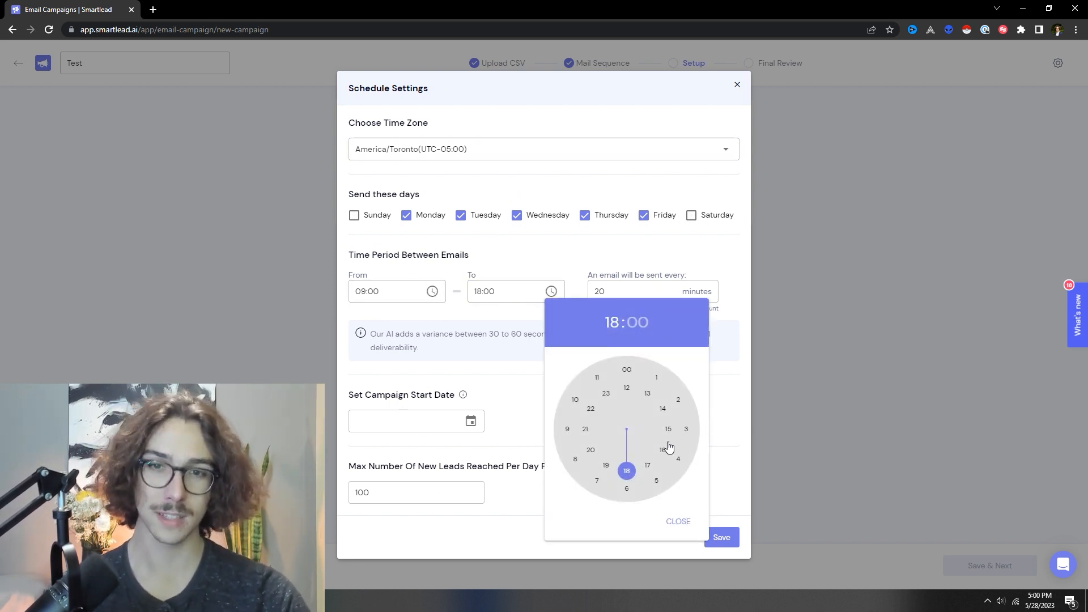
left_click(668, 429)
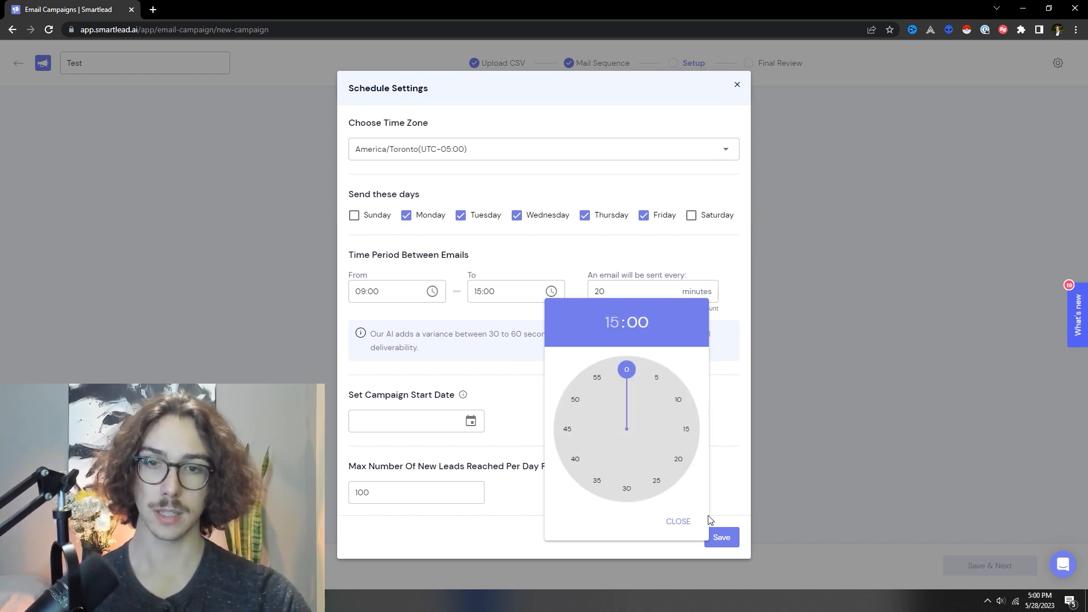
left_click(677, 522)
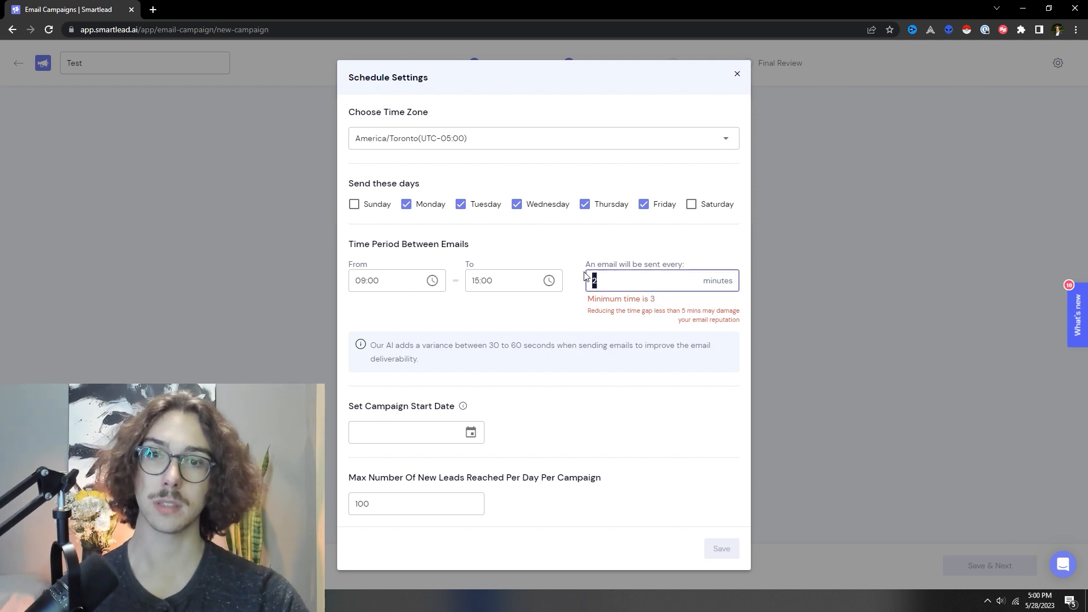
Set the interval between emails to 10 minutes.
key("Backspace")
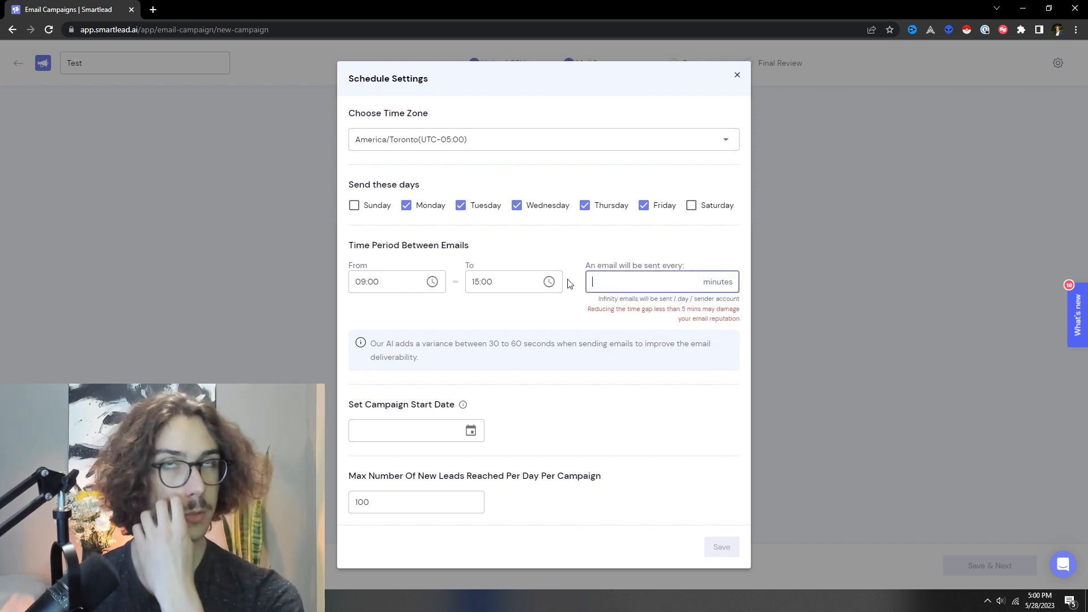
type("30")
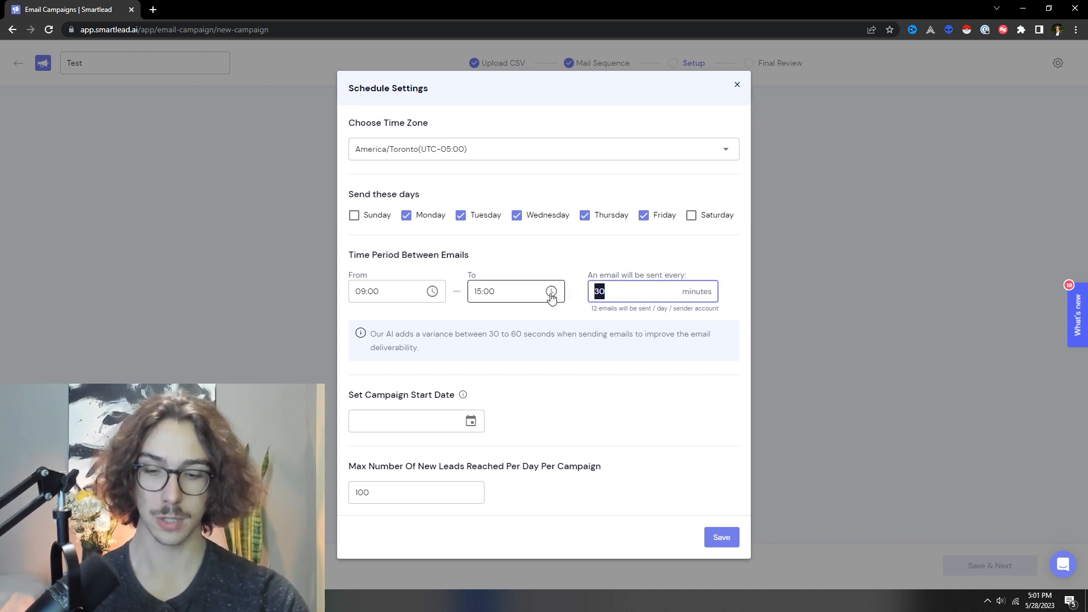
type("9")
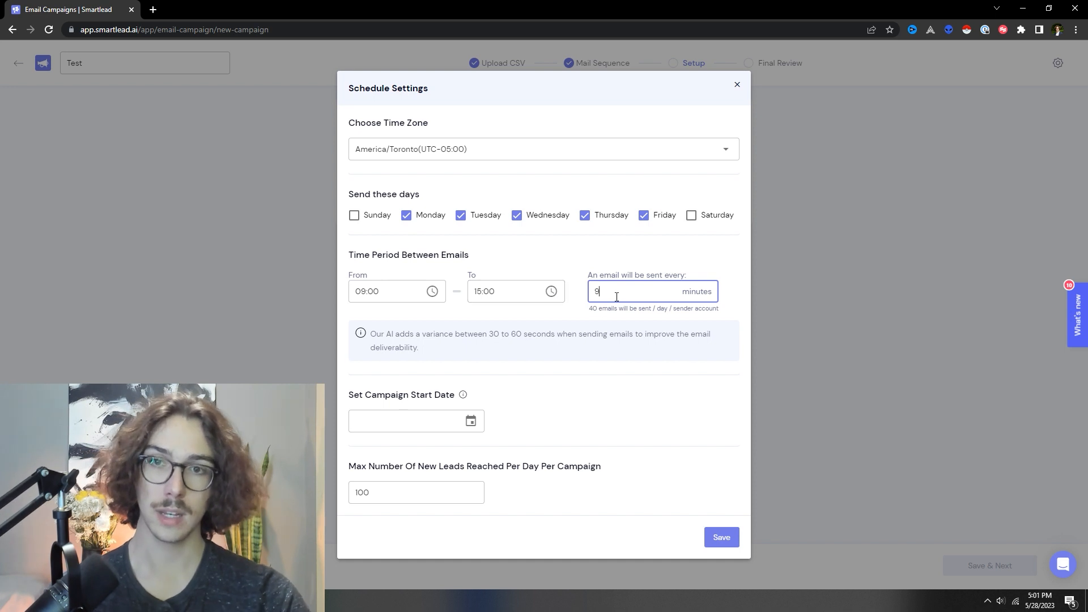
type("10")
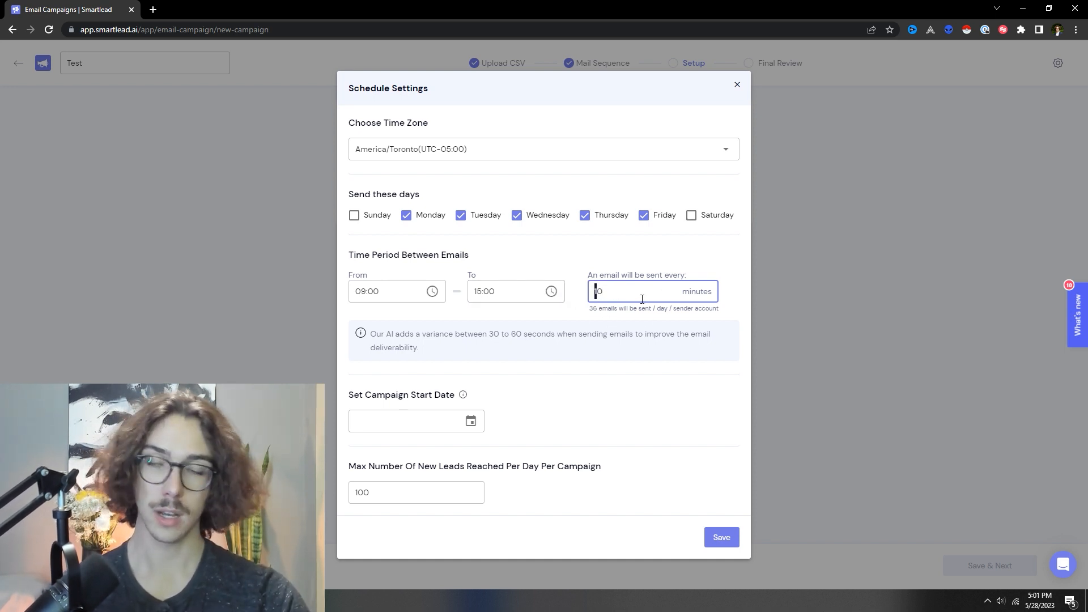
mouse_move(514, 414)
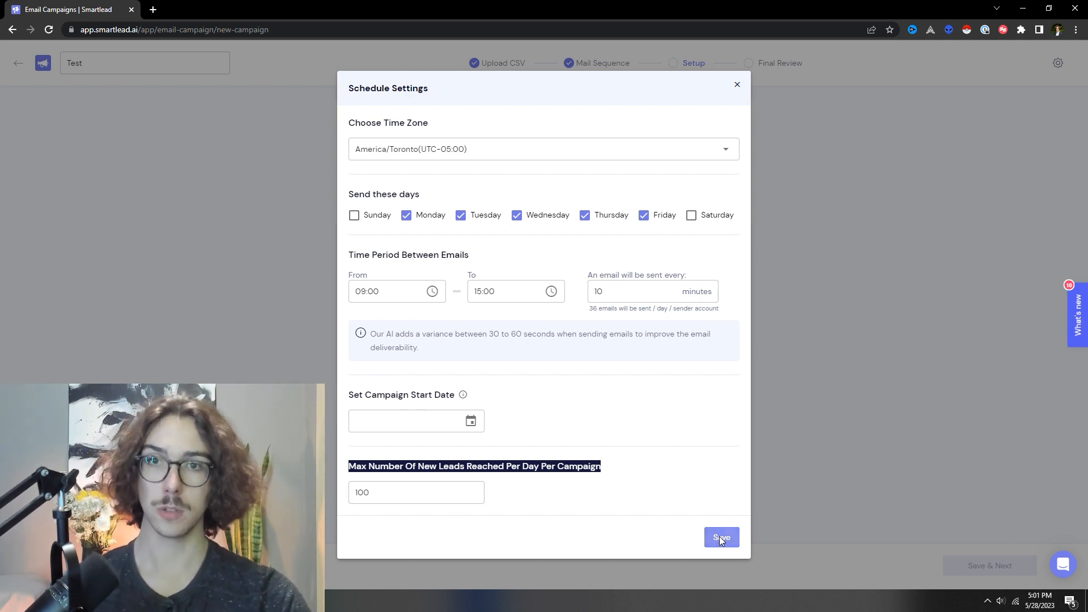
Save the 10-minute schedule, attach the first sender account, and complete setup.
left_click(721, 537)
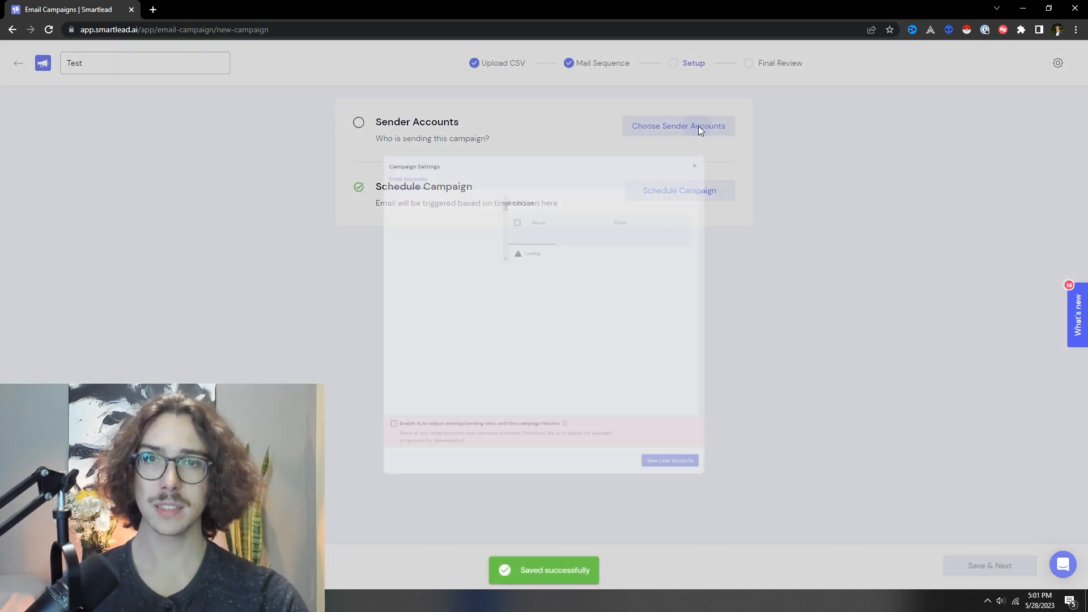
left_click(678, 126)
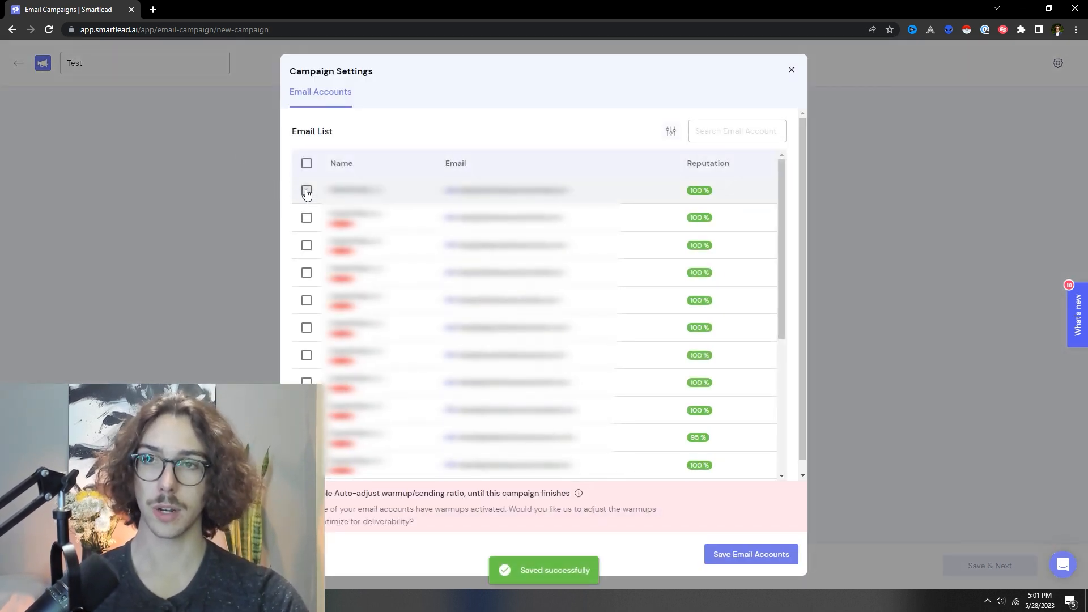
left_click(306, 190)
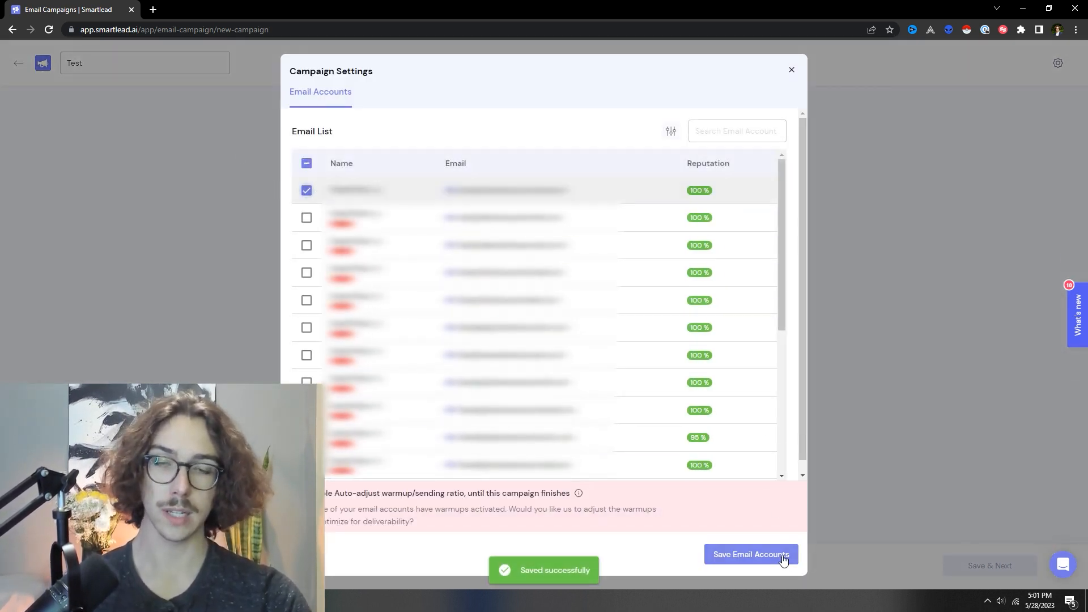
left_click(751, 554)
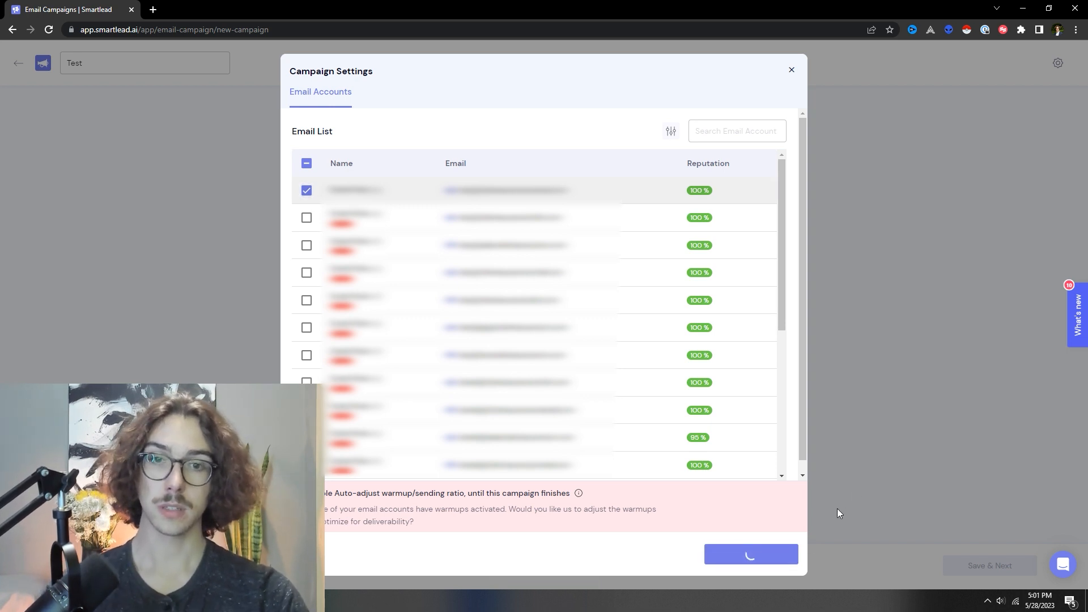
left_click(751, 555)
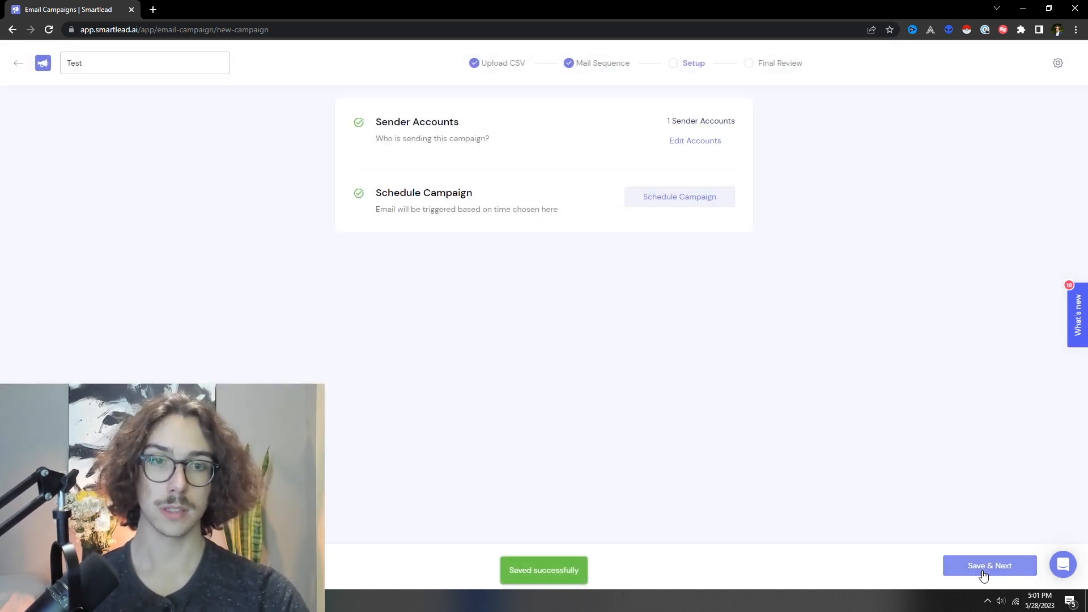
left_click(989, 566)
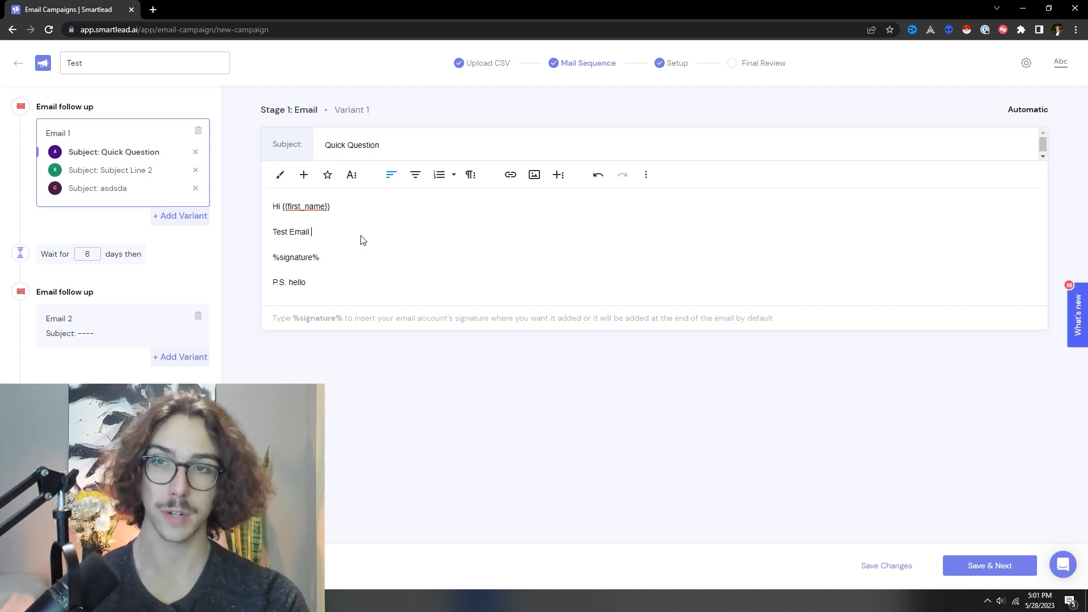
Rewrite Email 1's greeting as '{Hello|Hi} {{first_name}}' spintax.
double_click(290, 231)
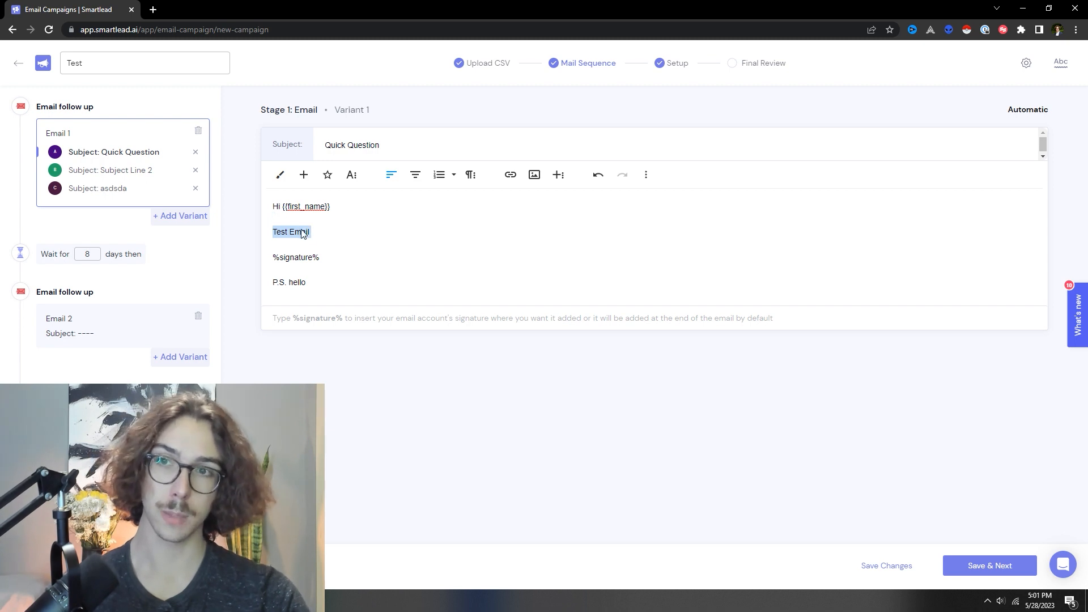
left_click(322, 232)
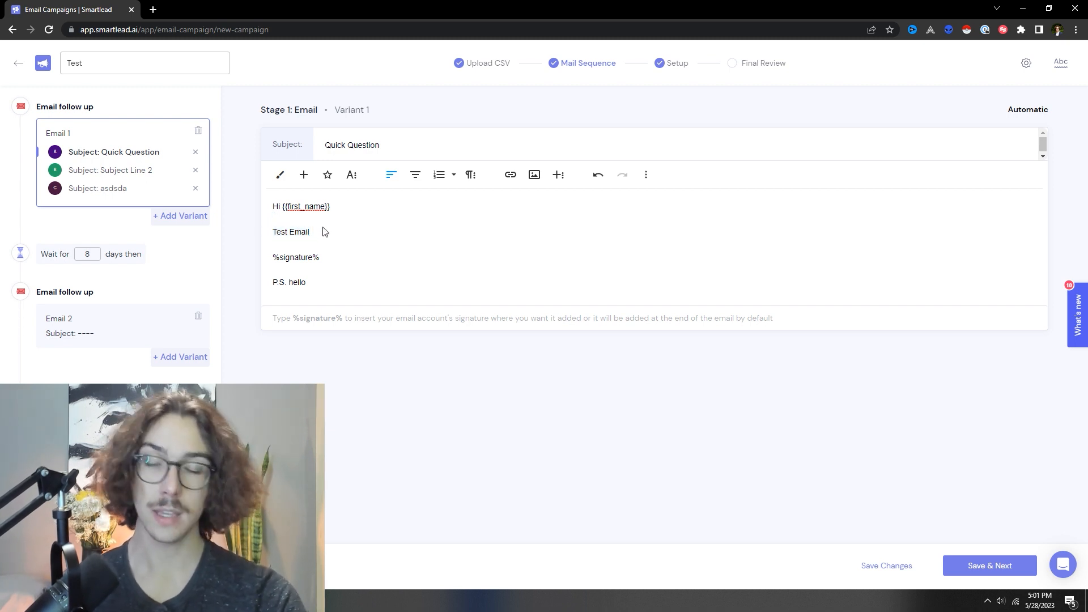
type("{")
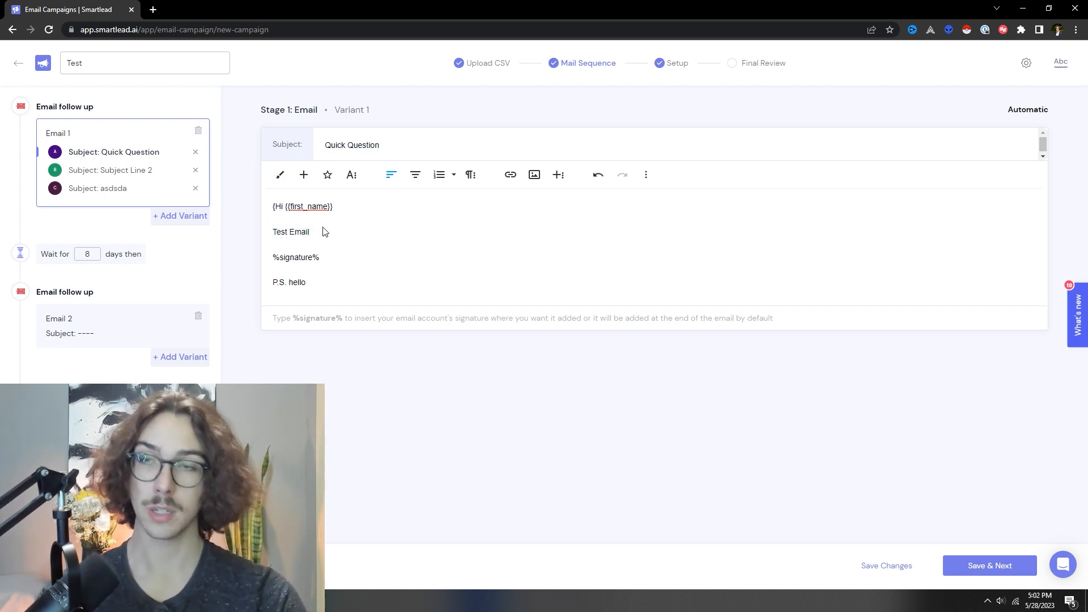
type("Hello|Hi")
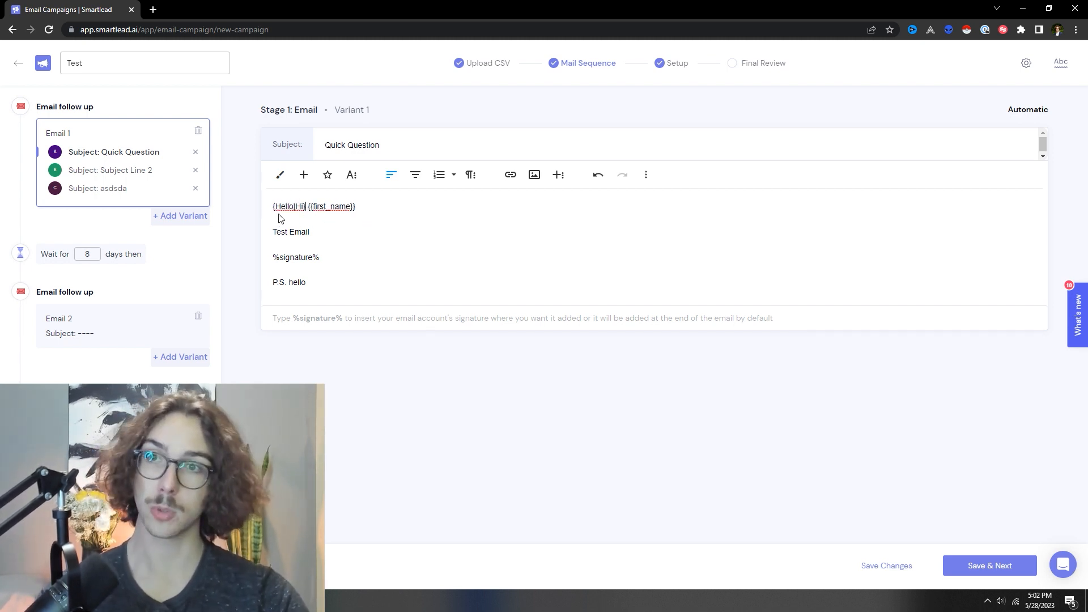
Switch to Setup and back to Final Review to preview the 'Subject Line 2' email.
left_click(763, 62)
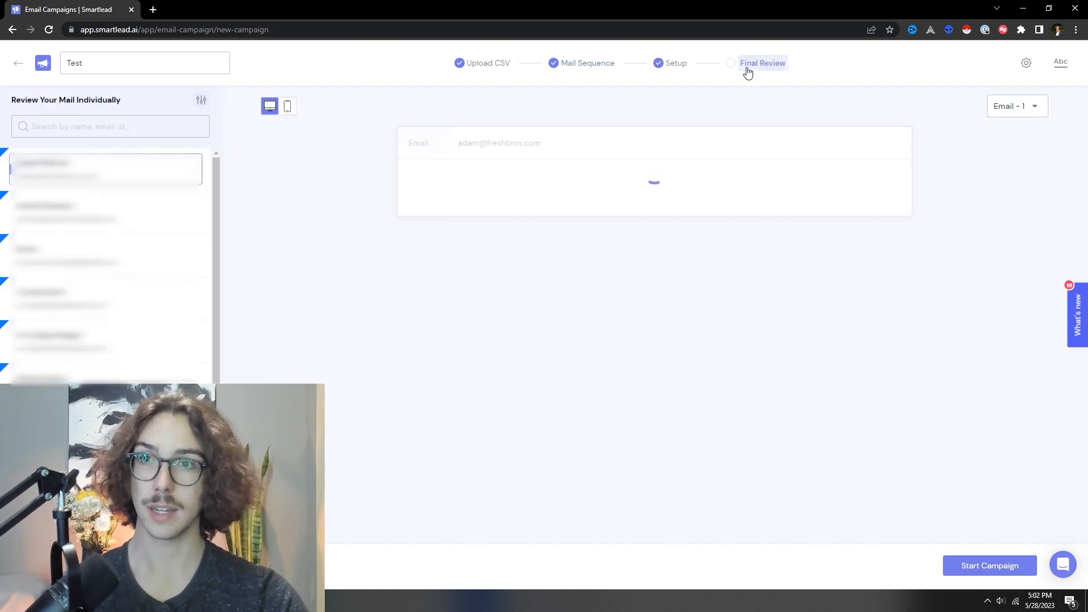
left_click(692, 62)
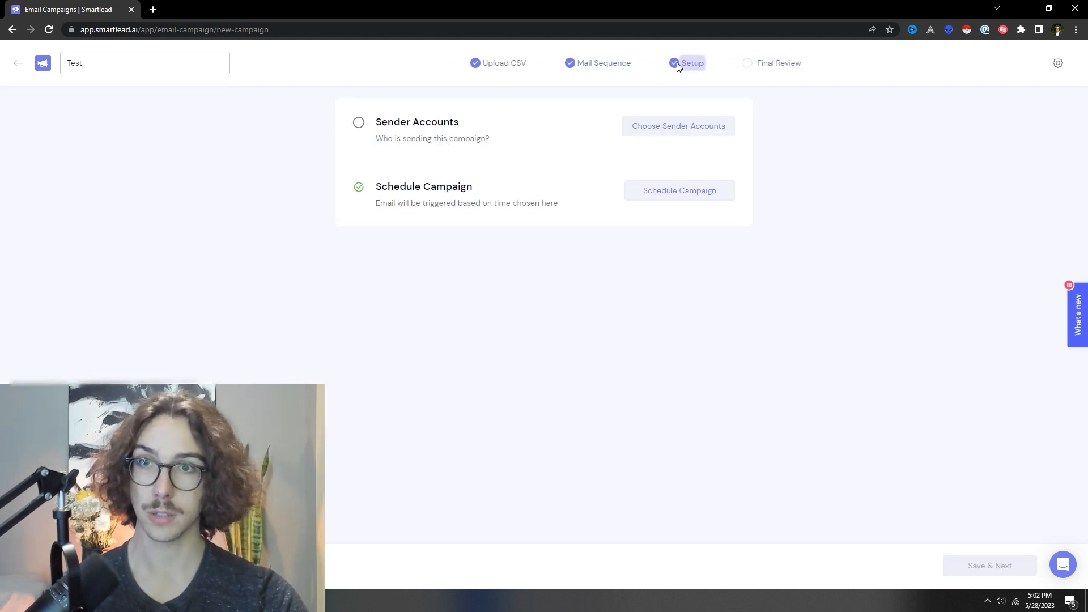
left_click(779, 63)
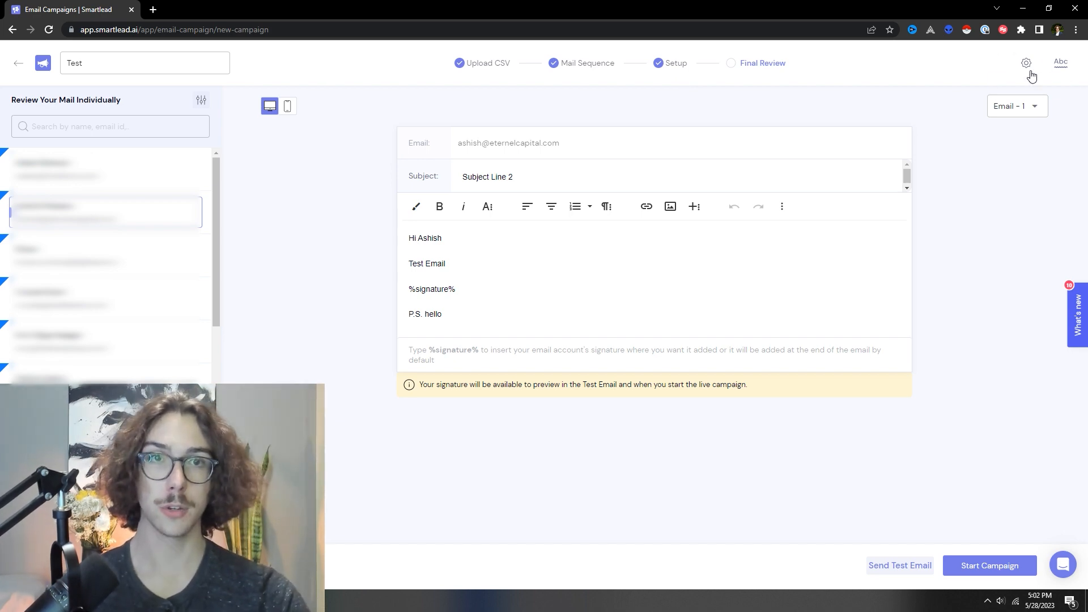
Set the campaign's sending priority to 40% follow-ups and 60% new leads.
left_click(1027, 63)
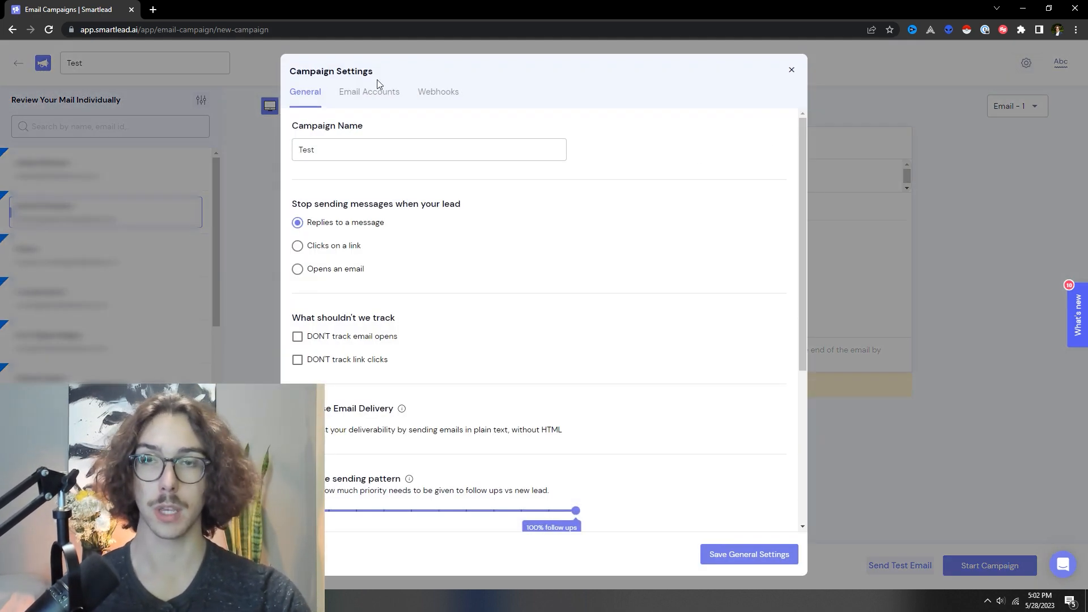
left_click_drag(575, 510, 414, 453)
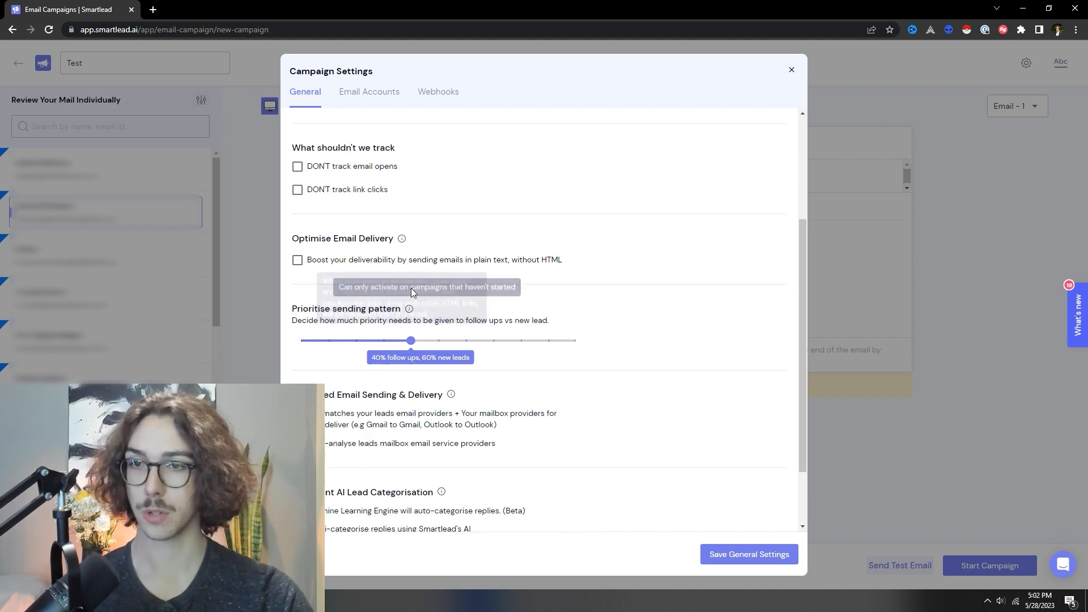
scroll("down", 3)
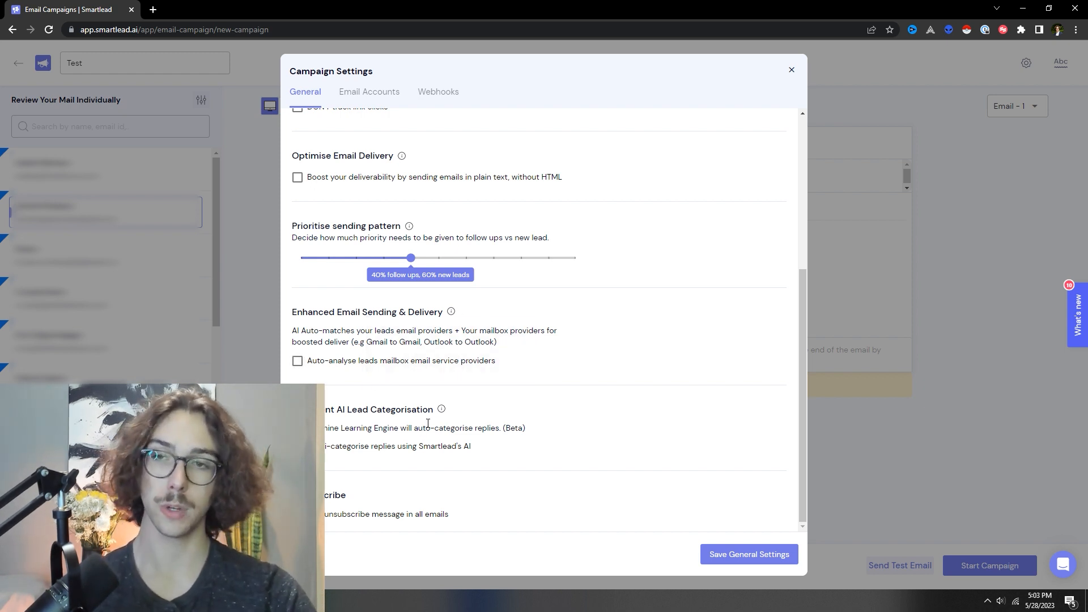
mouse_move(372, 424)
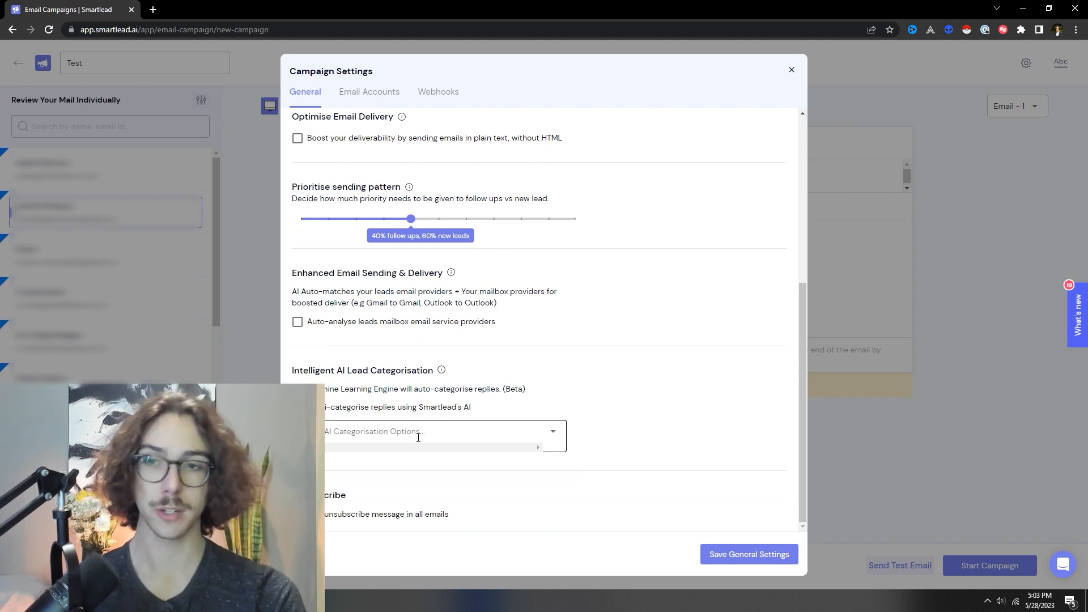
Enable the unsubscribe message, save general settings, and start the Test campaign.
left_click(443, 431)
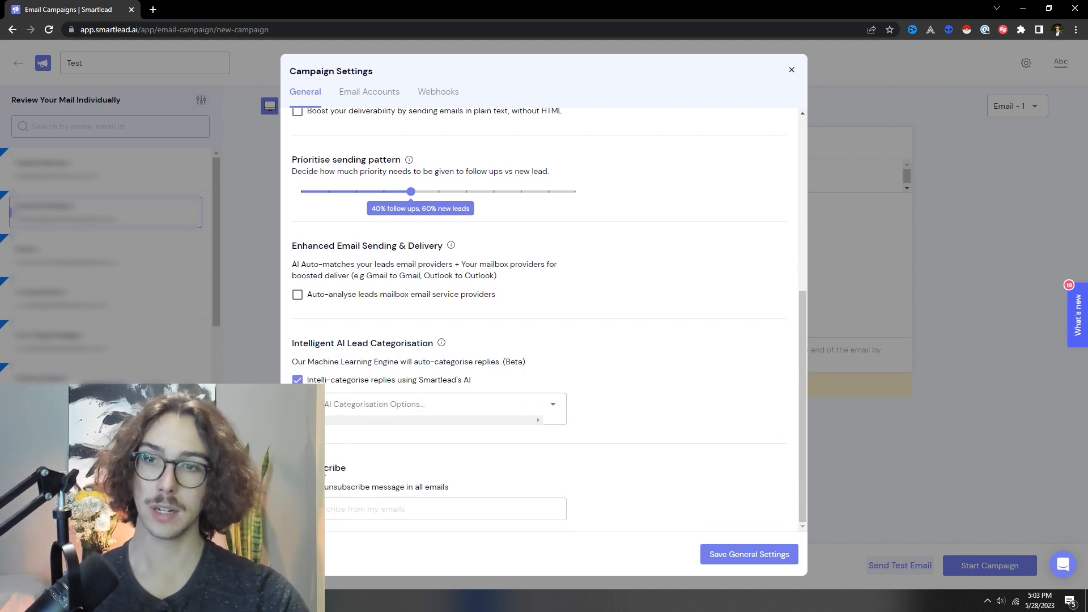
left_click(441, 509)
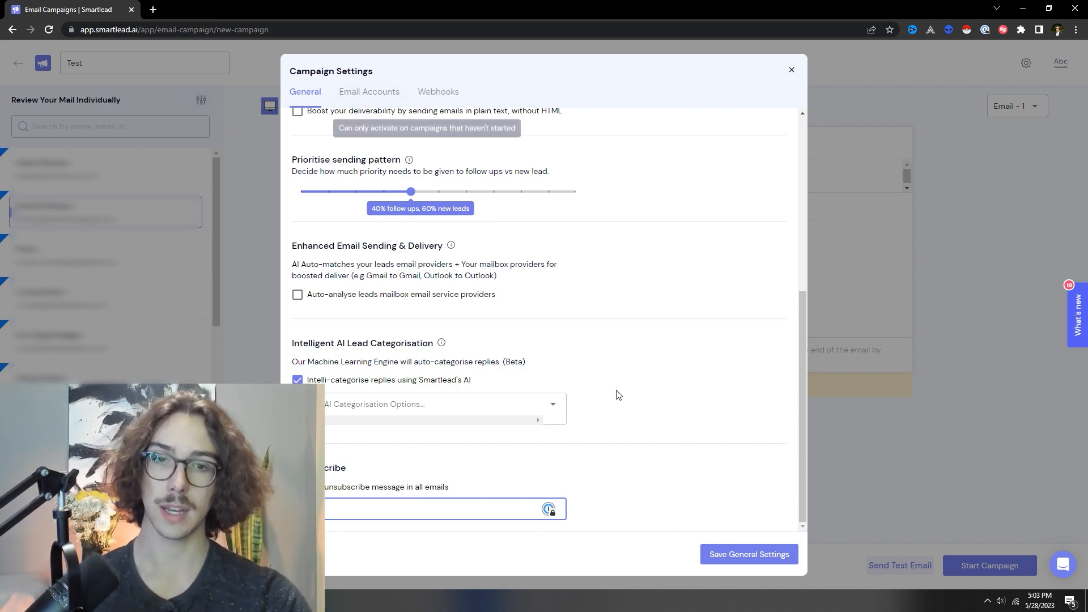
left_click(748, 554)
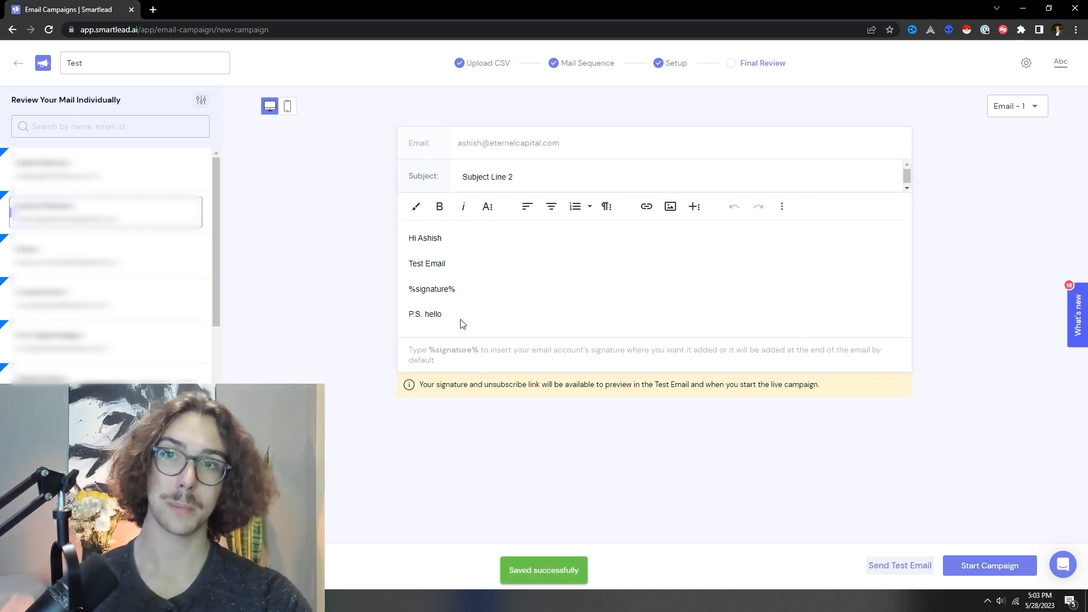
left_click(989, 566)
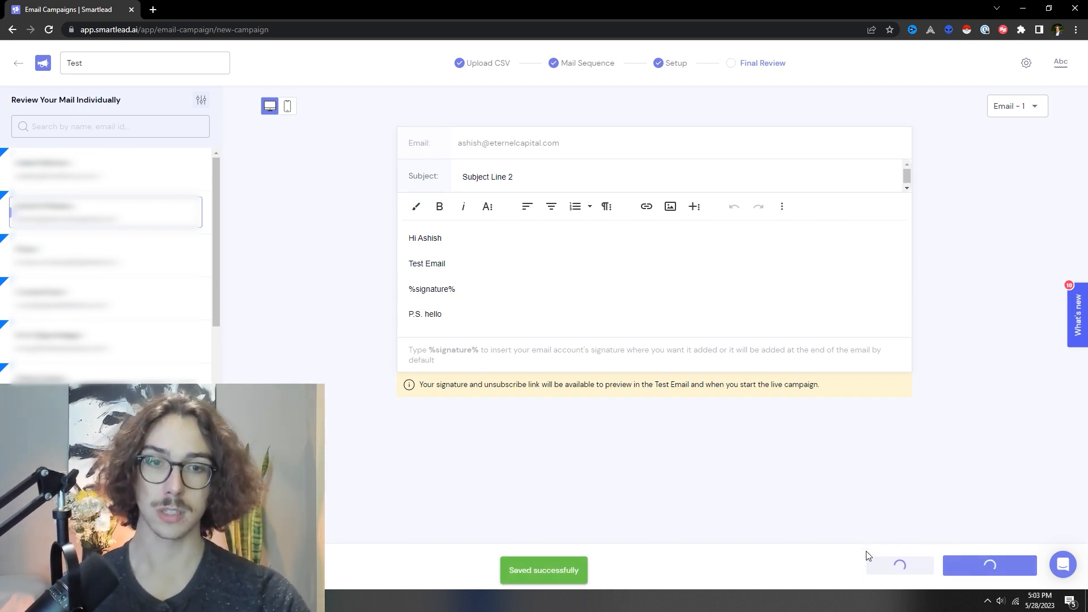
left_click(989, 564)
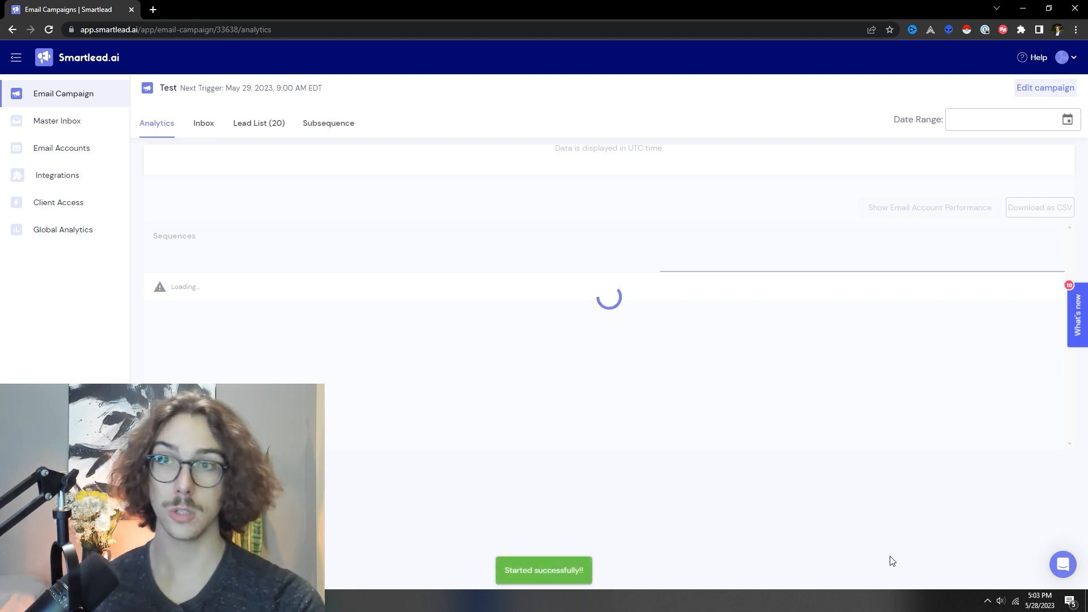
Add a new subsequence triggered when a lead is marked Interested.
left_click(328, 123)
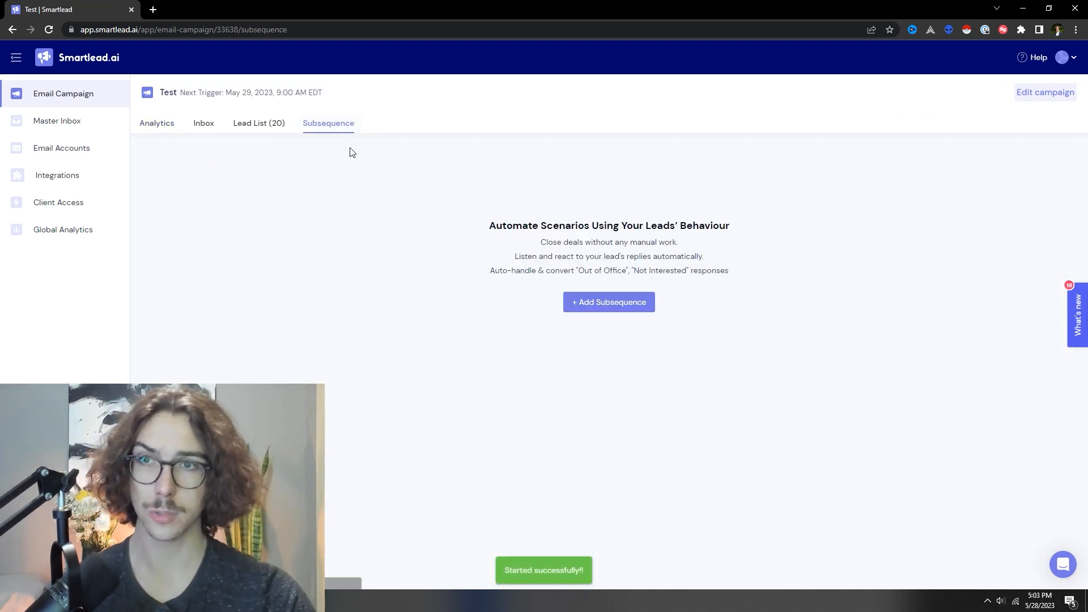
left_click(608, 302)
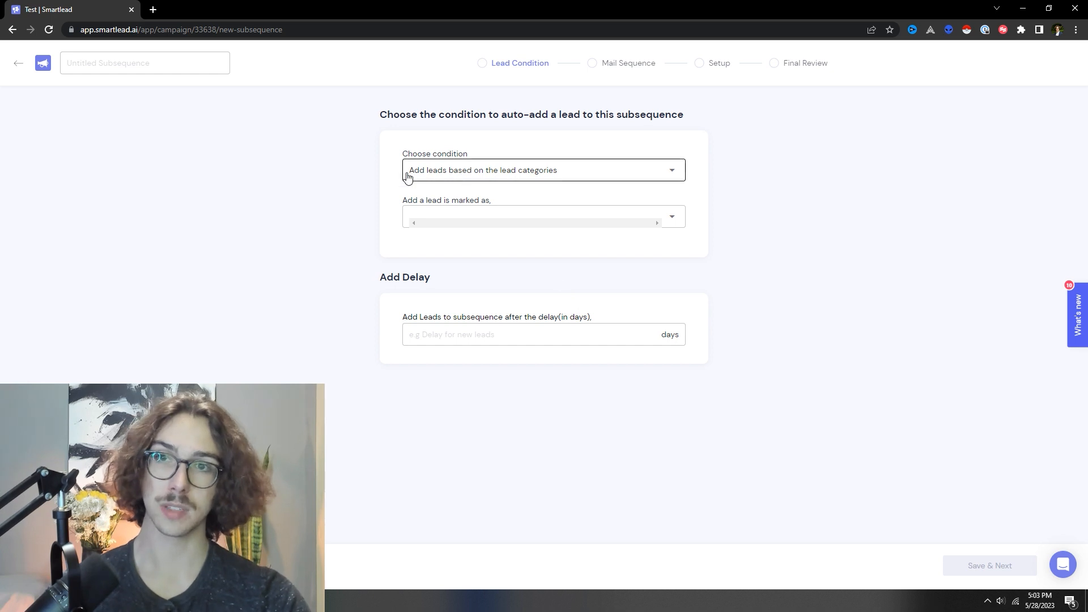
left_click(543, 216)
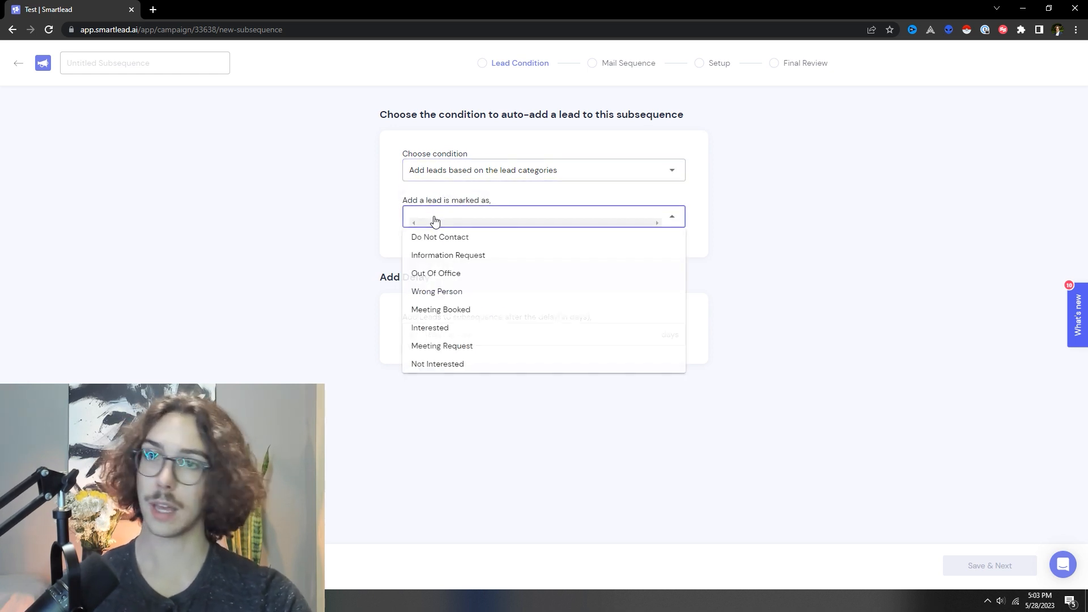
left_click(430, 327)
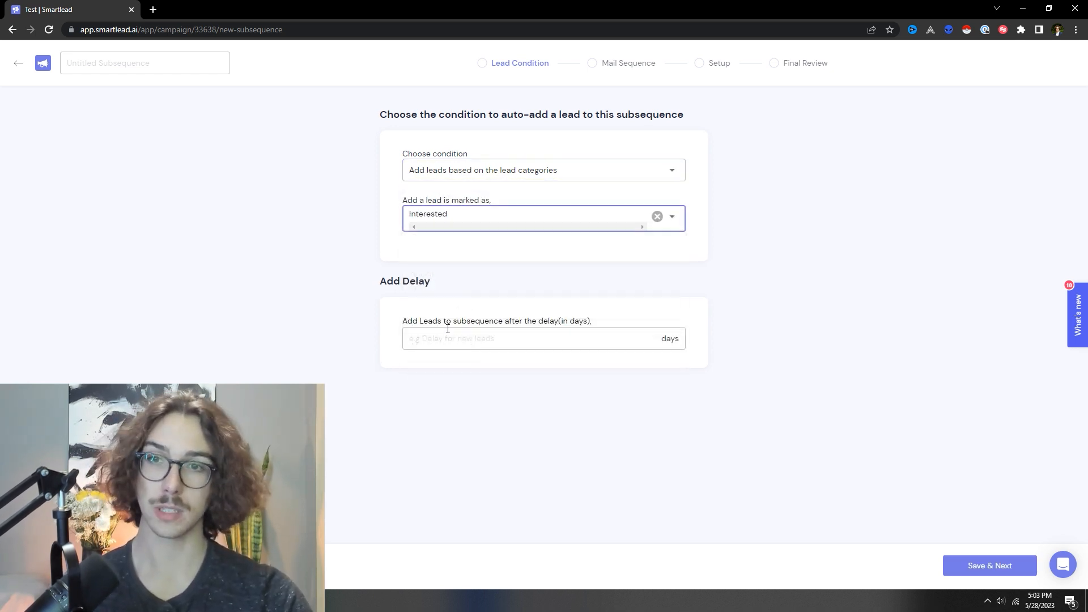
Set a 1-day delay and draft 'Glad you're interested, lets set up a time to chat'.
type("1")
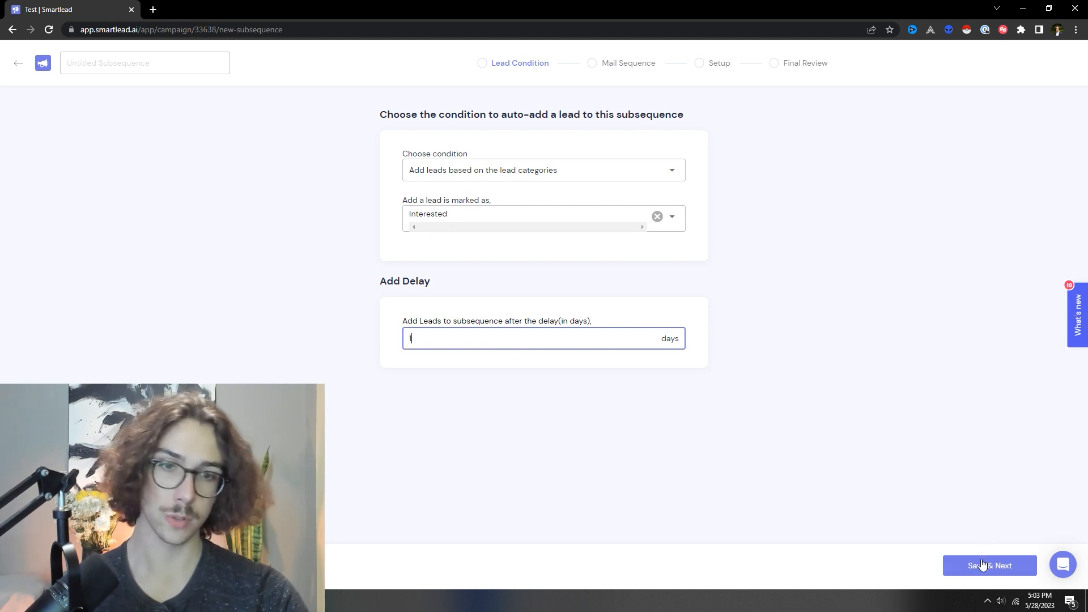
left_click(989, 565)
type("Glad you're ")
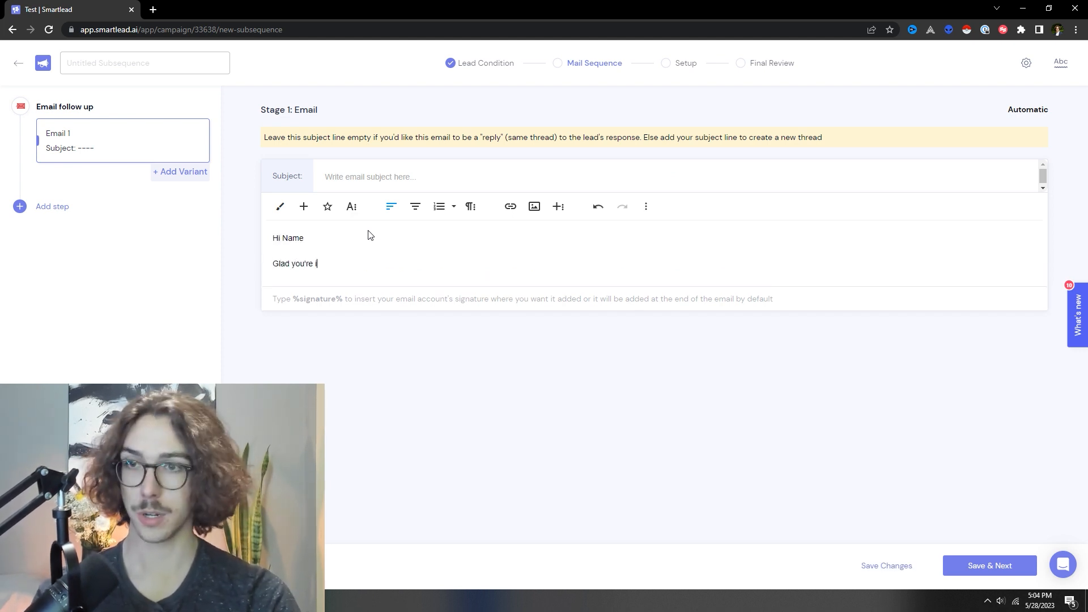
type("interested, lets set up")
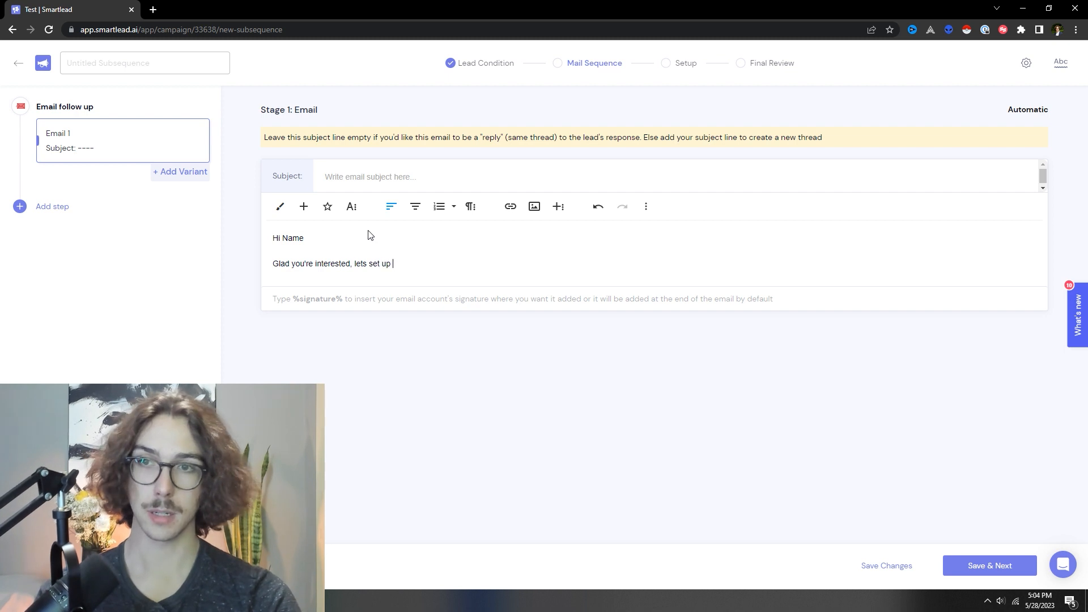
type("a time to chat")
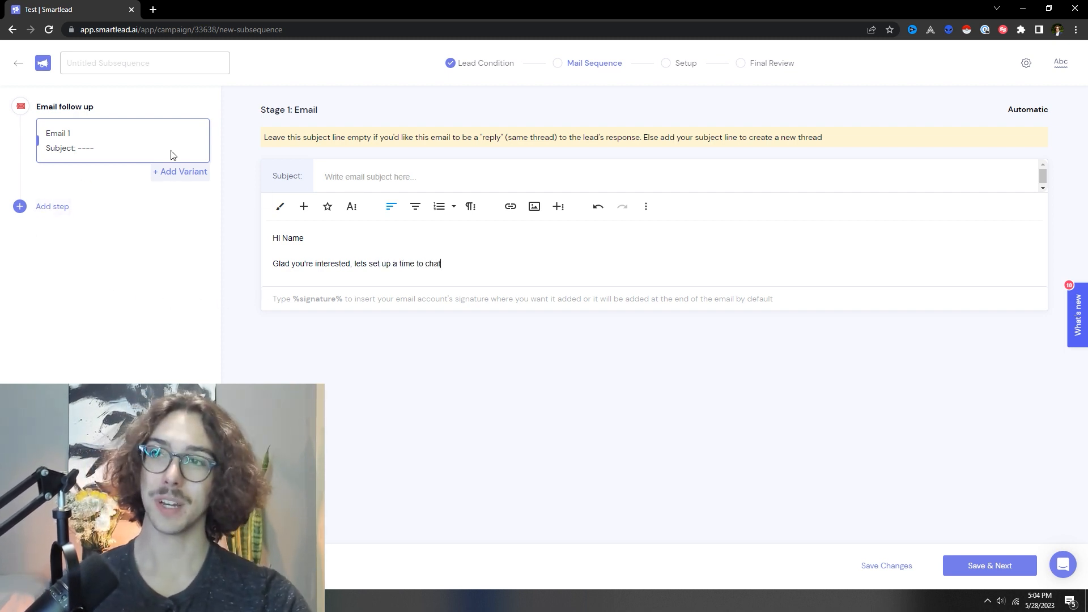
left_click(52, 206)
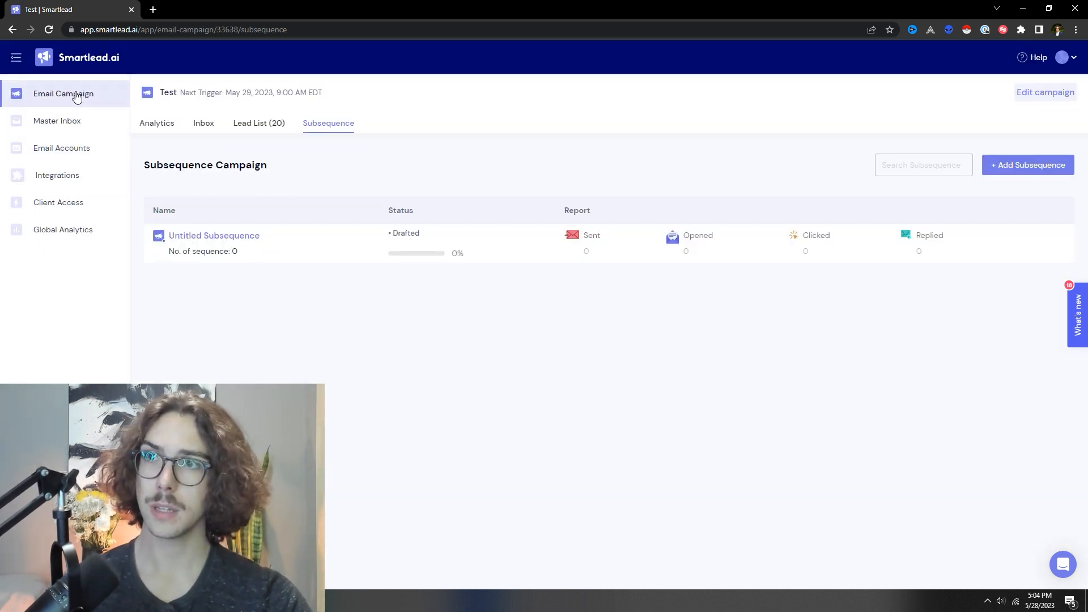
Go through Email Campaign to the Master Inbox listing all leads.
left_click(62, 93)
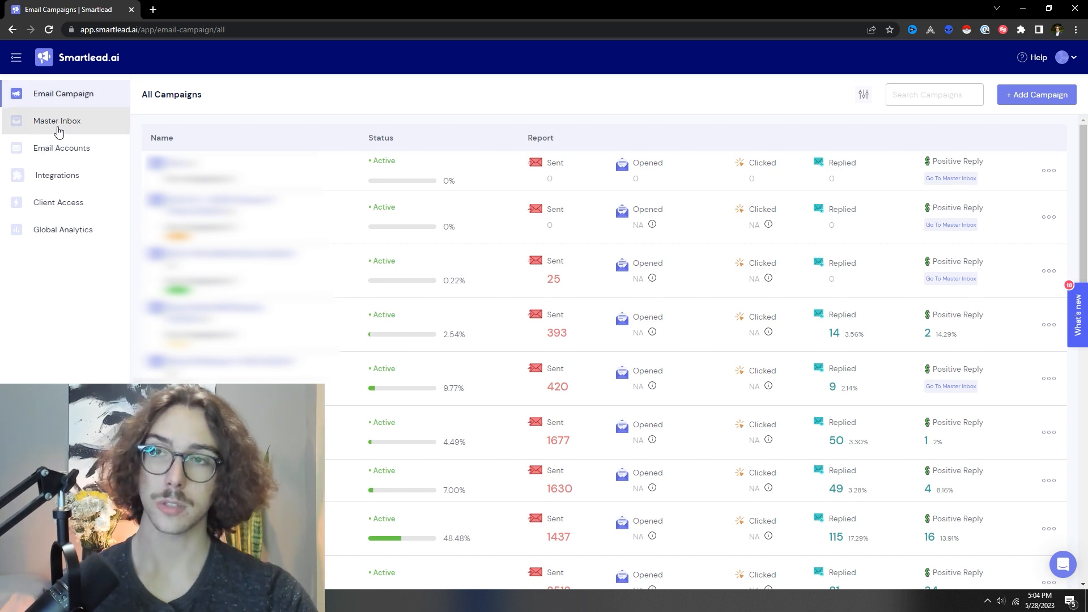
left_click(57, 121)
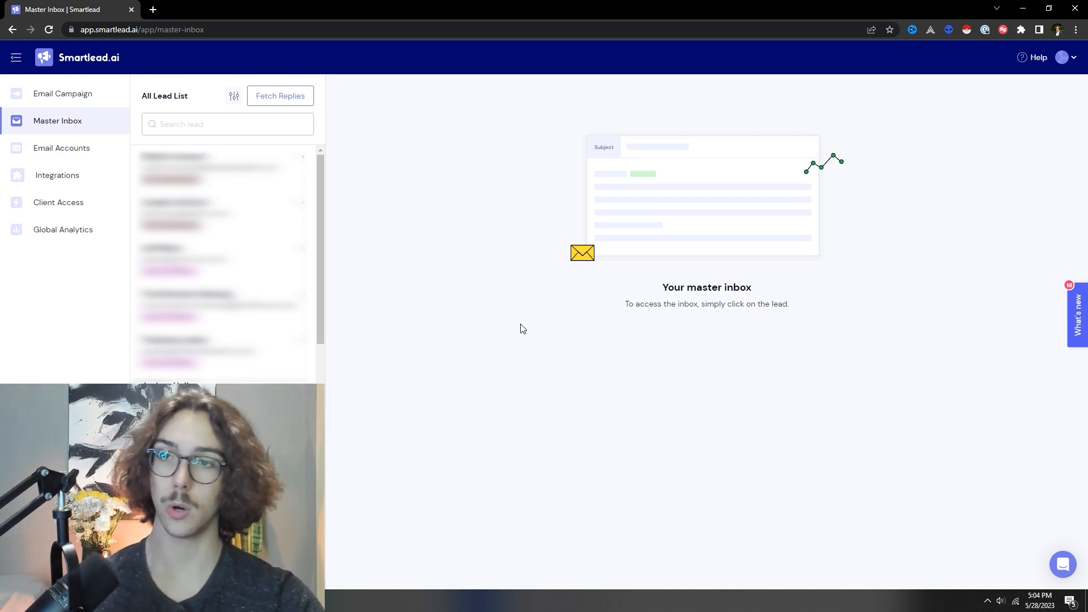
mouse_move(343, 210)
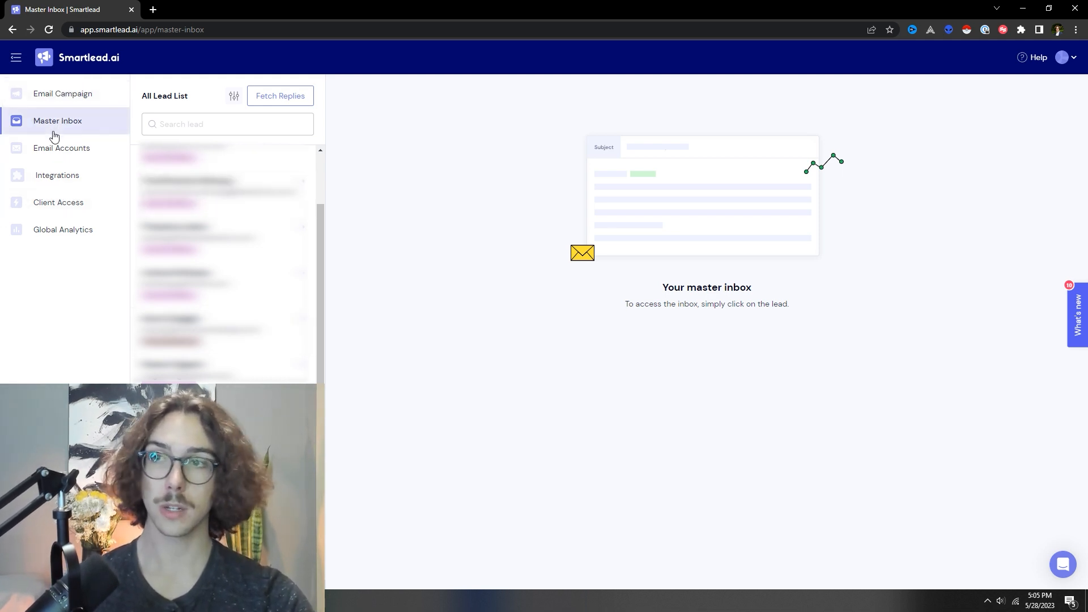
mouse_move(57, 176)
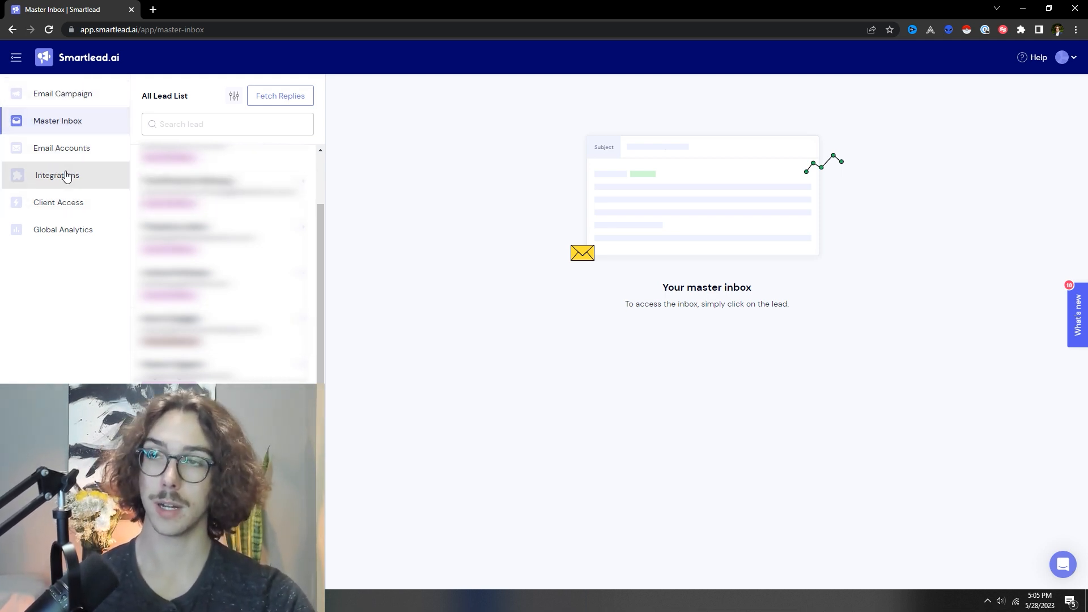
Open the Integrations page offering the LinkedIn app.
left_click(58, 175)
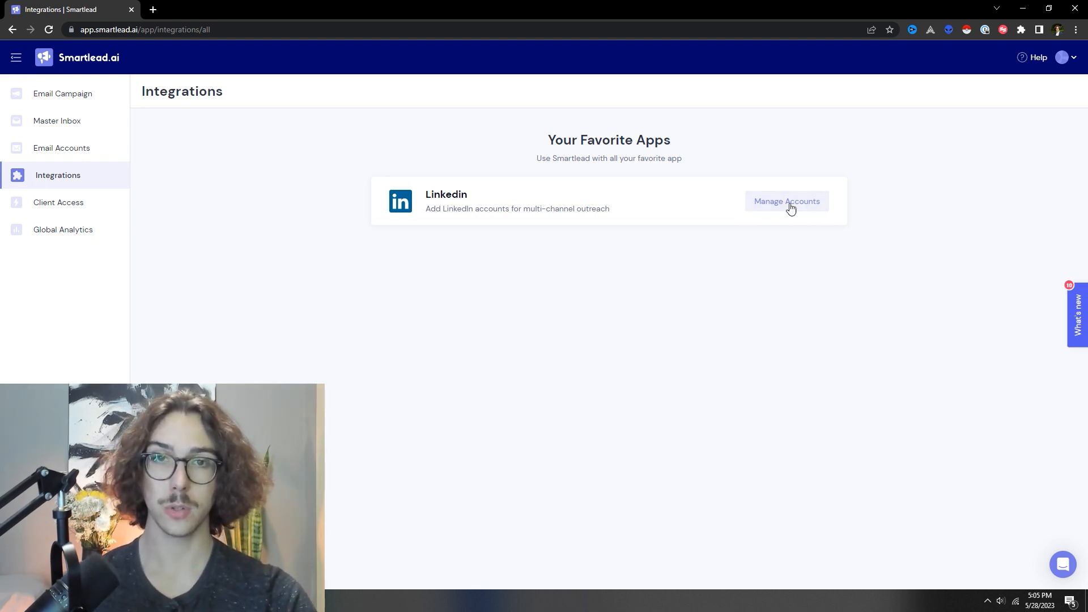
mouse_move(815, 241)
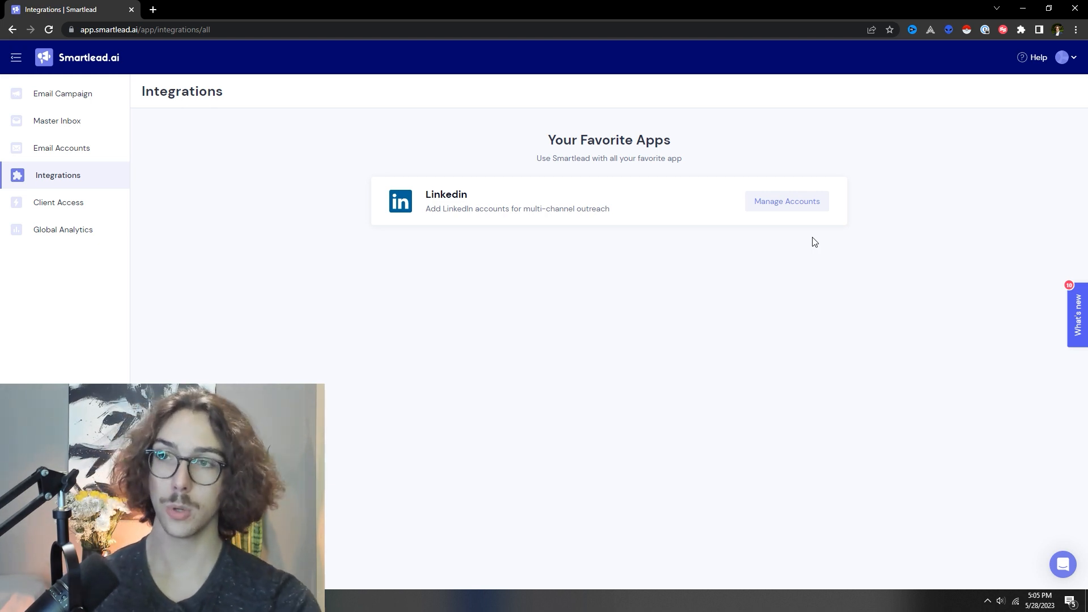
Browse Client Access and the Add Client form, then open Global Analytics.
left_click(58, 202)
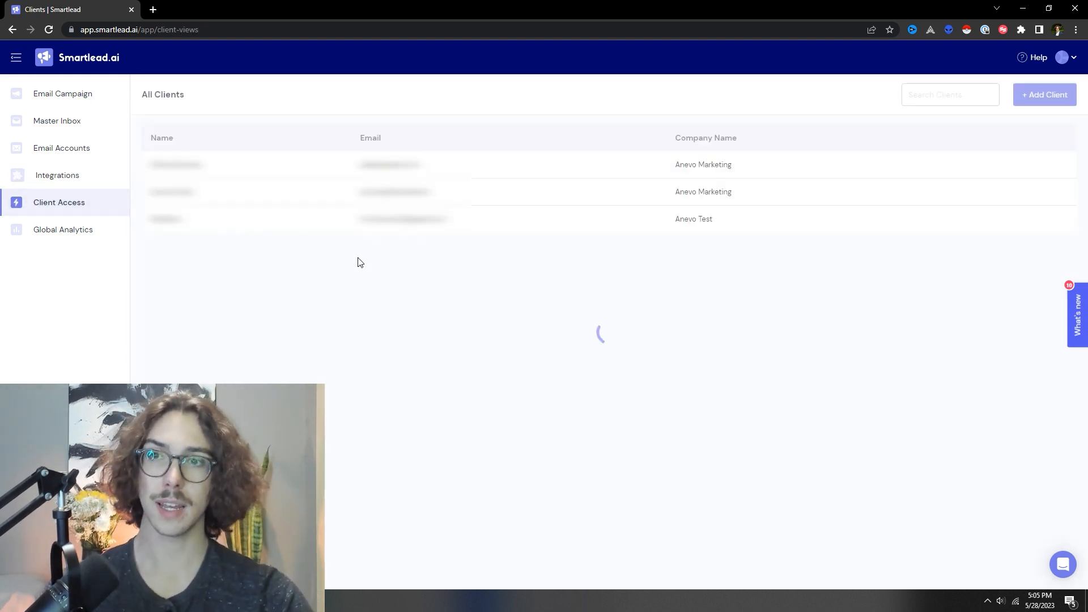
mouse_move(387, 278)
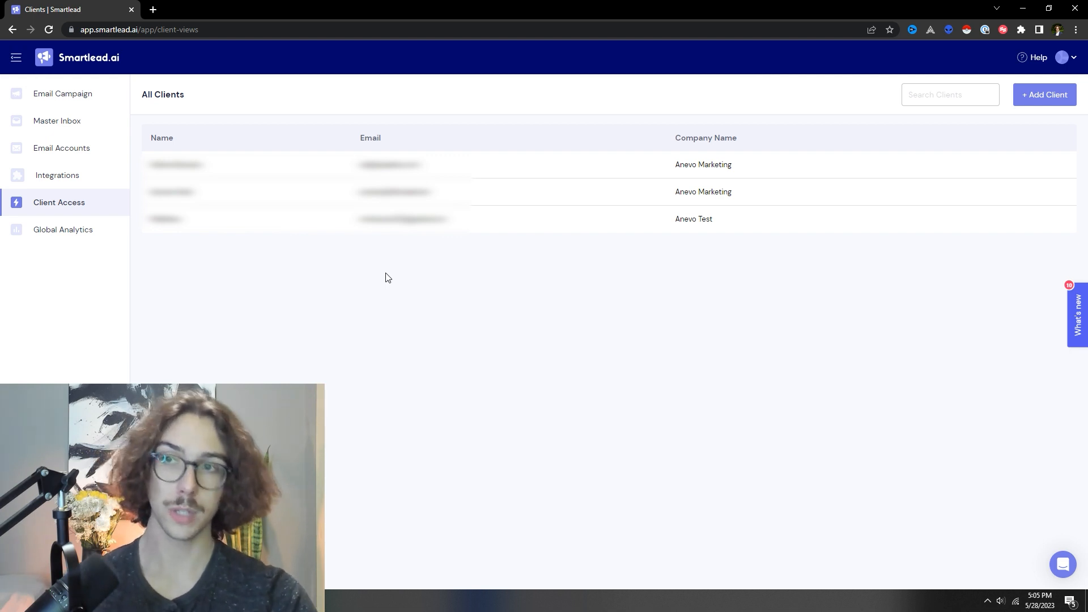
left_click(1045, 94)
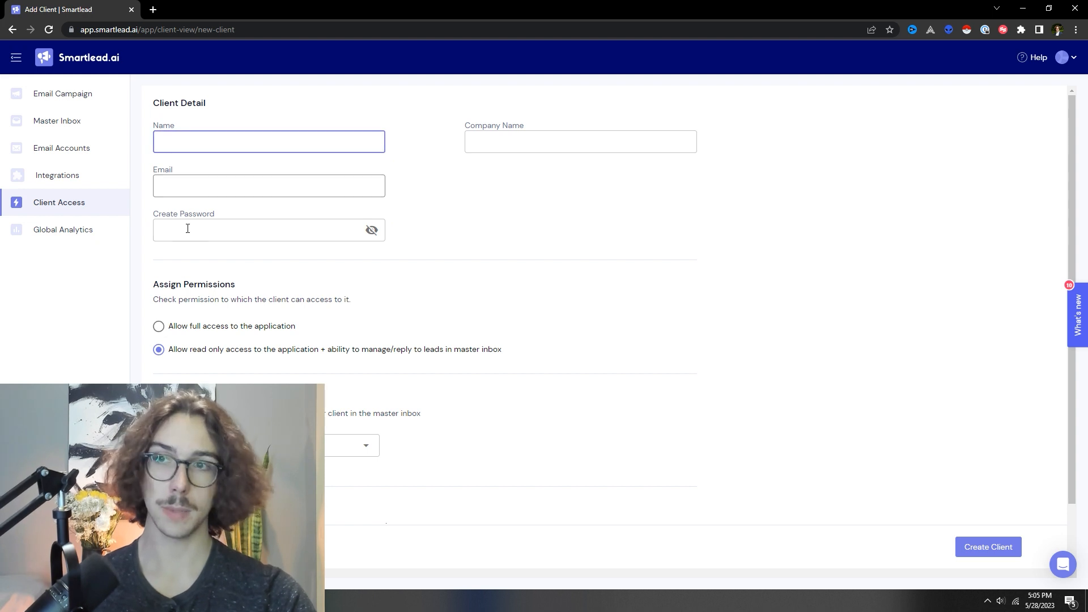
scroll("down", 3)
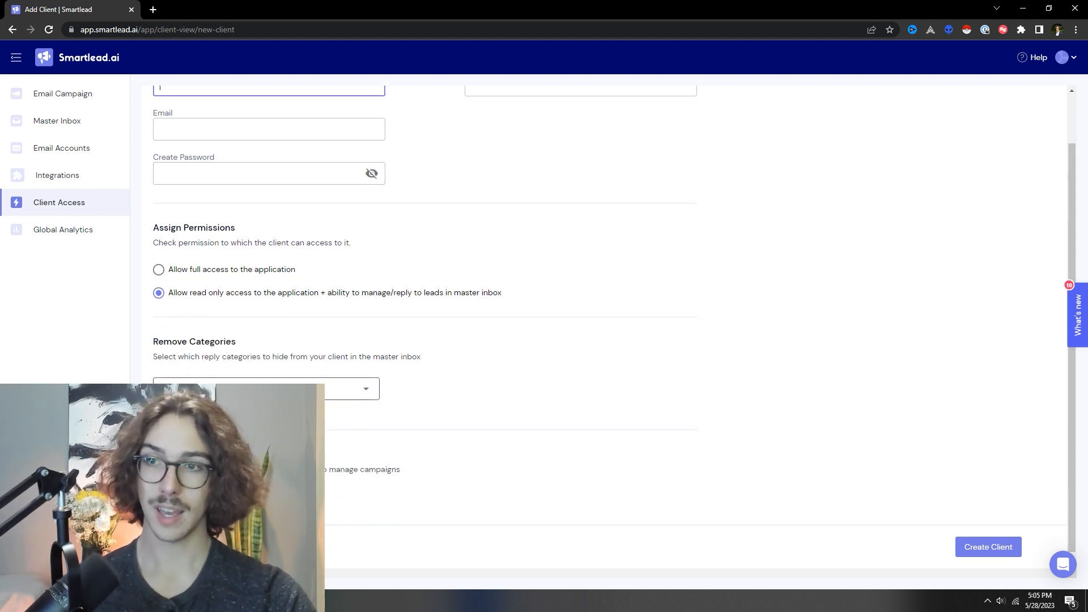
scroll("down", 3)
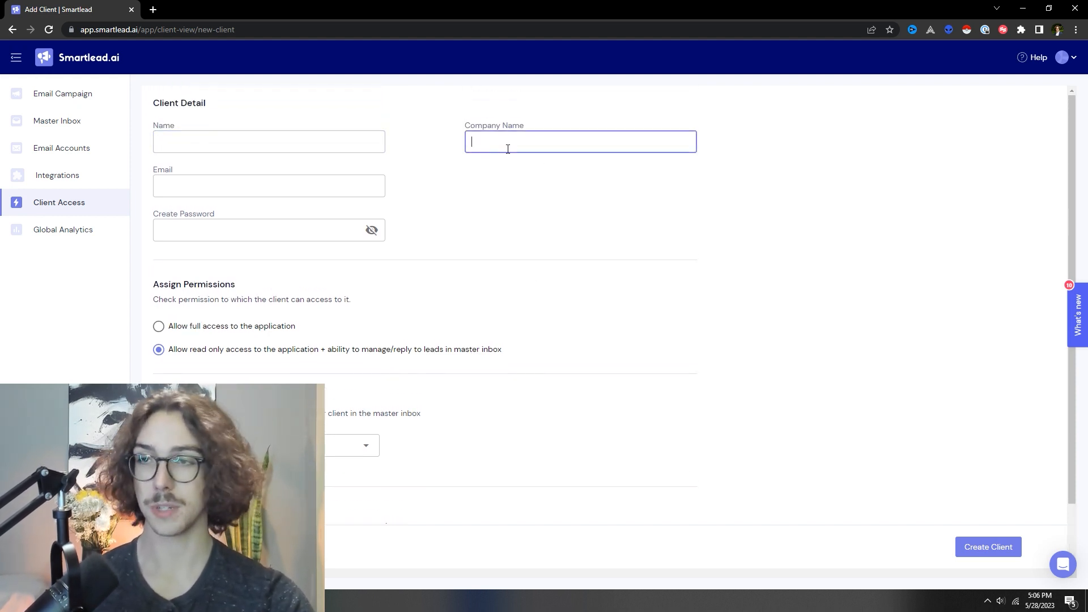
mouse_move(93, 243)
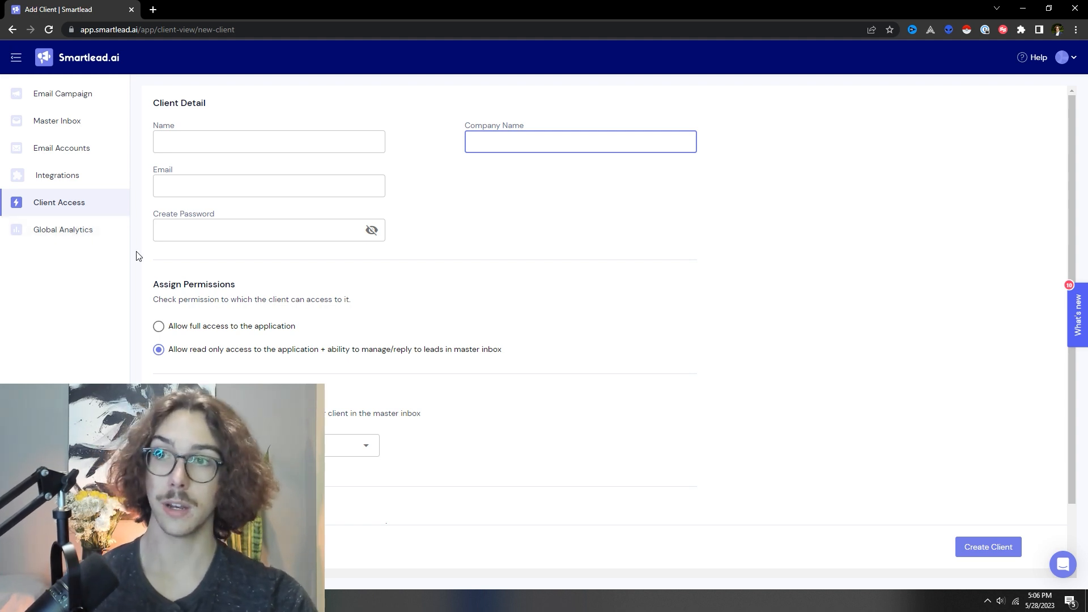
left_click(62, 230)
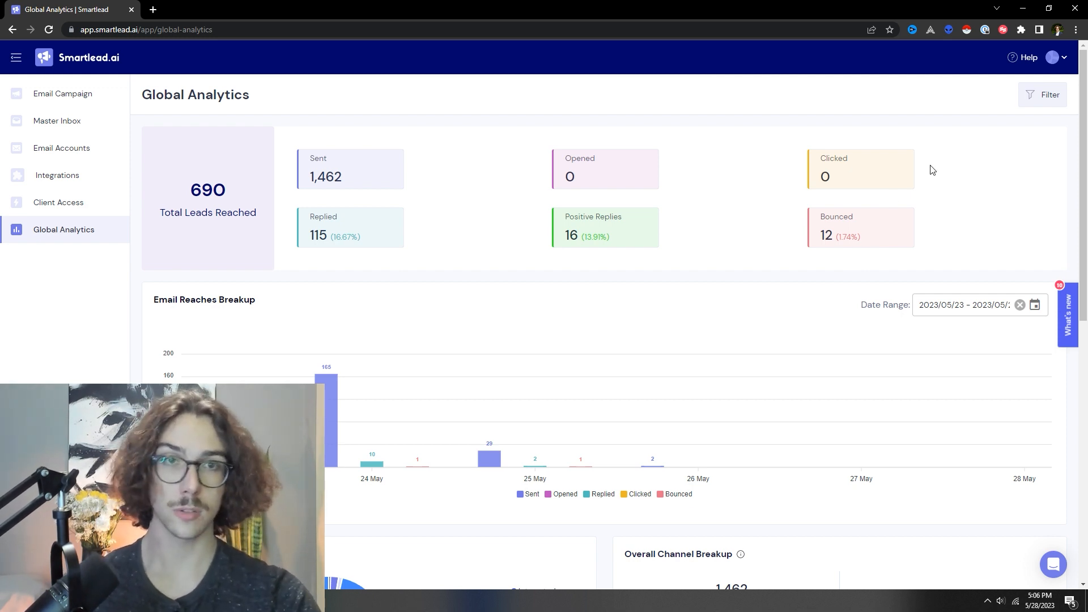
scroll("down", 3)
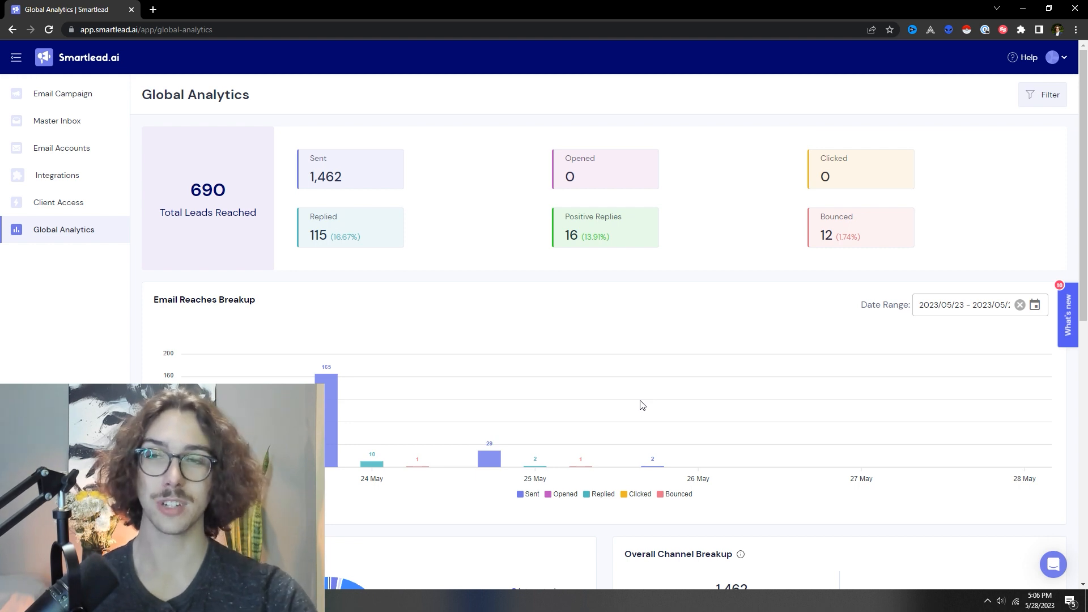
scroll("down", 3)
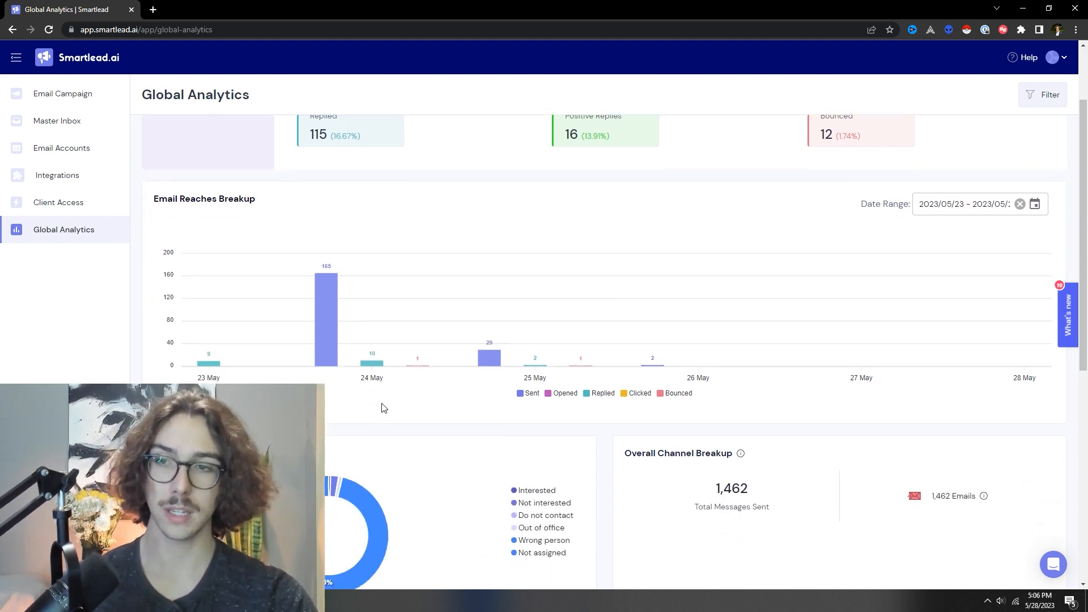
scroll("down", 3)
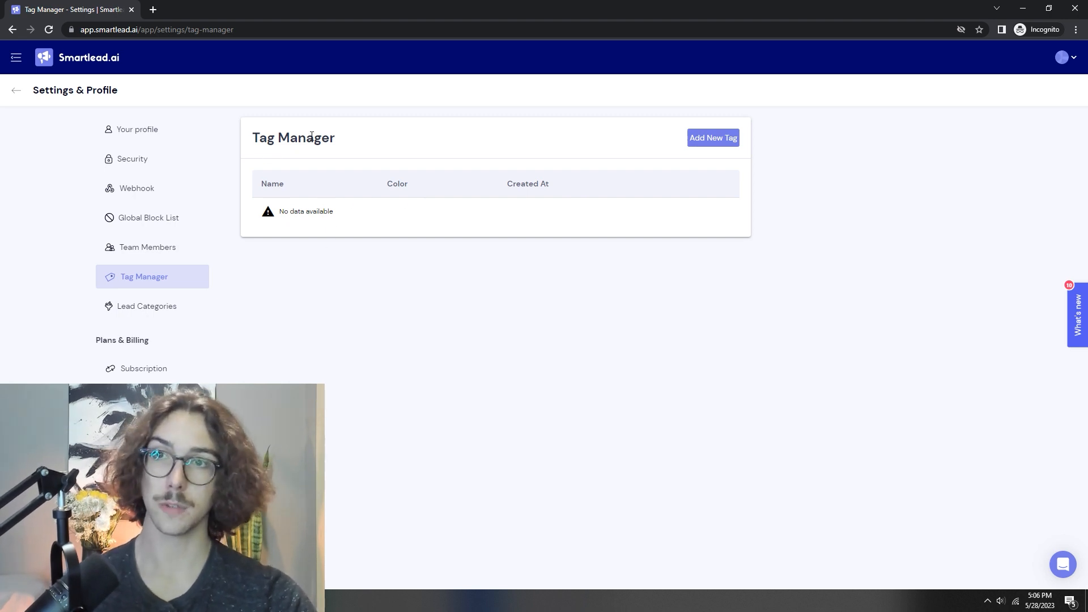
mouse_move(176, 263)
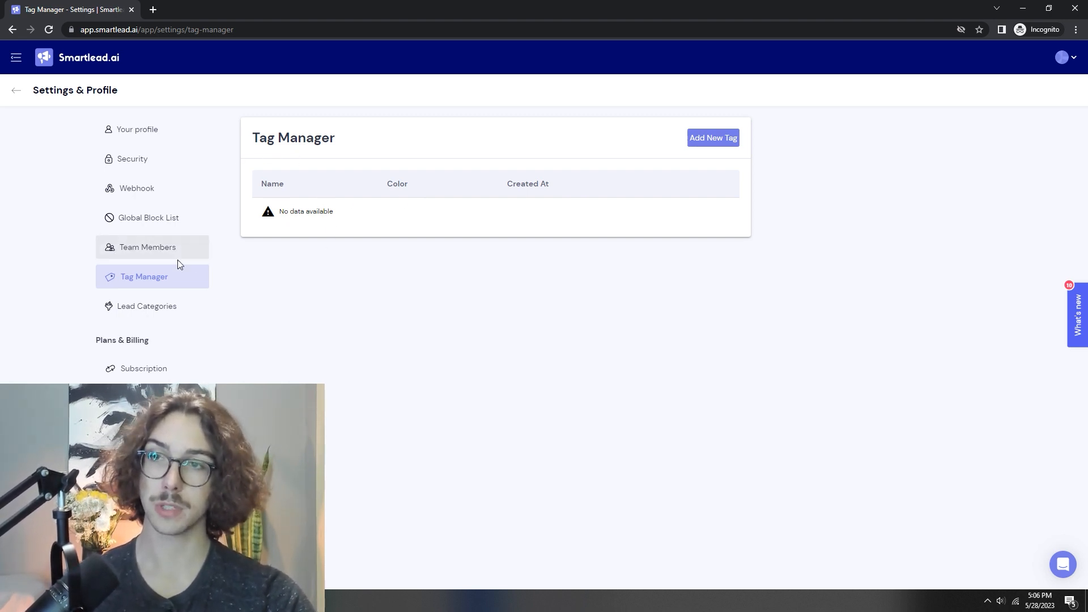
Create the 'Warmed Emails' tag, then go to Team Members settings.
left_click(713, 138)
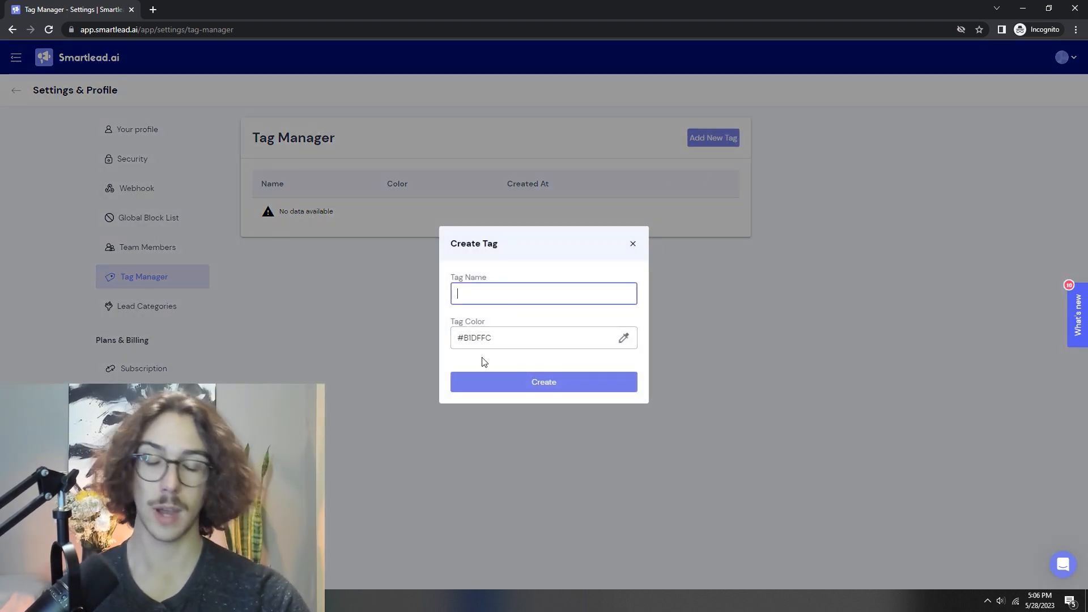
type("Warmed Emails")
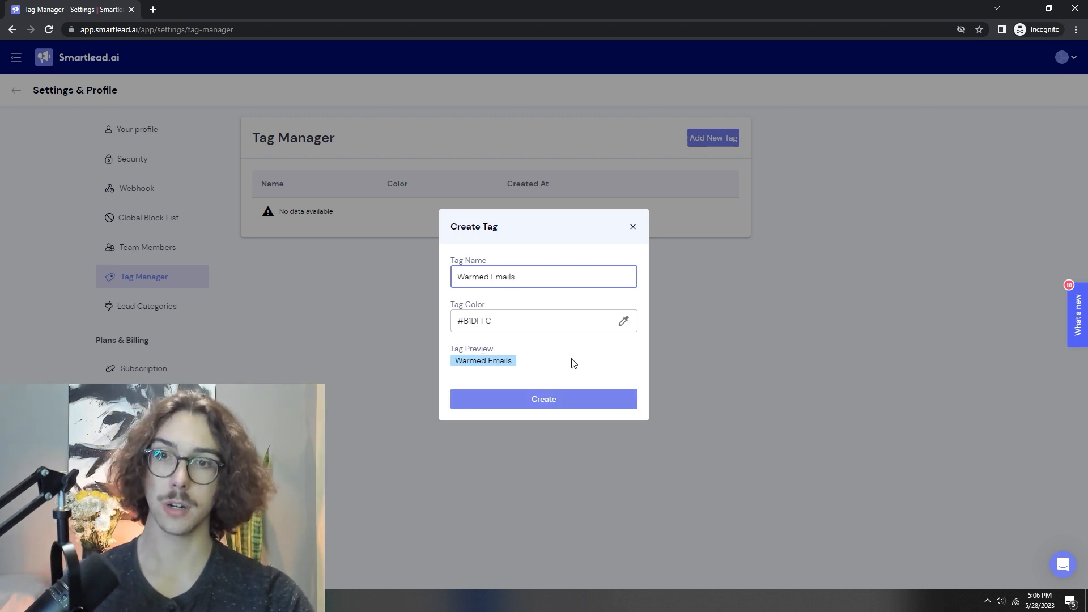
left_click(544, 398)
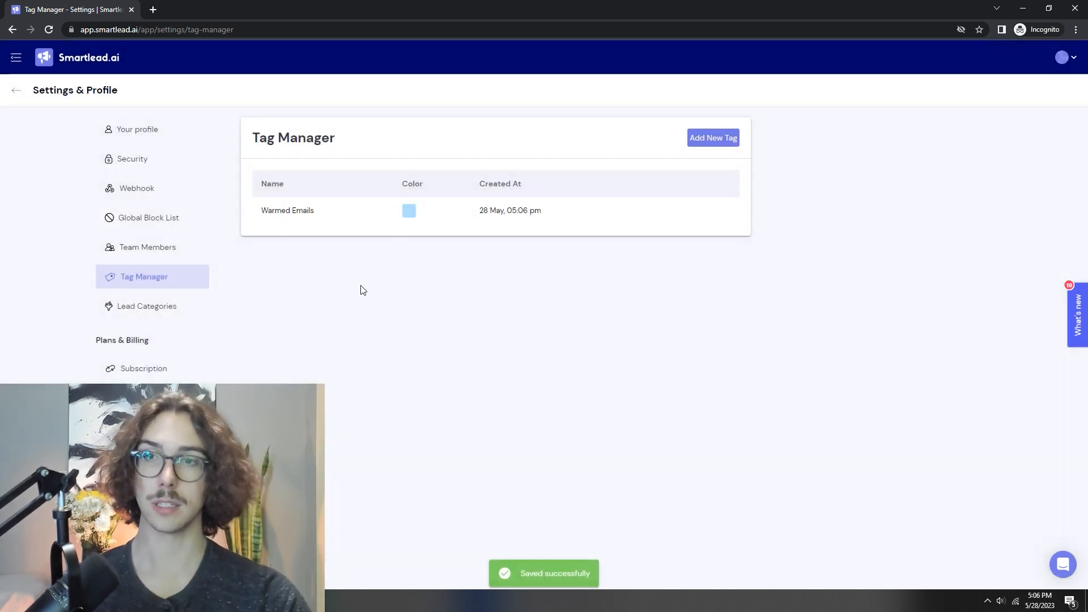
left_click(148, 247)
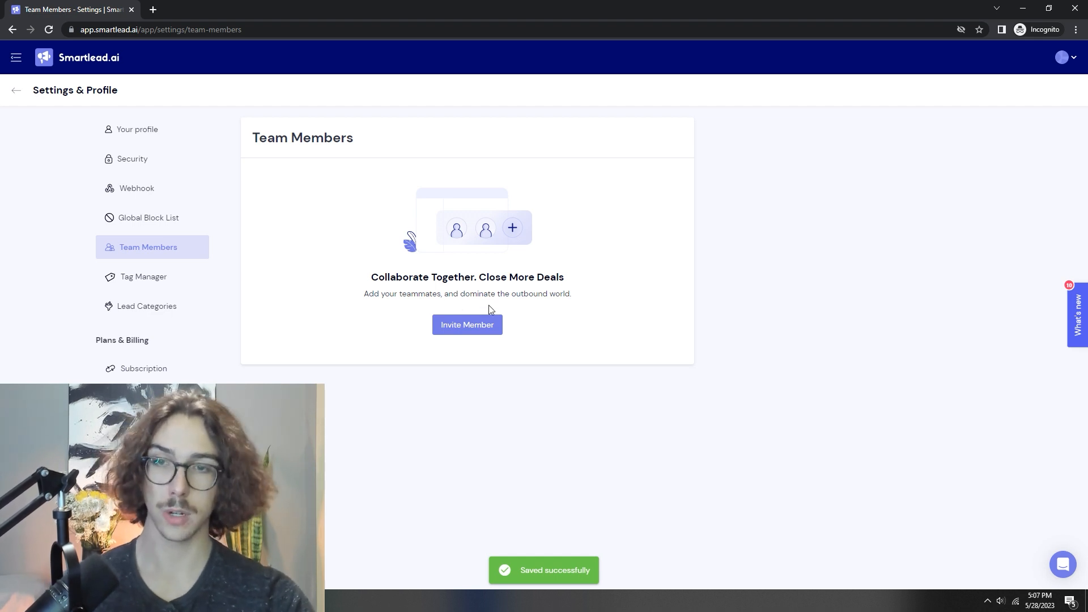
Move from team invites to Lead Categories and dismiss the new-category form unsaved.
left_click(467, 325)
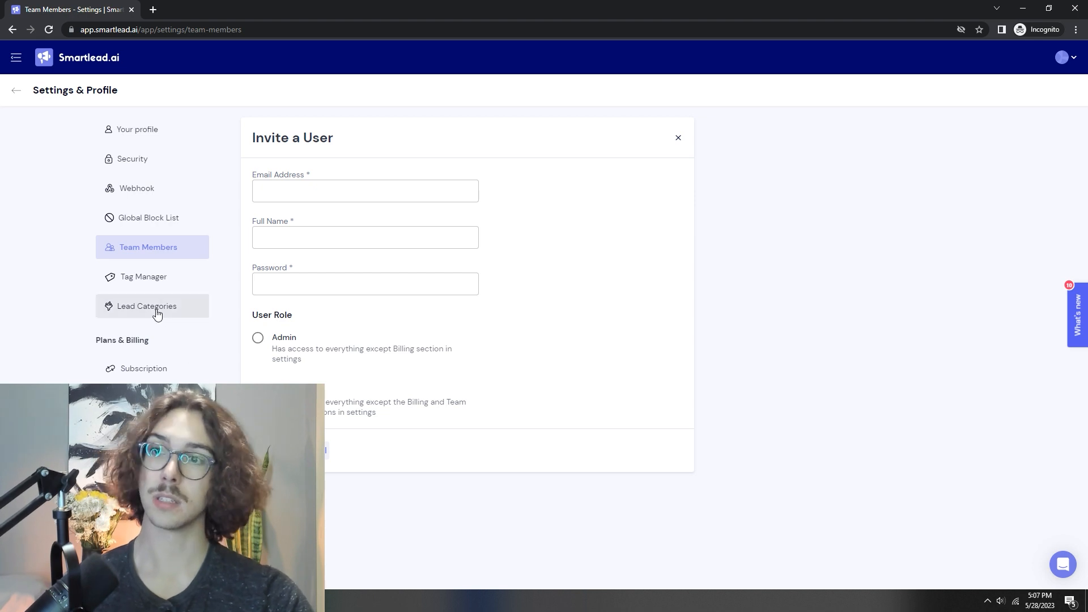
left_click(146, 306)
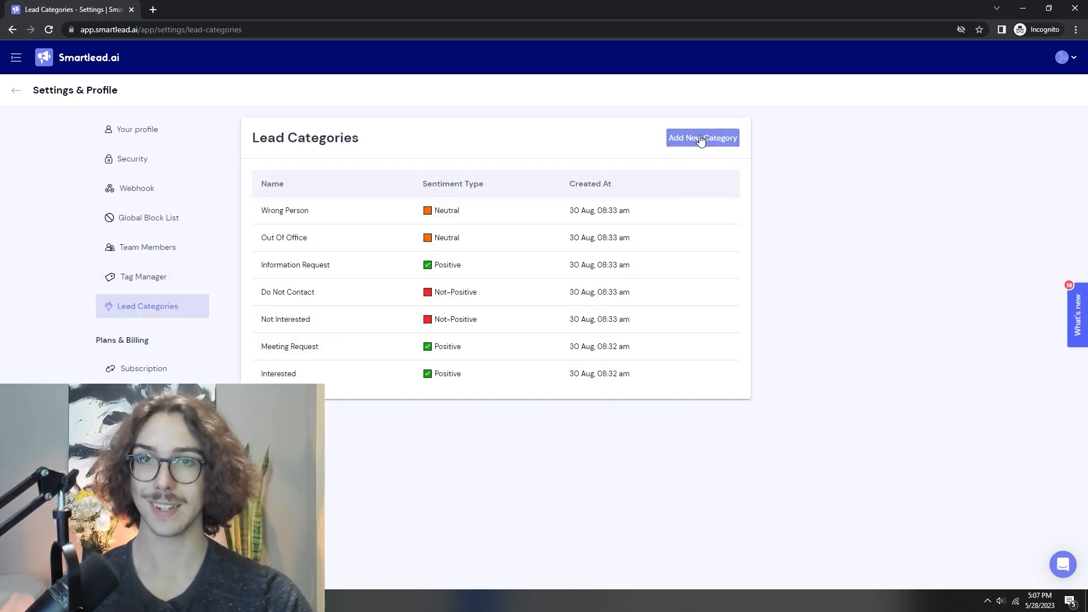
left_click(703, 137)
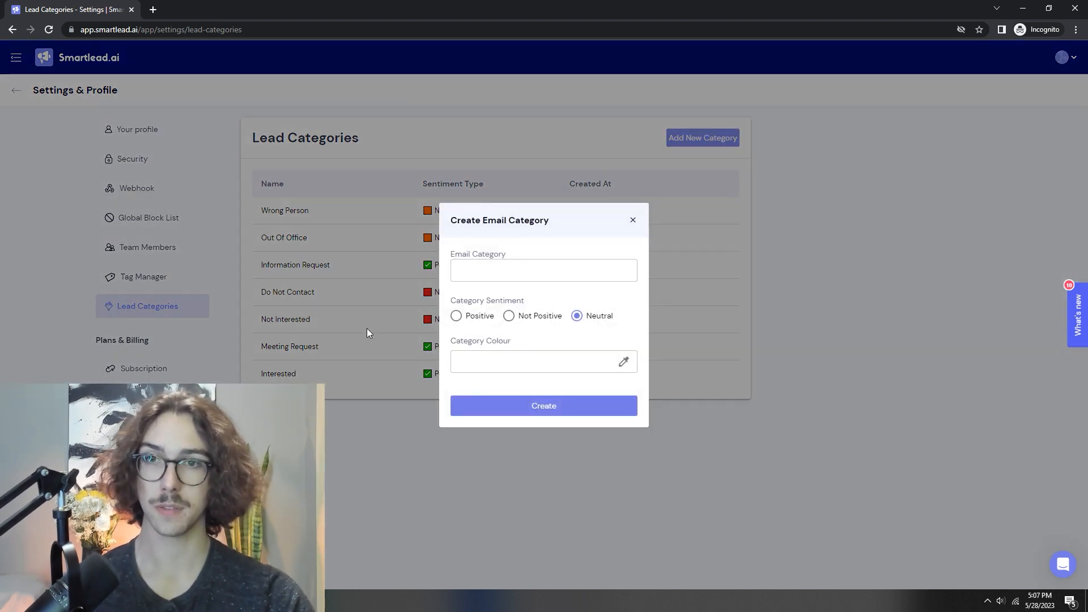
left_click(632, 220)
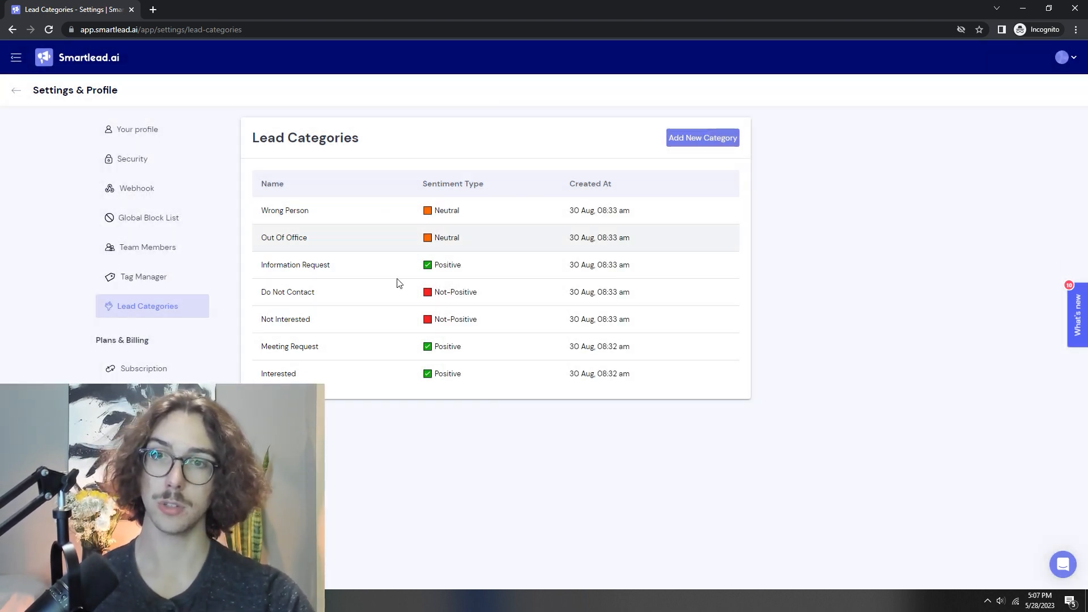
mouse_move(361, 300)
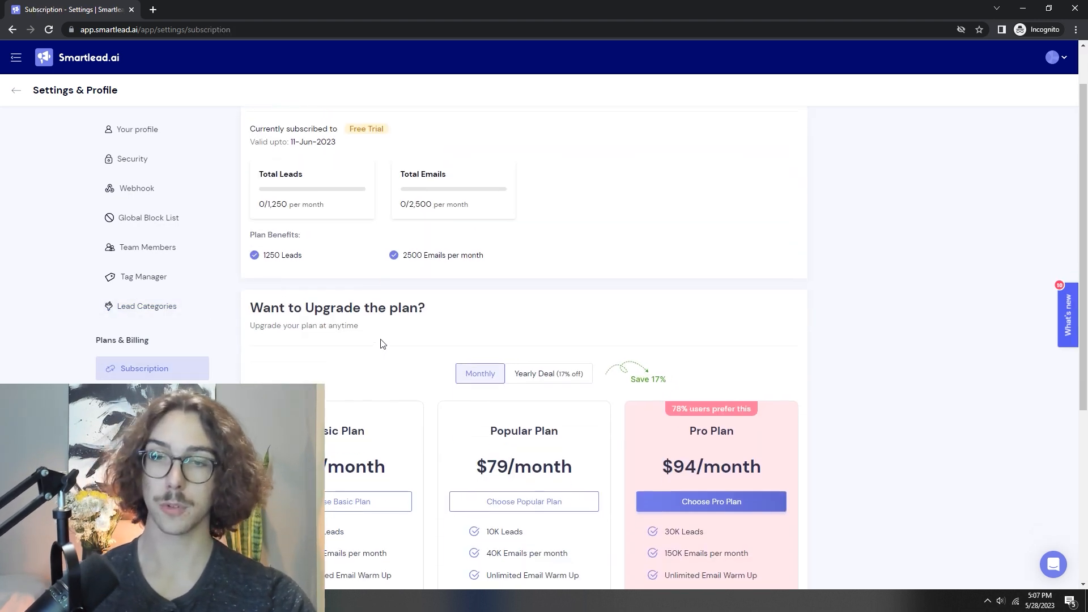
Scroll through the free trial, Basic $39, Popular $79 and Pro $94 plan cards.
scroll("down", 3)
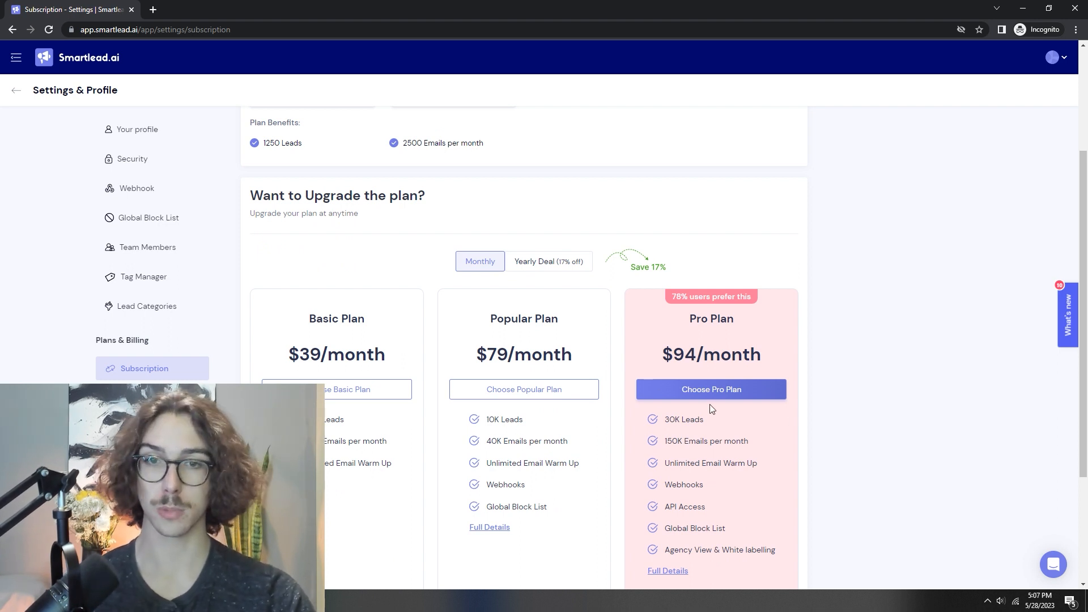
mouse_move(651, 371)
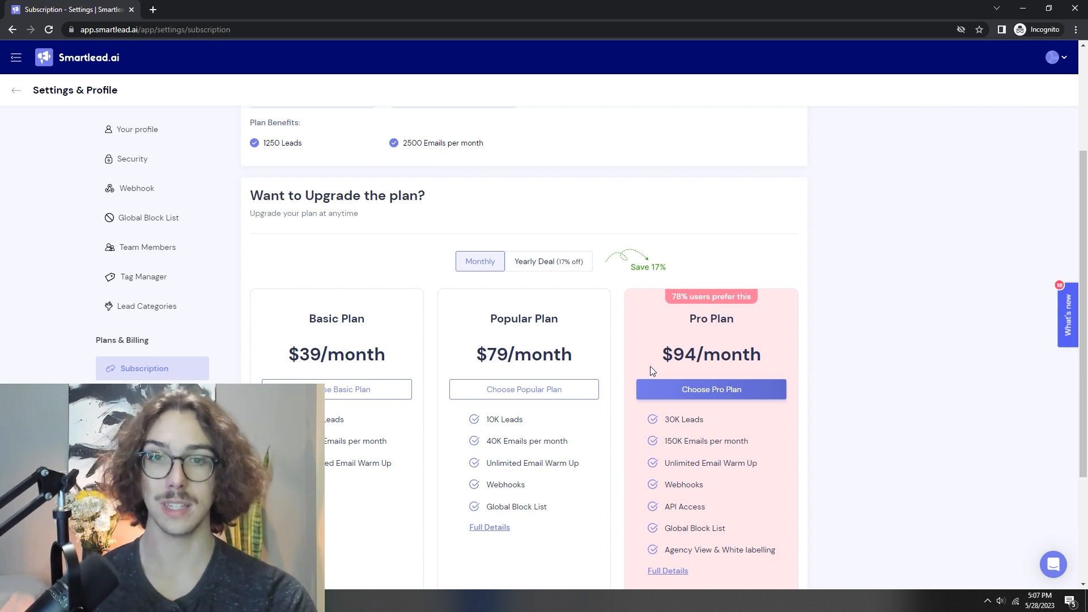
mouse_move(264, 332)
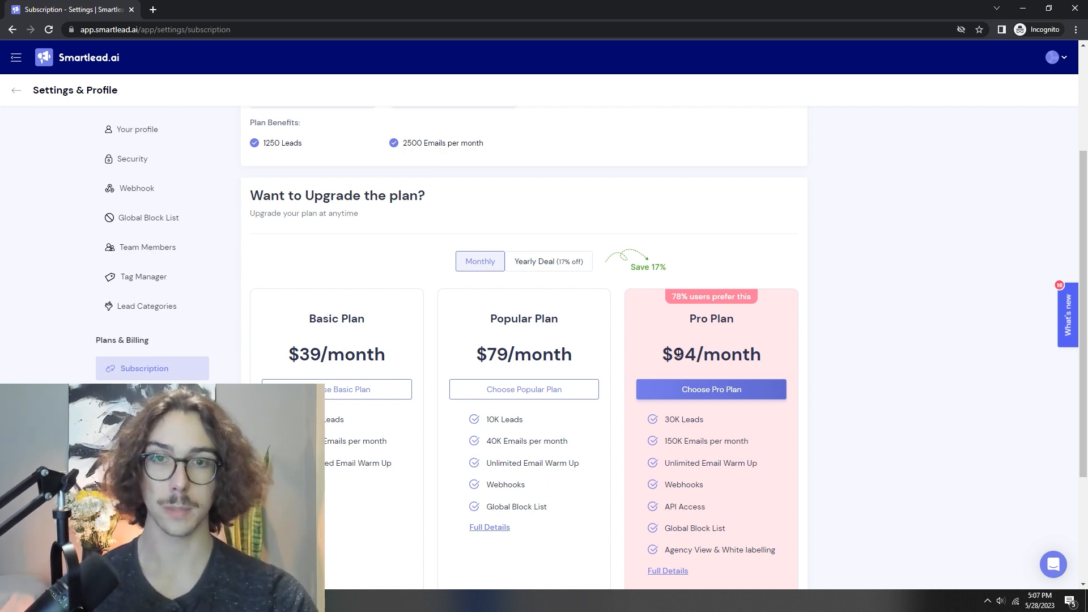
scroll("down", 3)
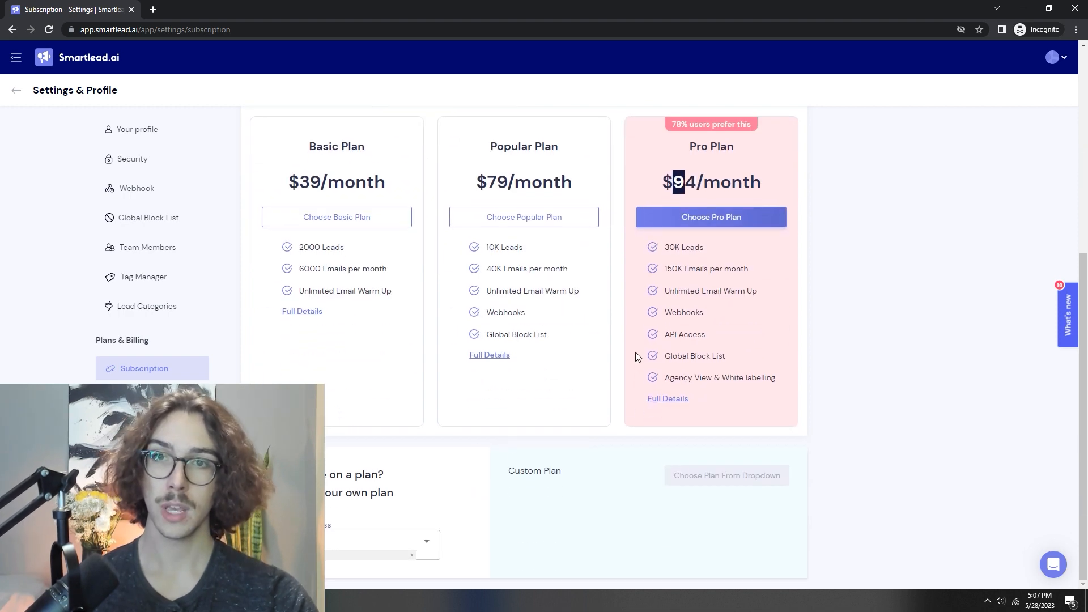
scroll("up", 3)
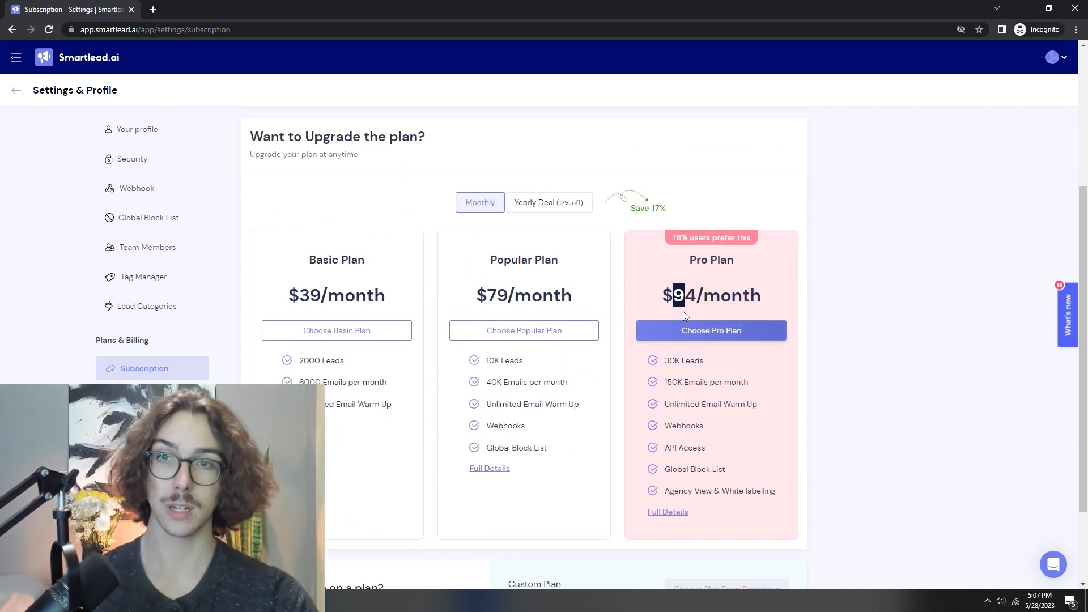